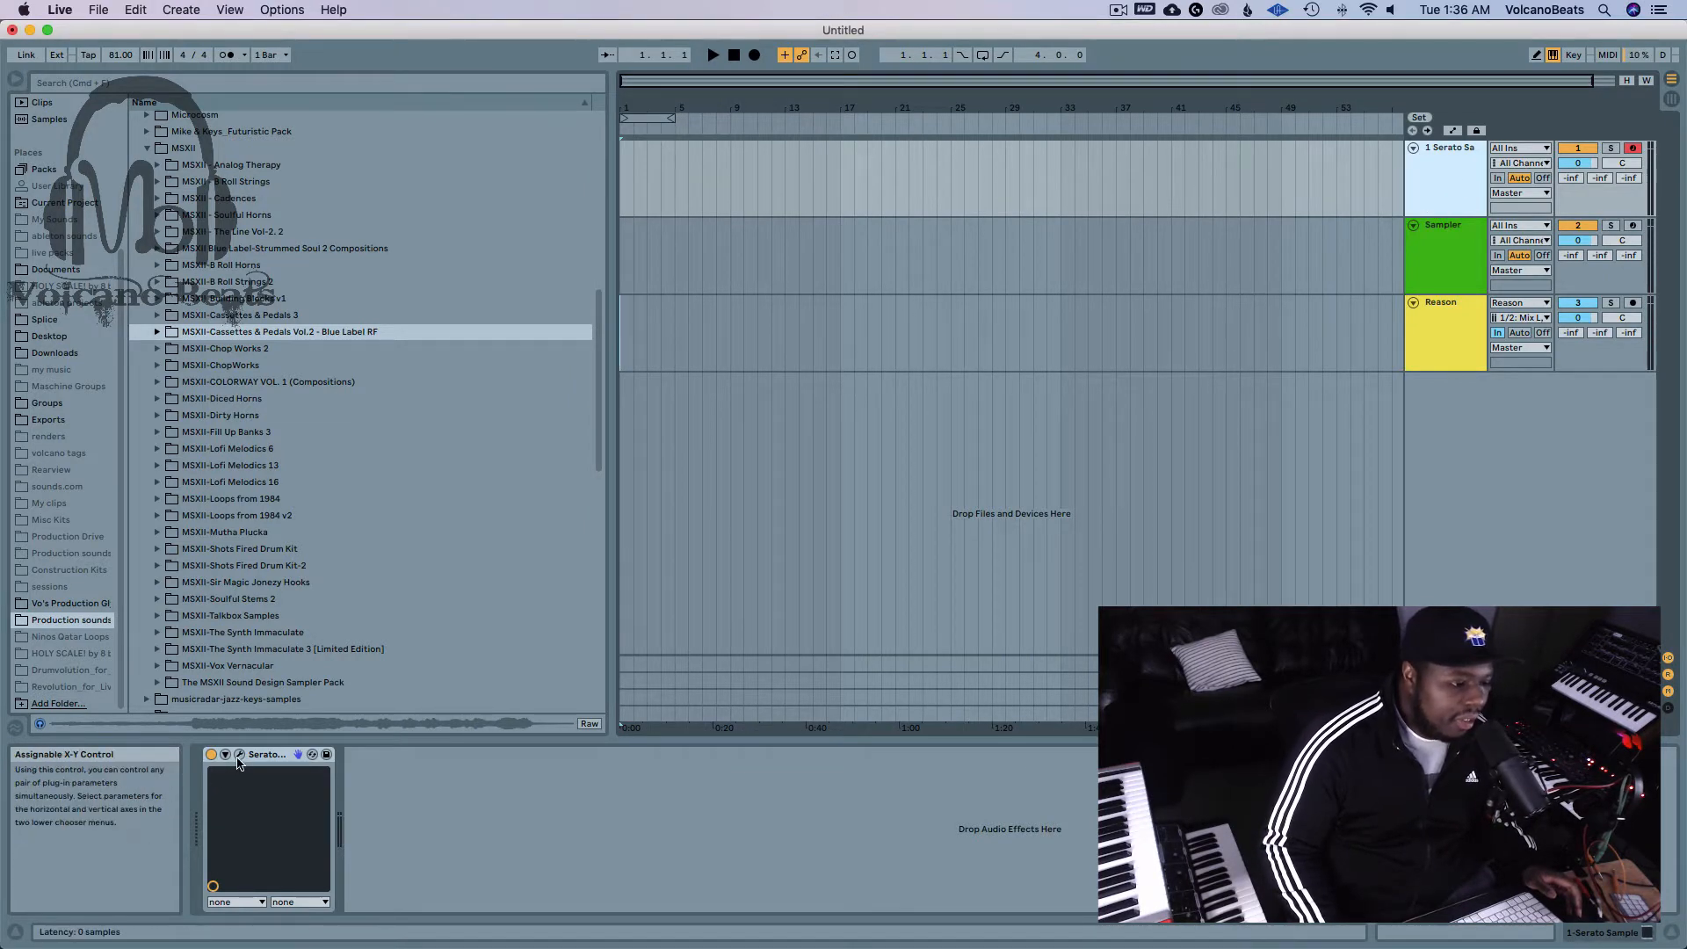
Show the Serato Sample plugin interface from track 1's device chain
click(239, 756)
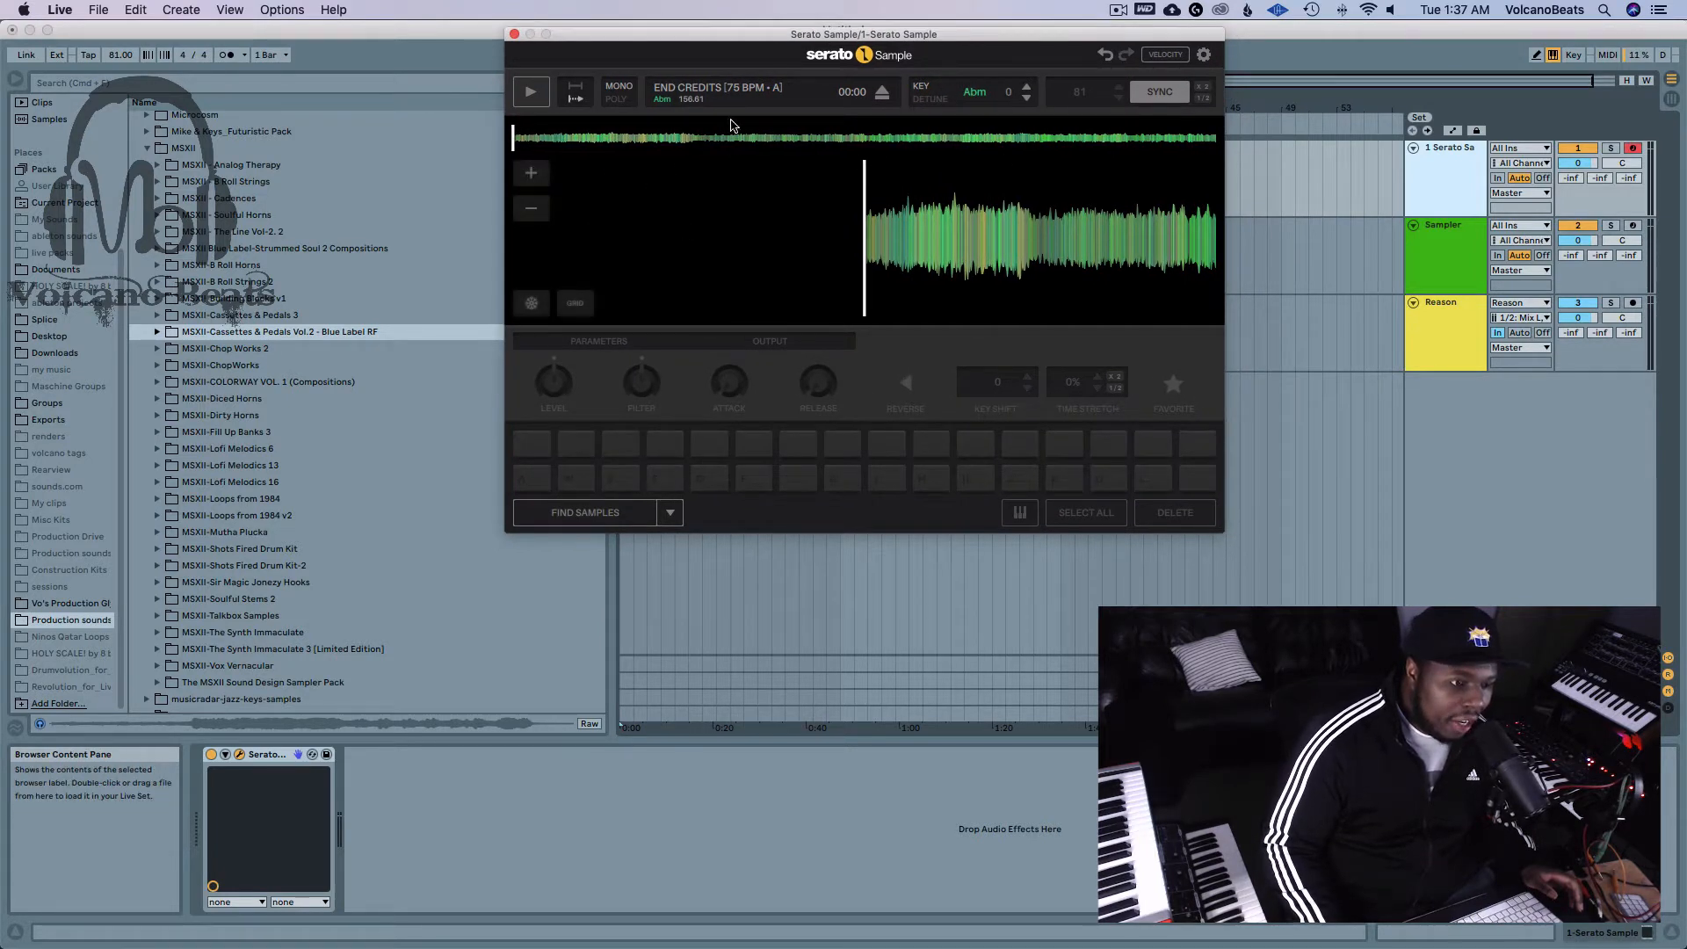
Audition the End Credits sample and set cue points along the waveform for pads A, W, S and E
click(531, 91)
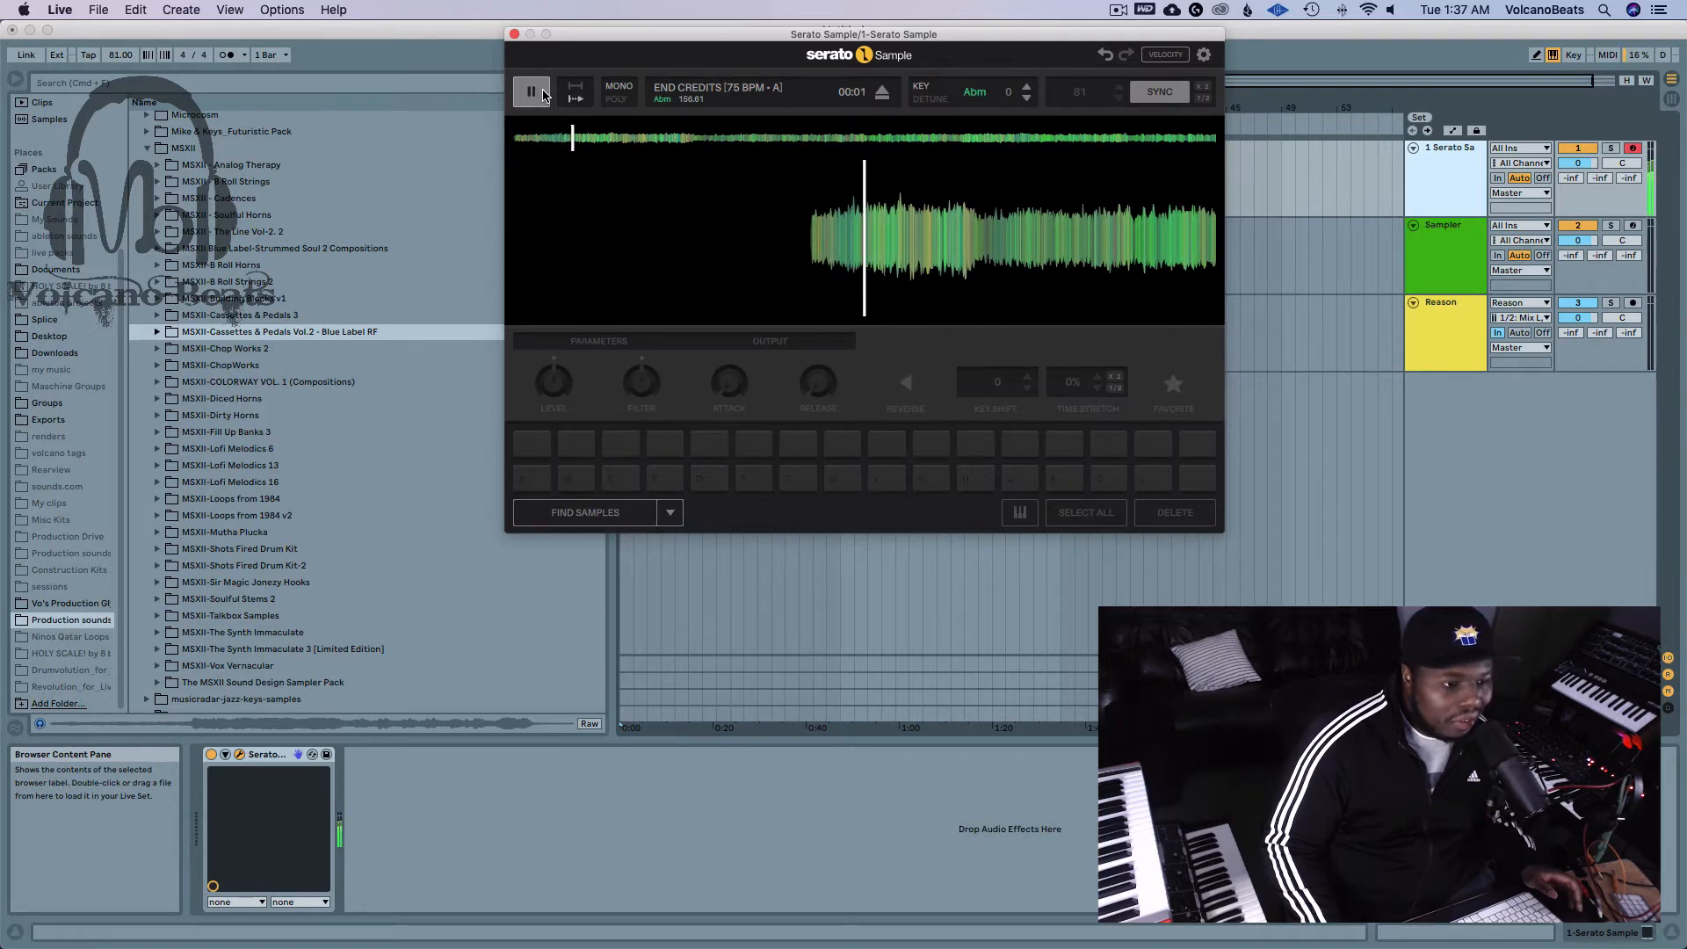
click(531, 92)
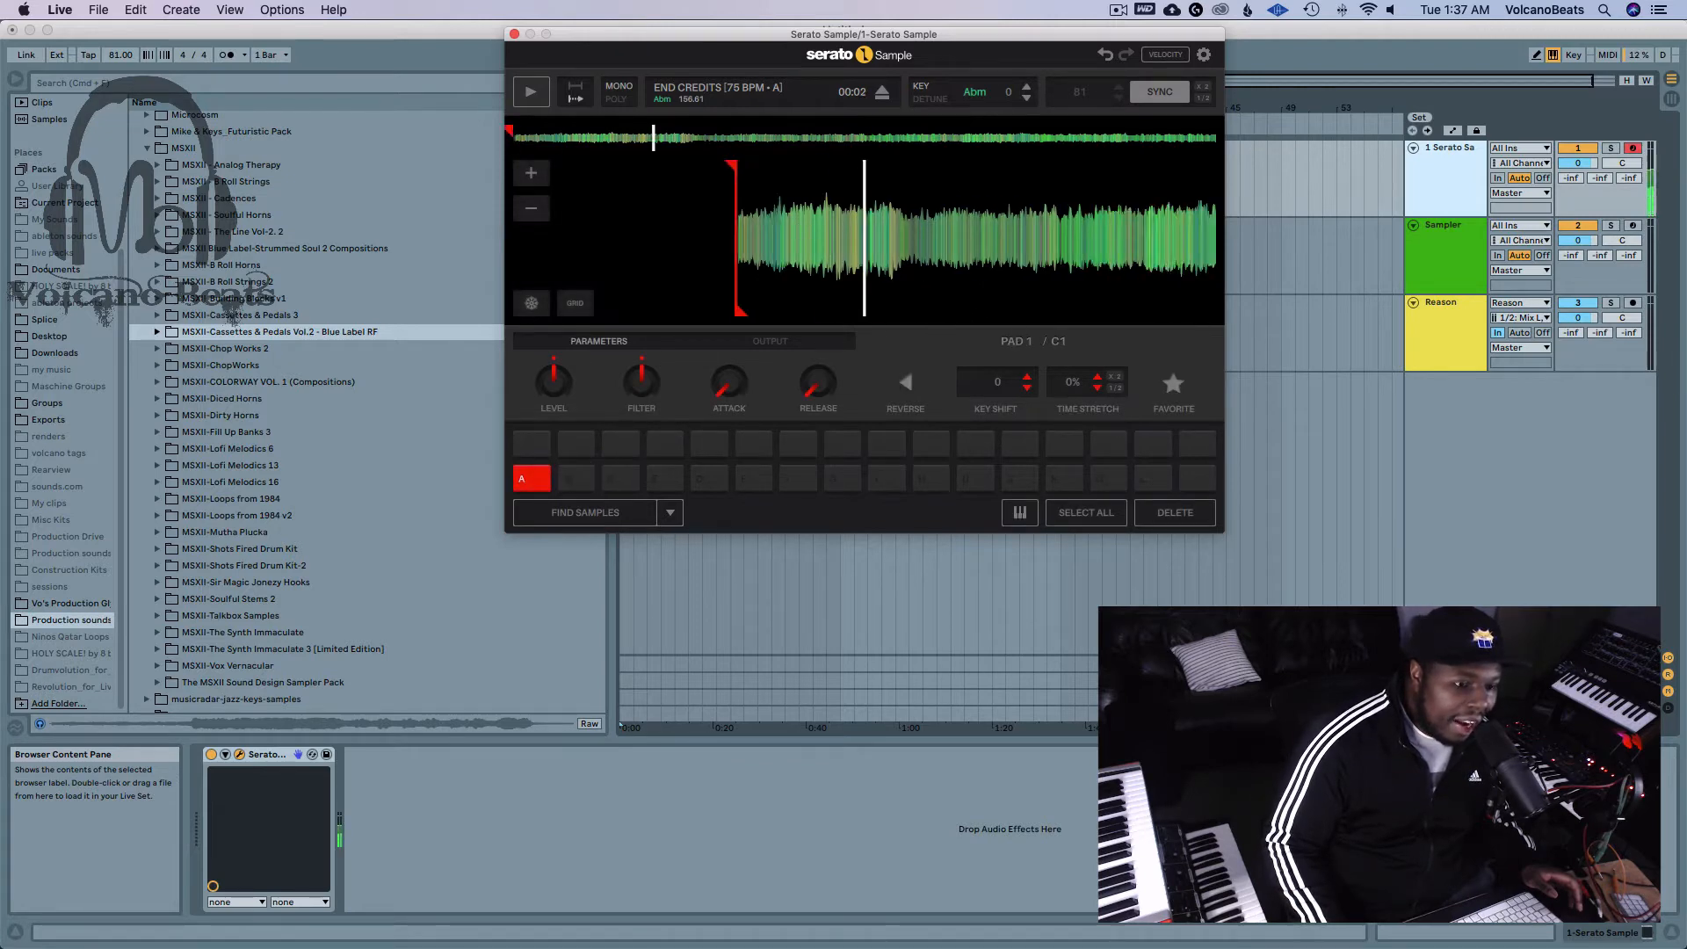
click(577, 478)
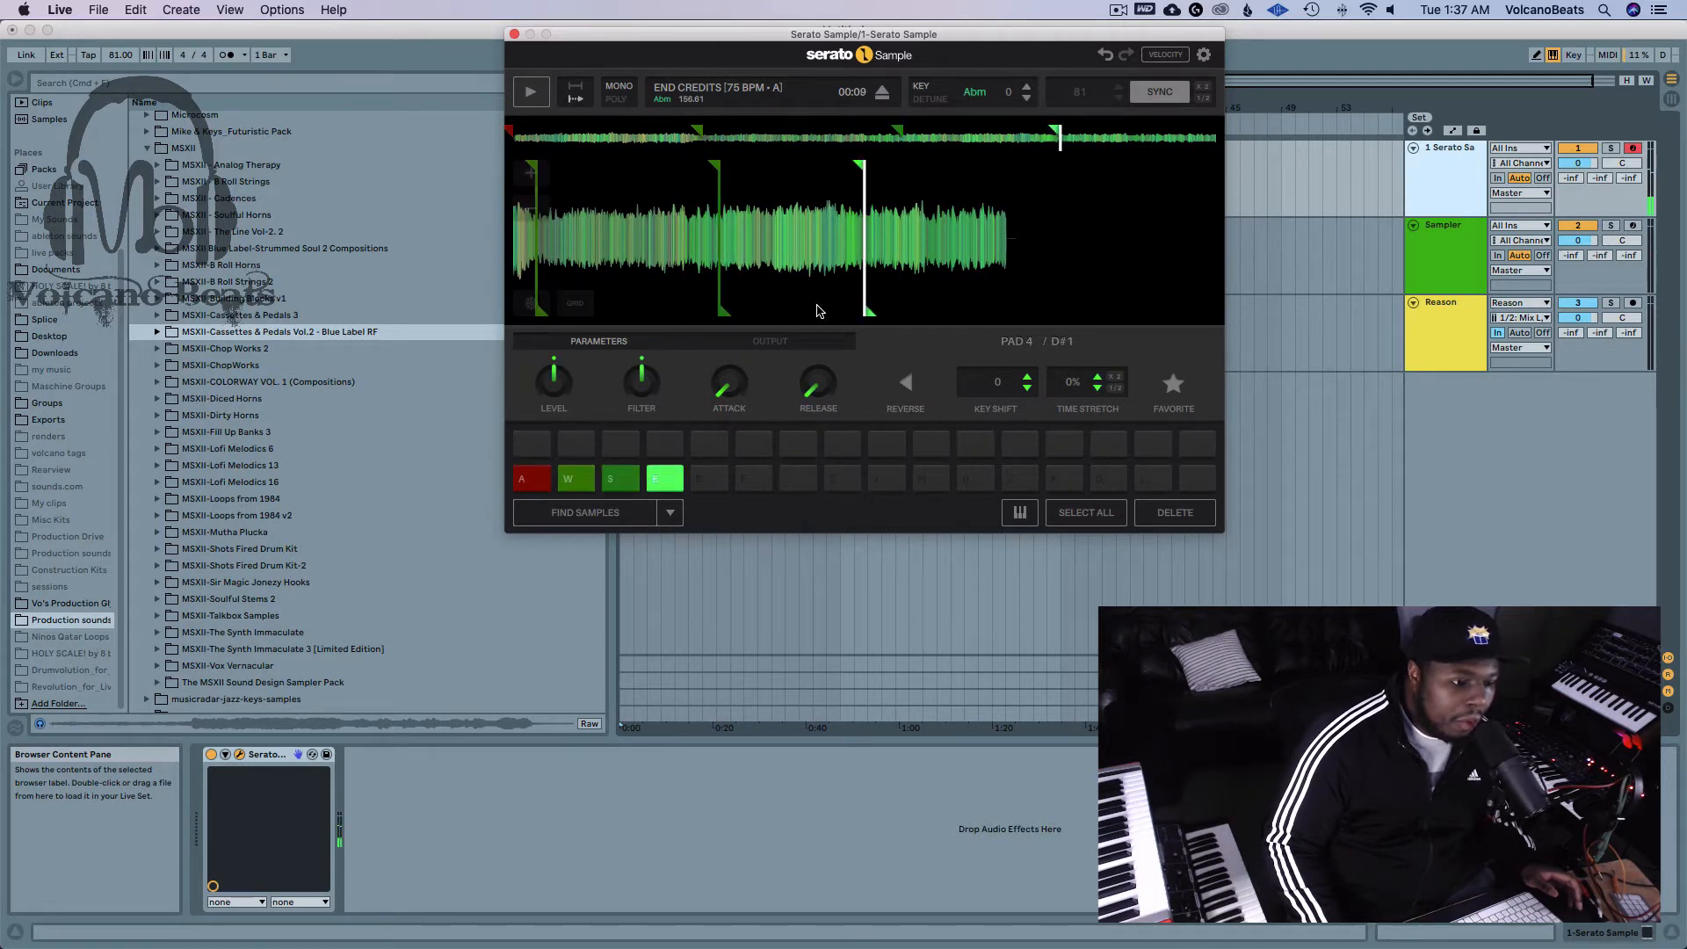
click(886, 443)
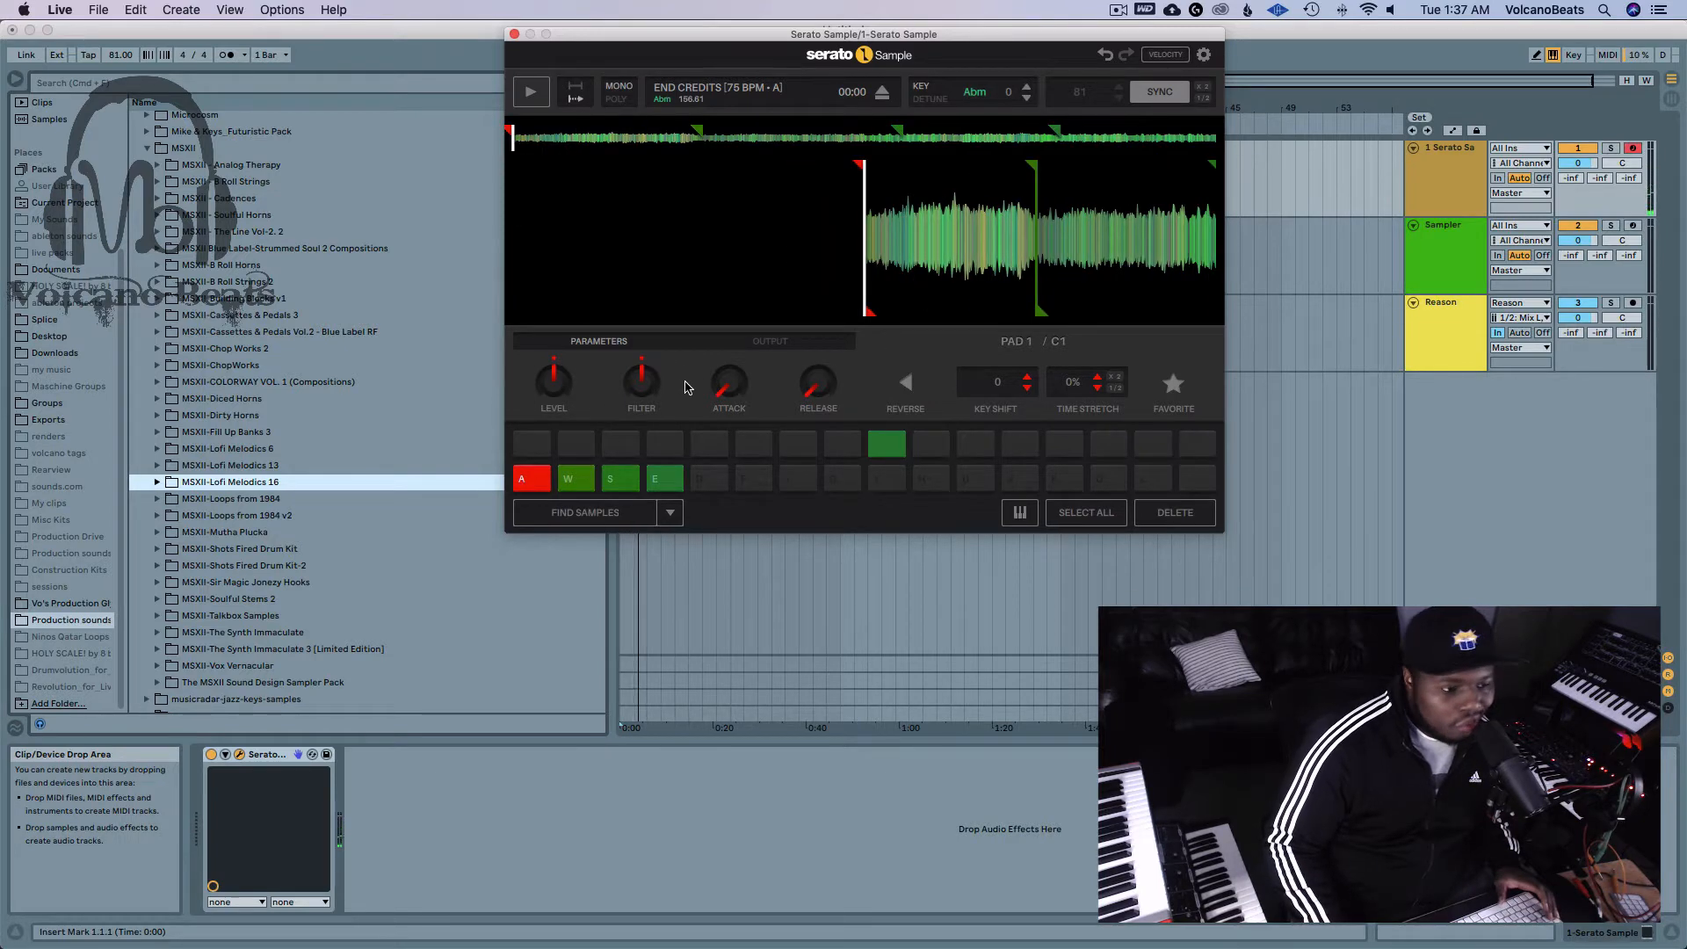
Sweep the pads' filter cutoff, adjust pad 3's time stretch and audition pad 2's chop
drag(642, 376, 641, 355)
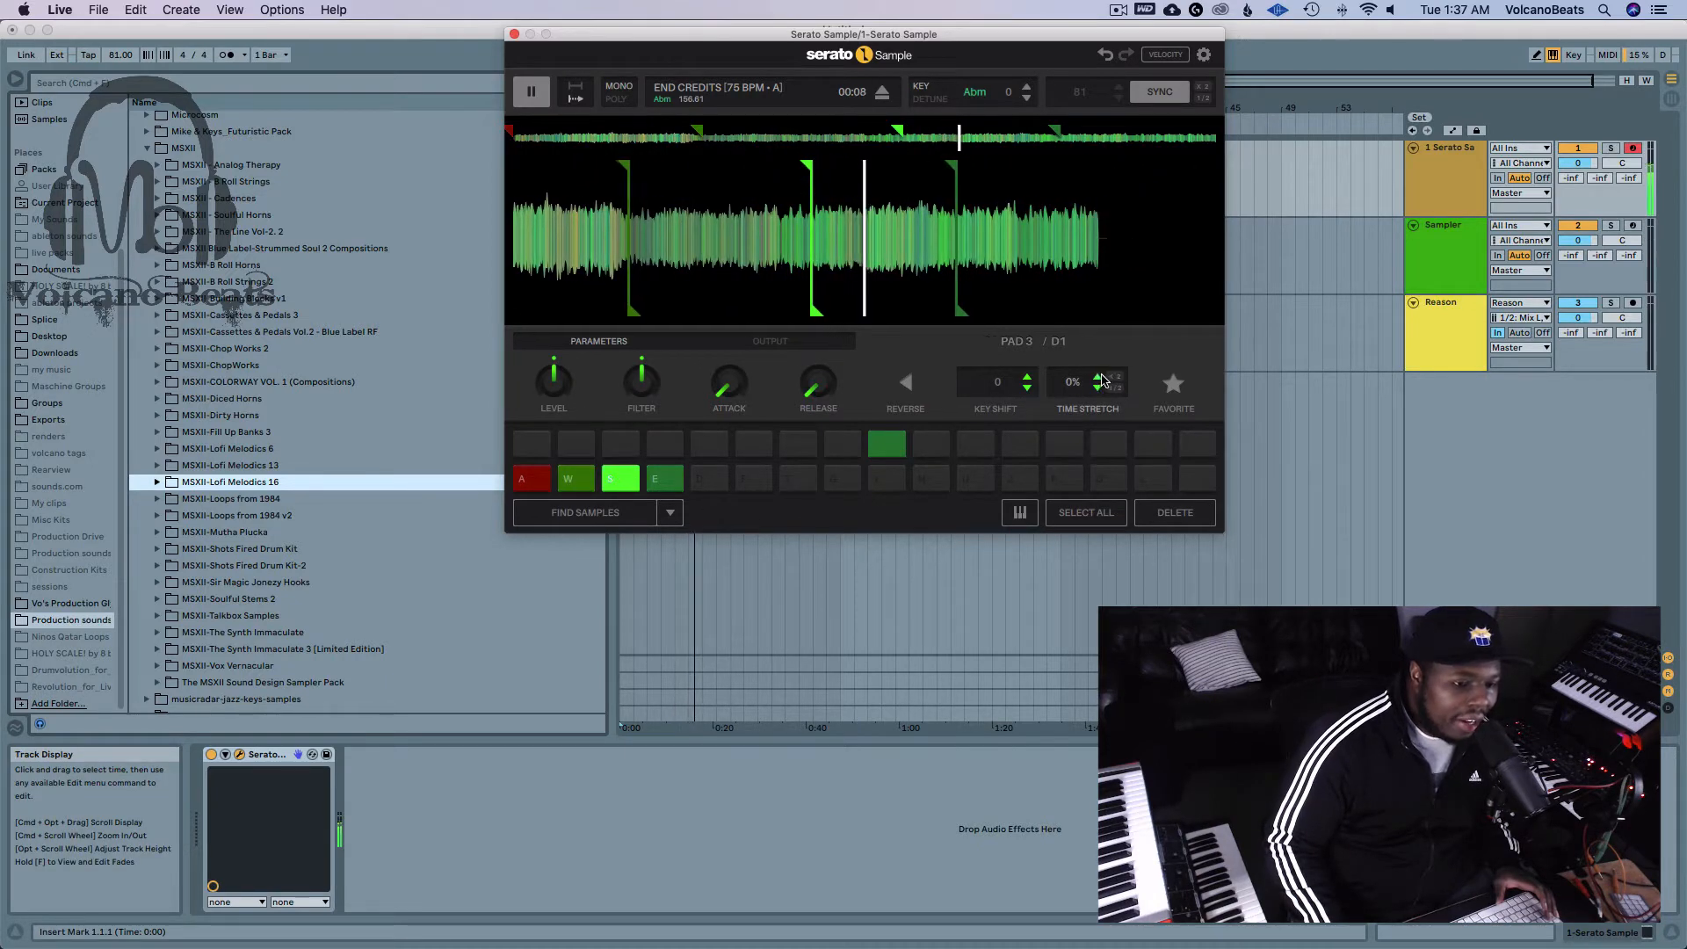
click(1096, 376)
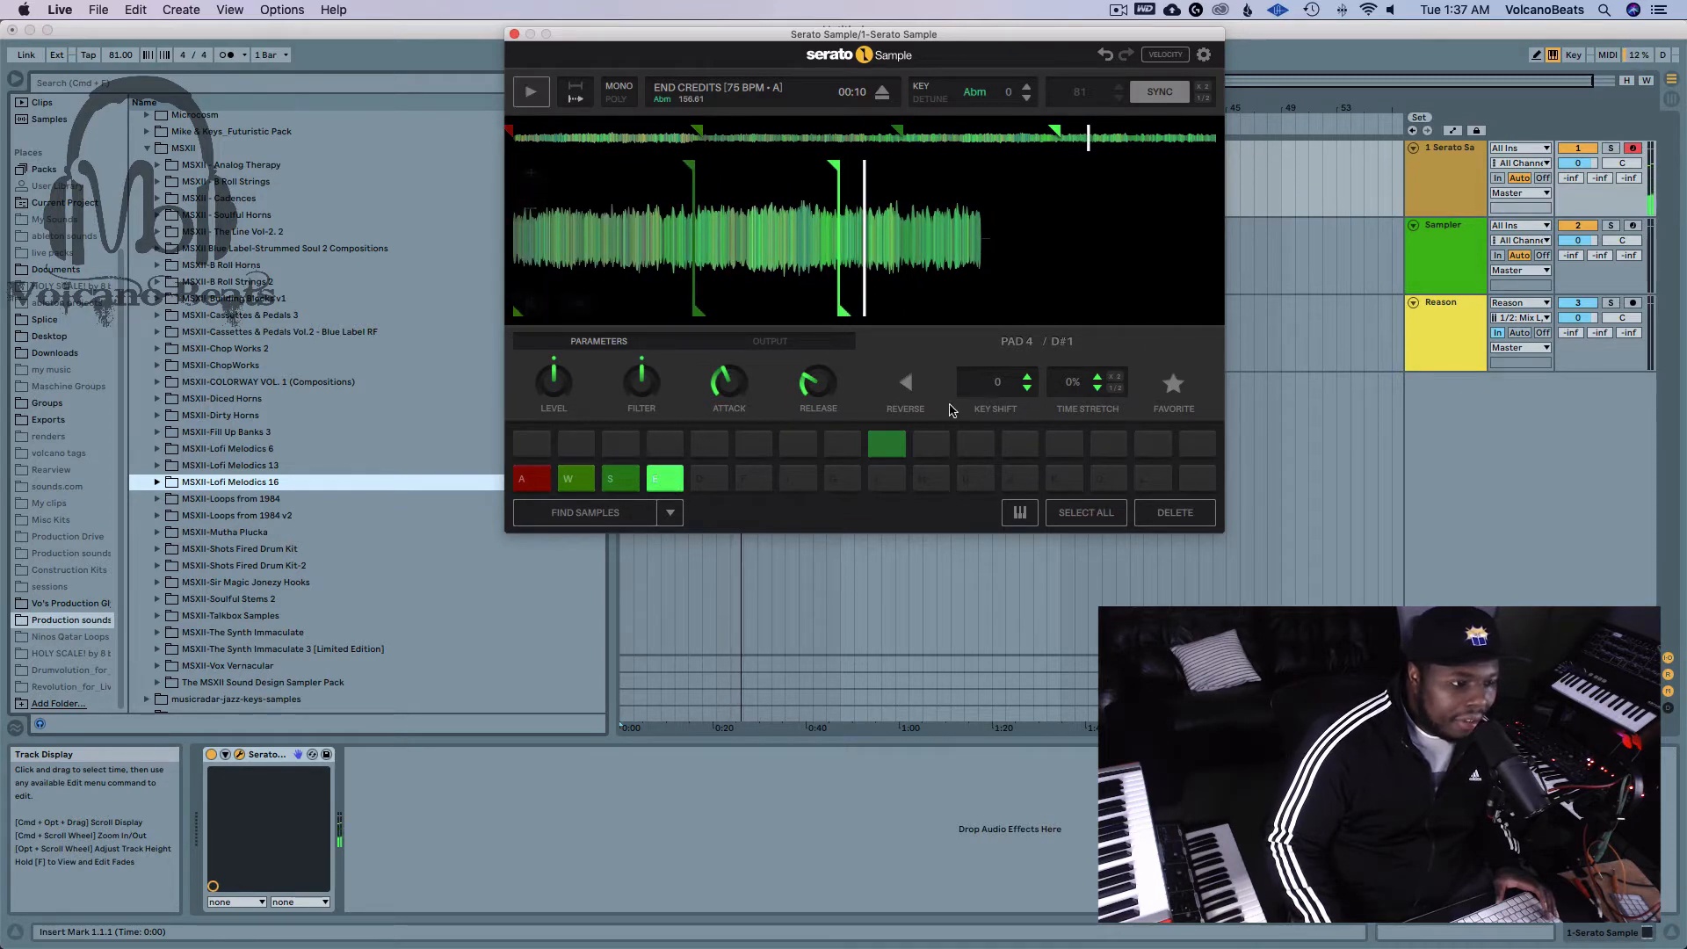
drag(639, 381, 640, 371)
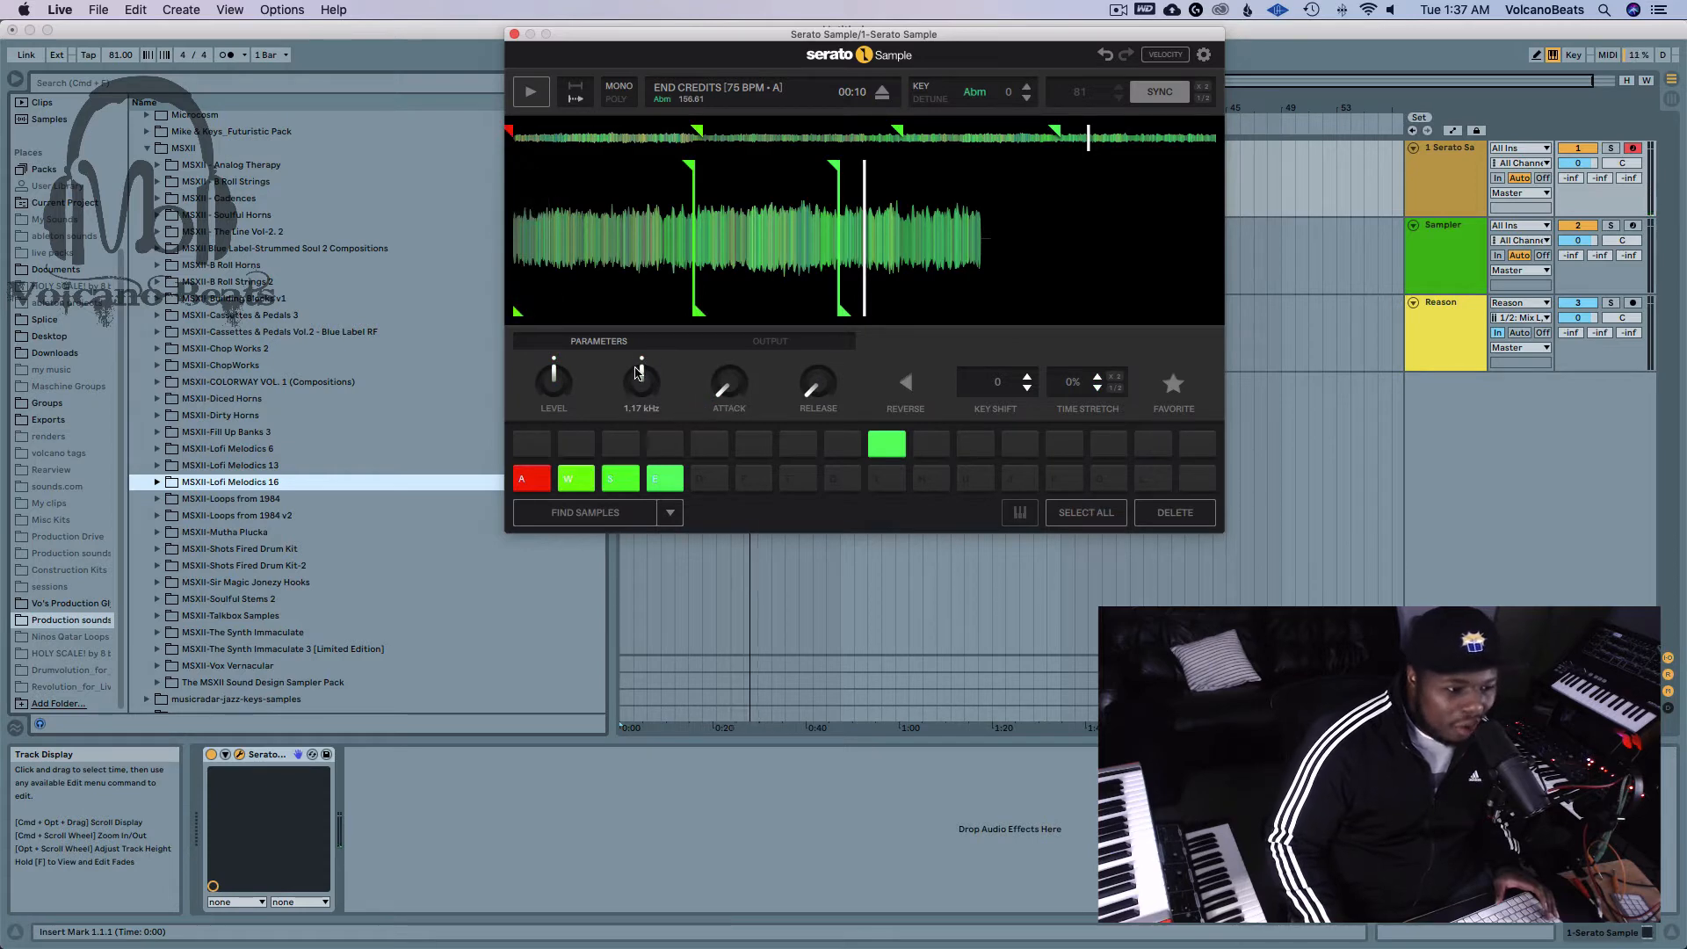
drag(642, 382, 641, 355)
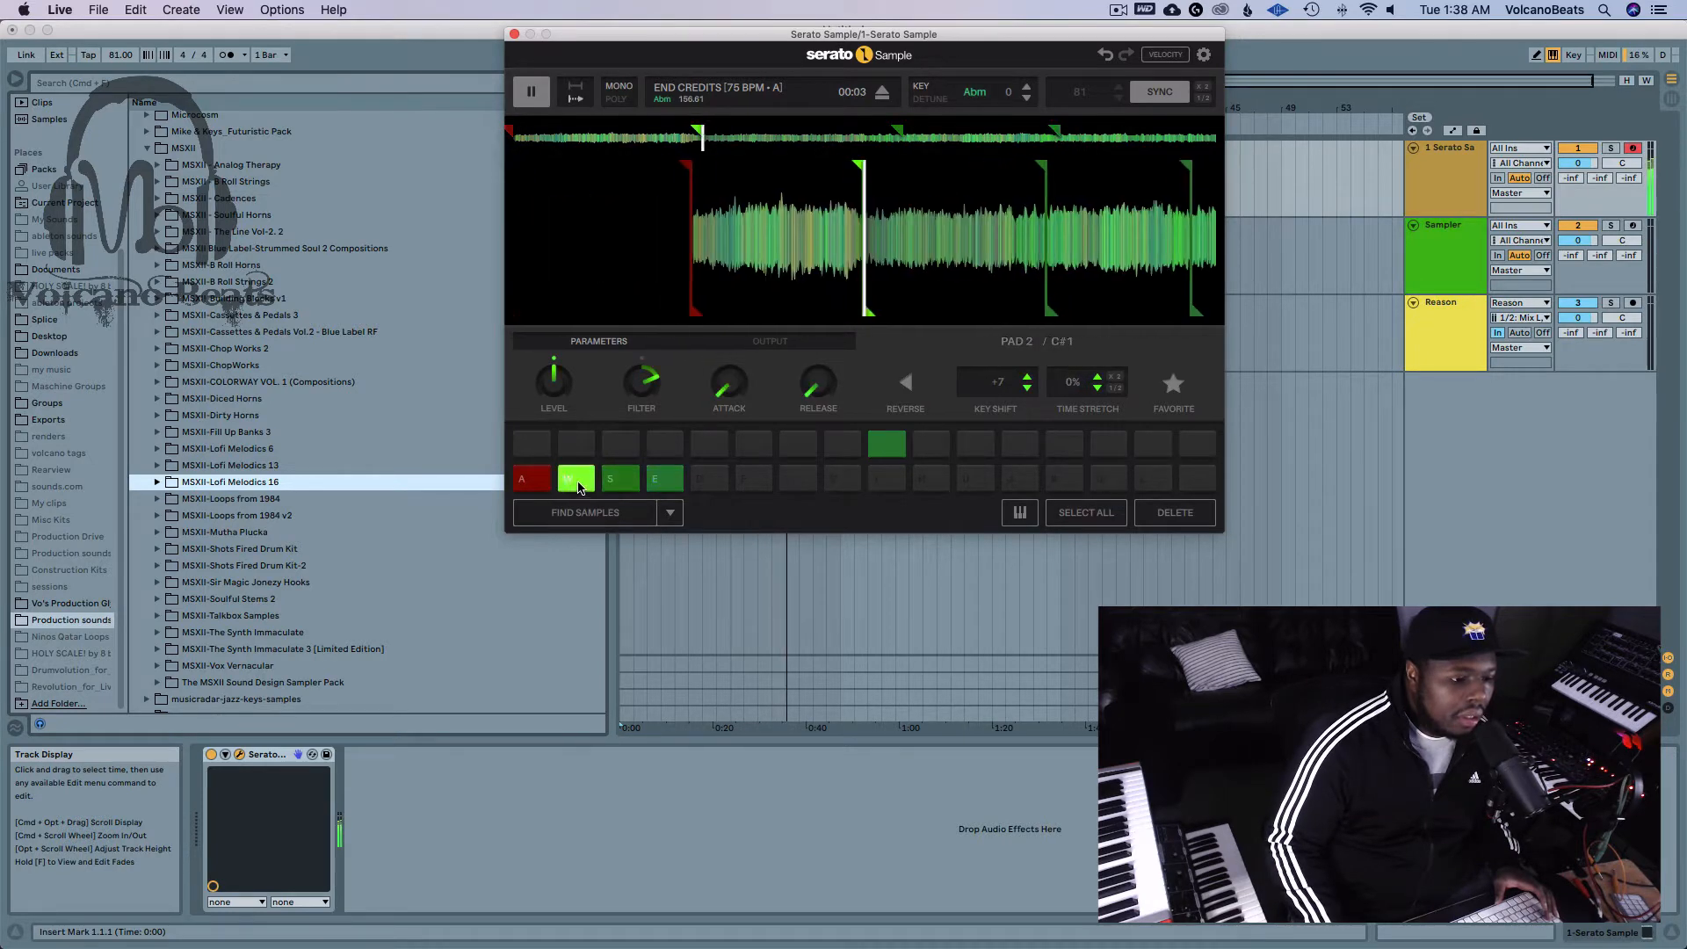
click(620, 478)
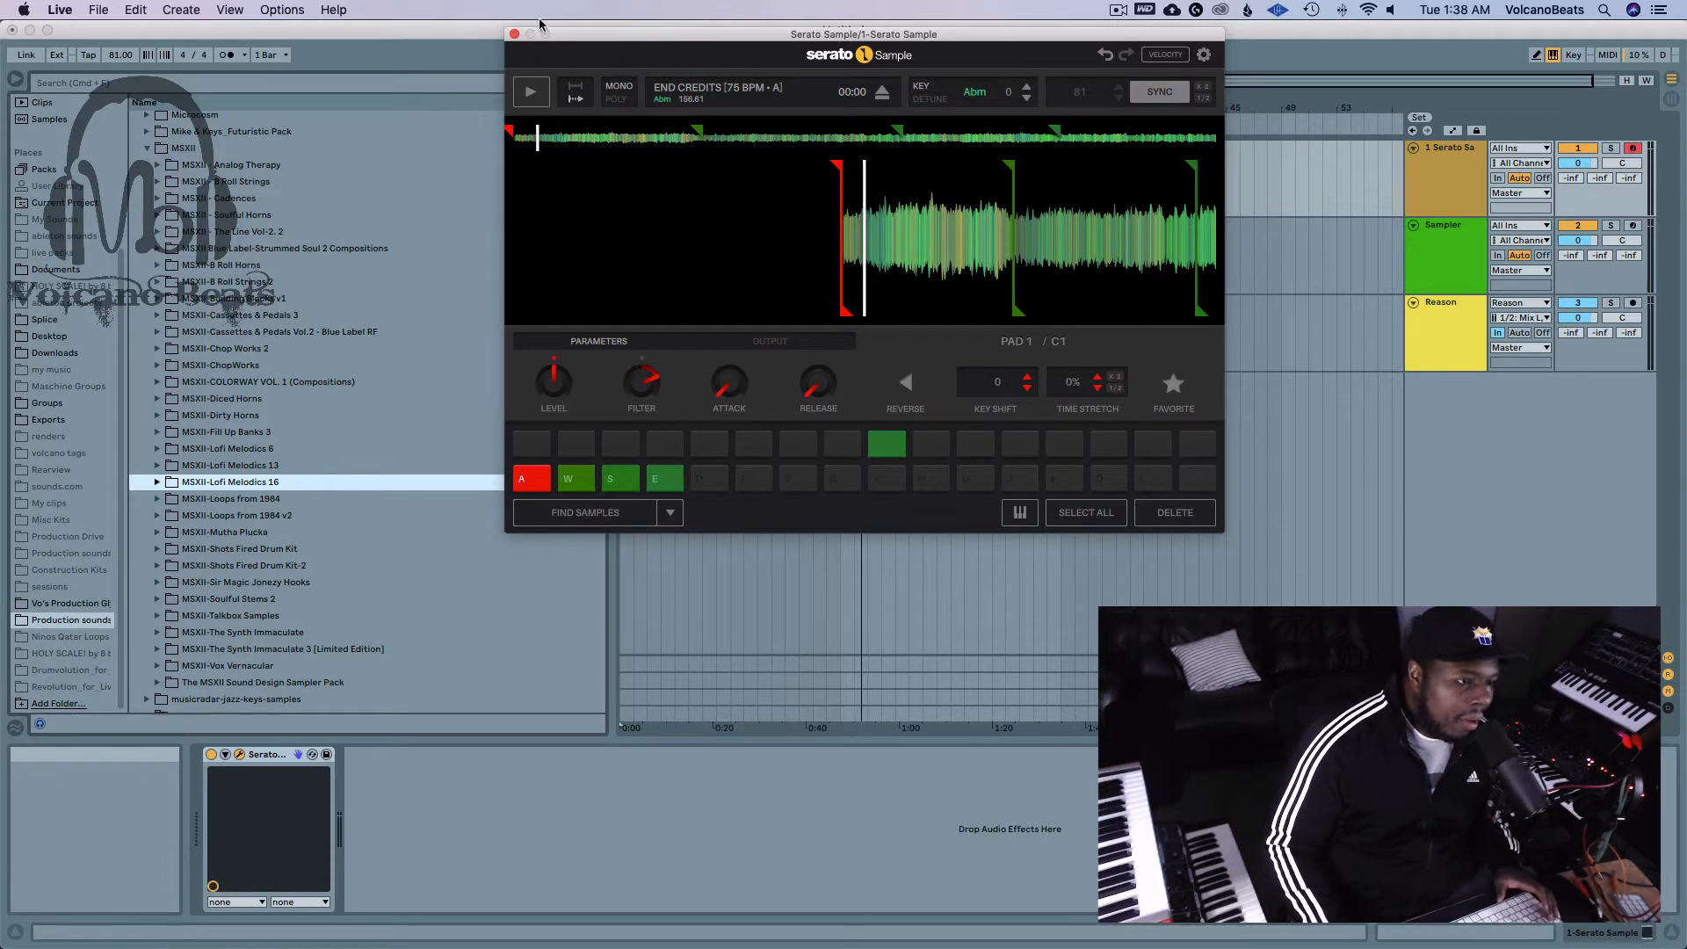
Close Serato Sample and show the Fantom Of The Choppers waveform in the Sampler track's Sample tab
click(508, 33)
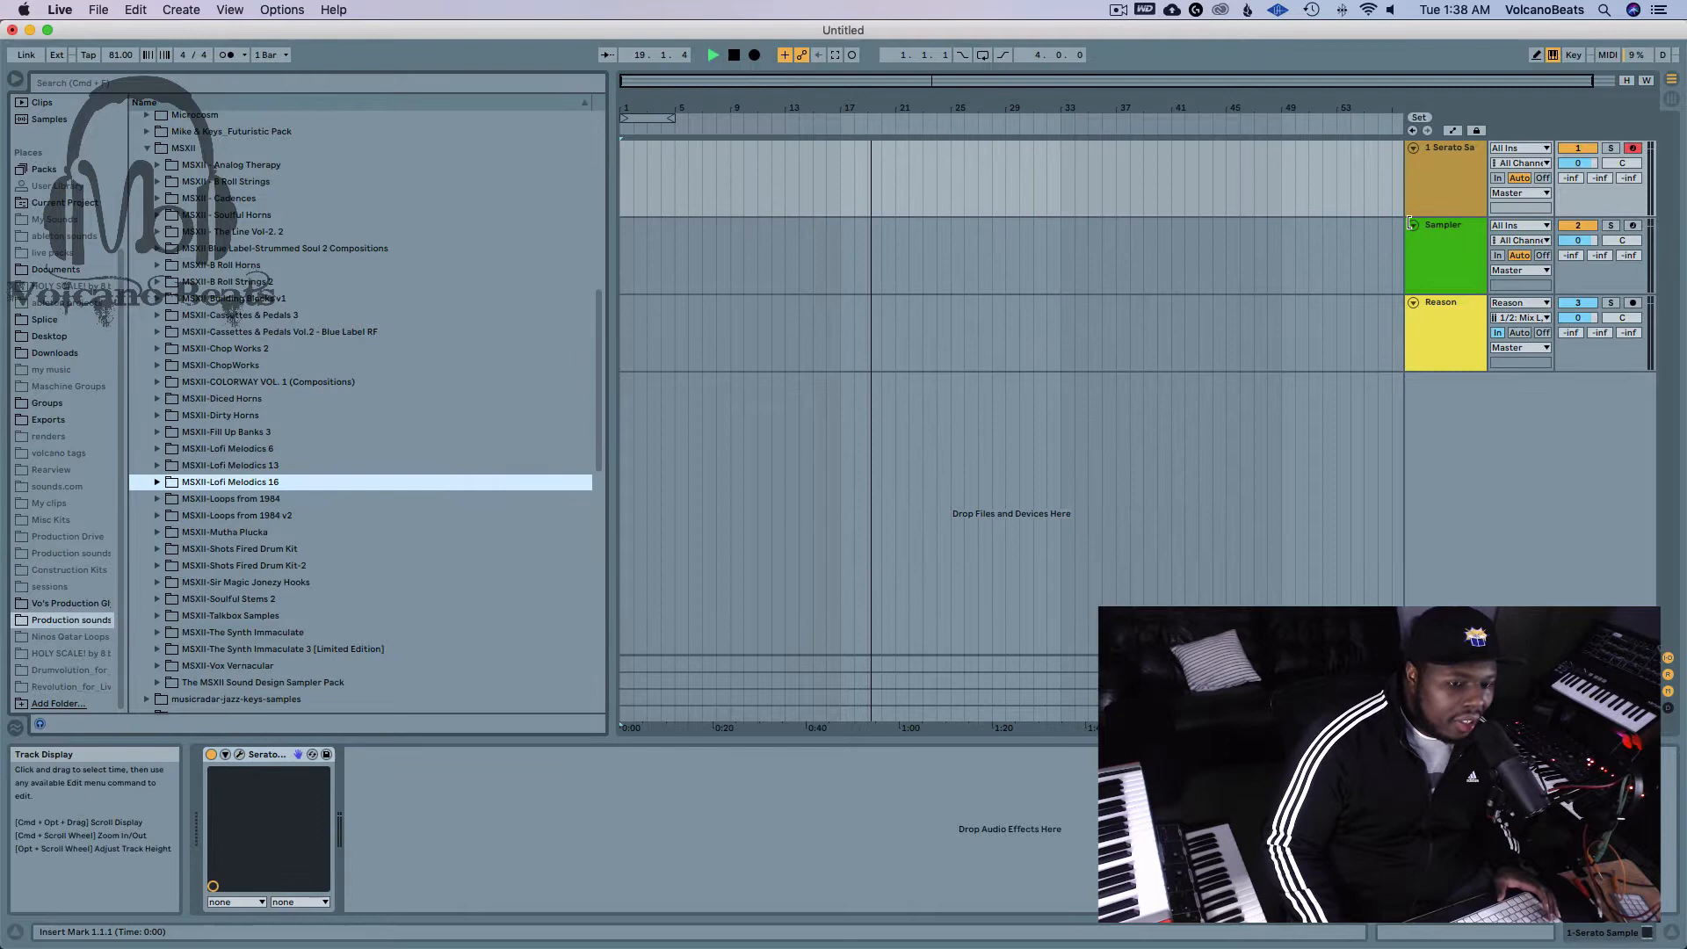
click(731, 54)
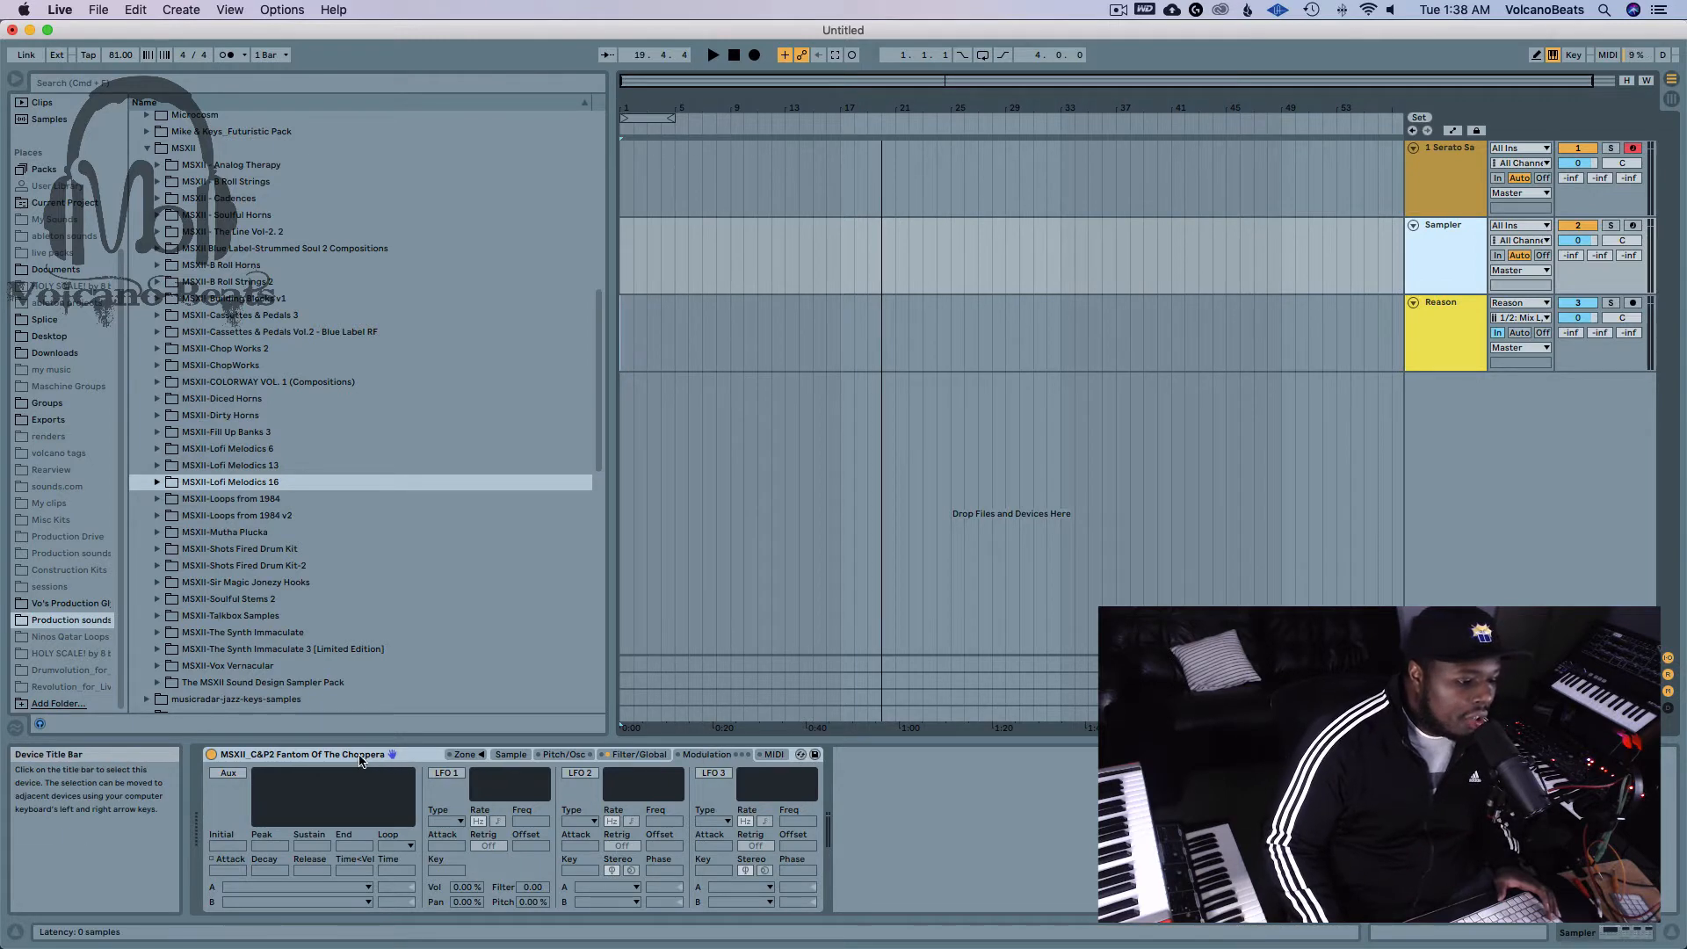
click(510, 754)
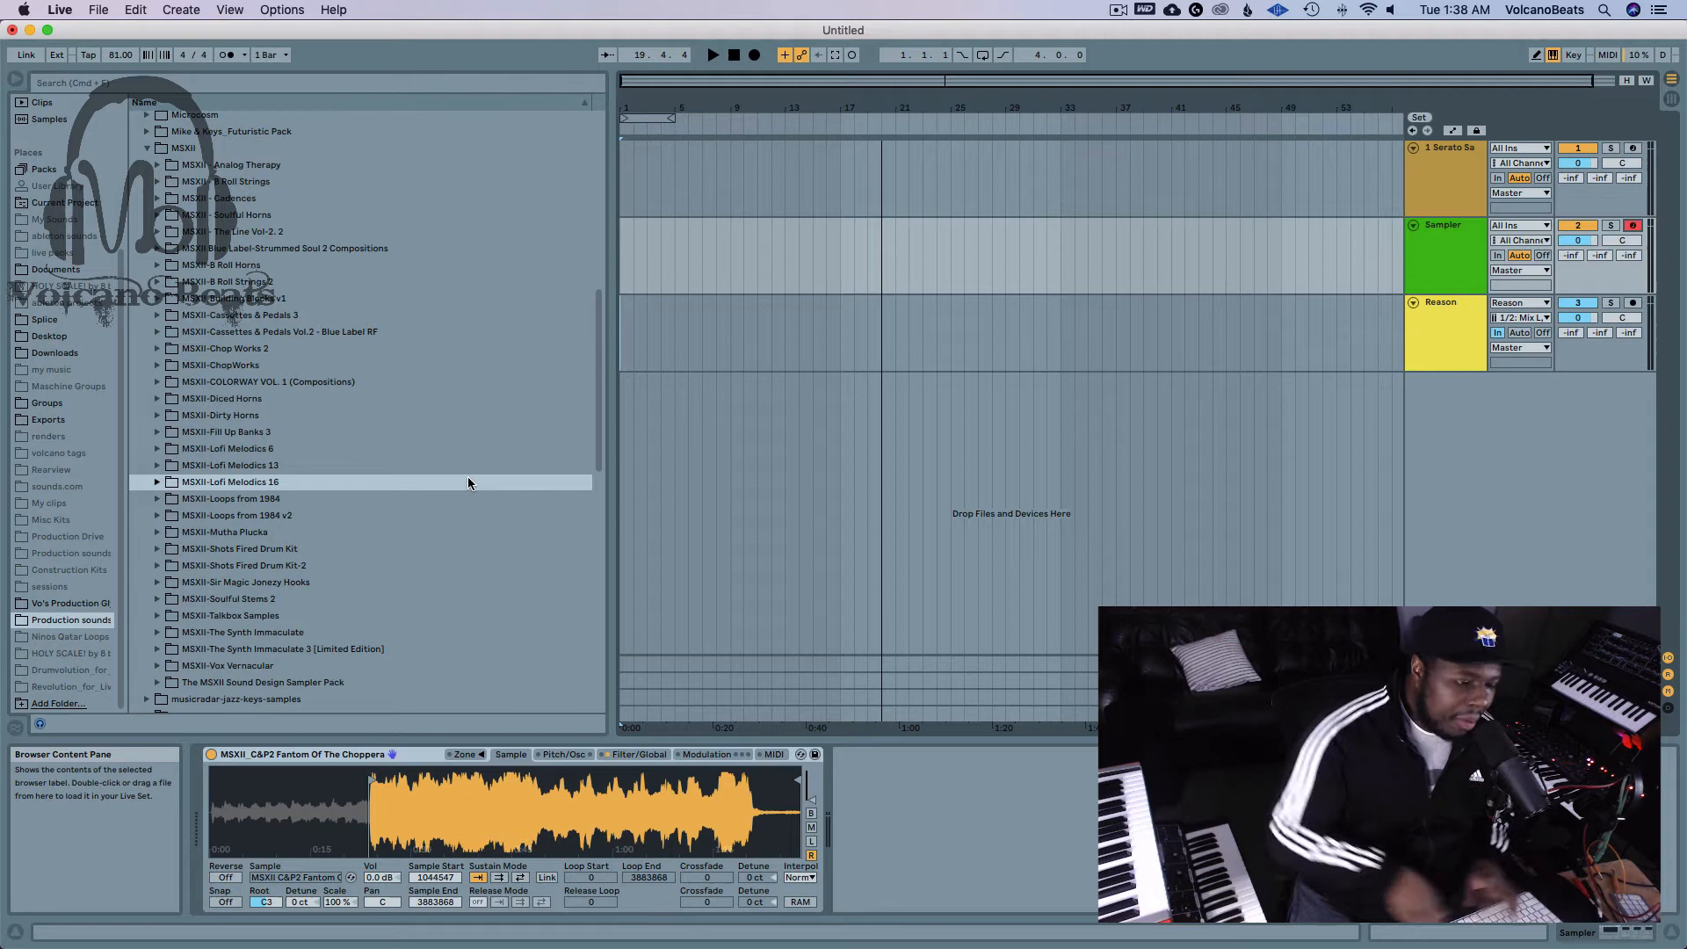
mouse_move(474, 432)
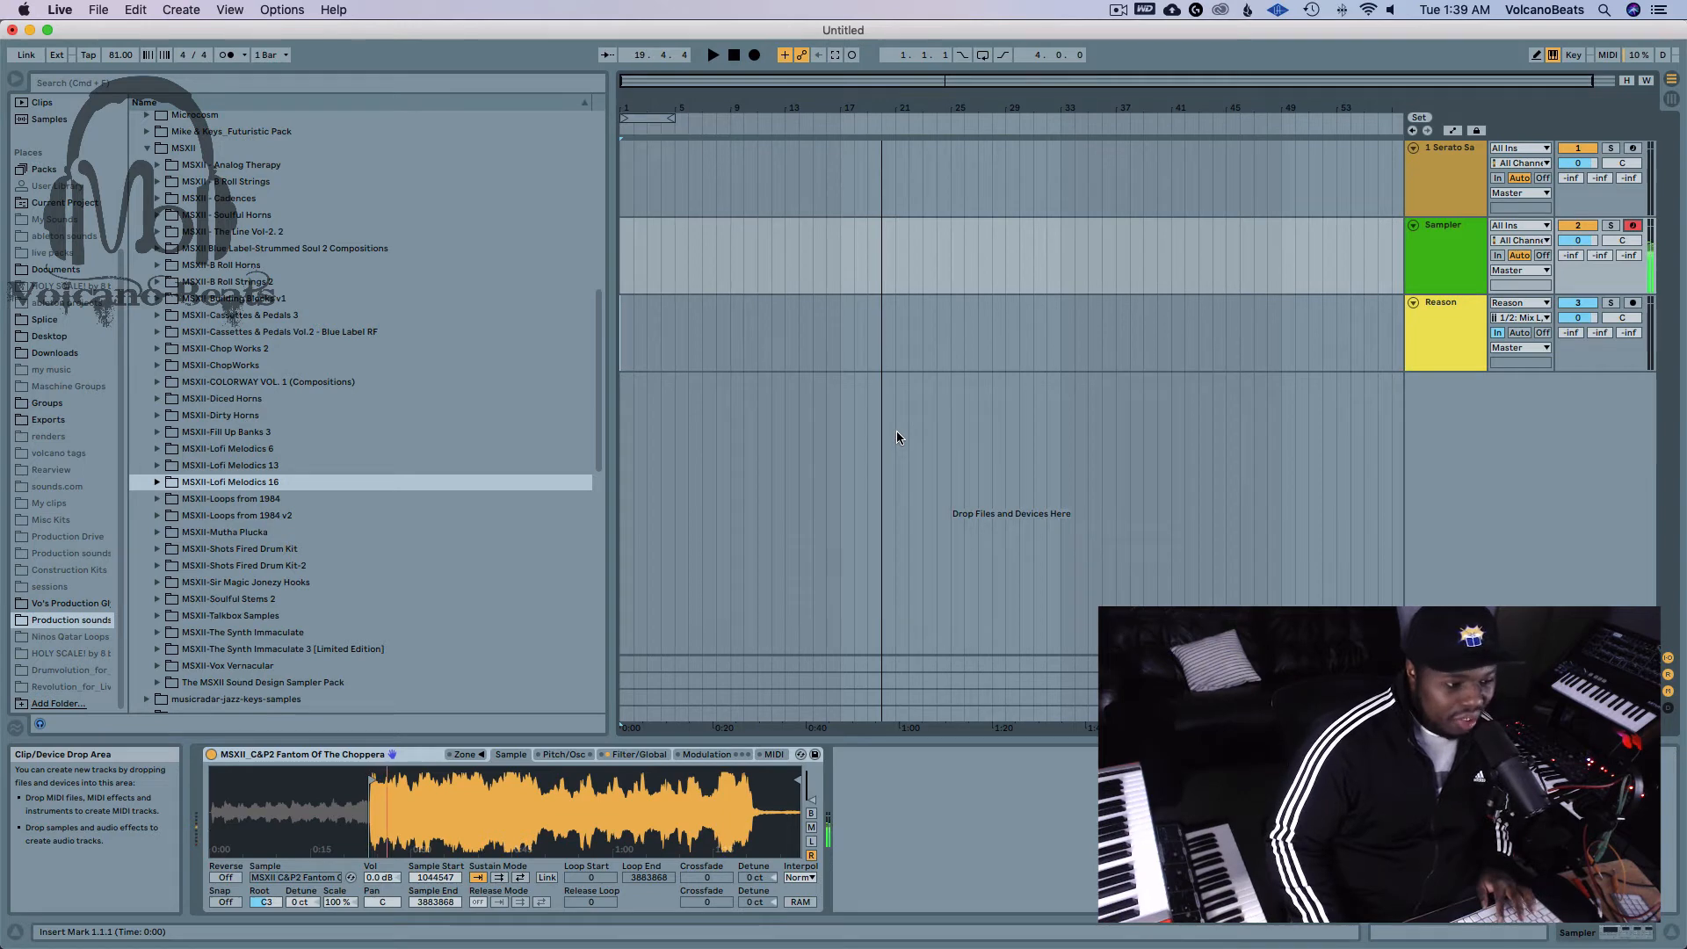
mouse_move(886, 432)
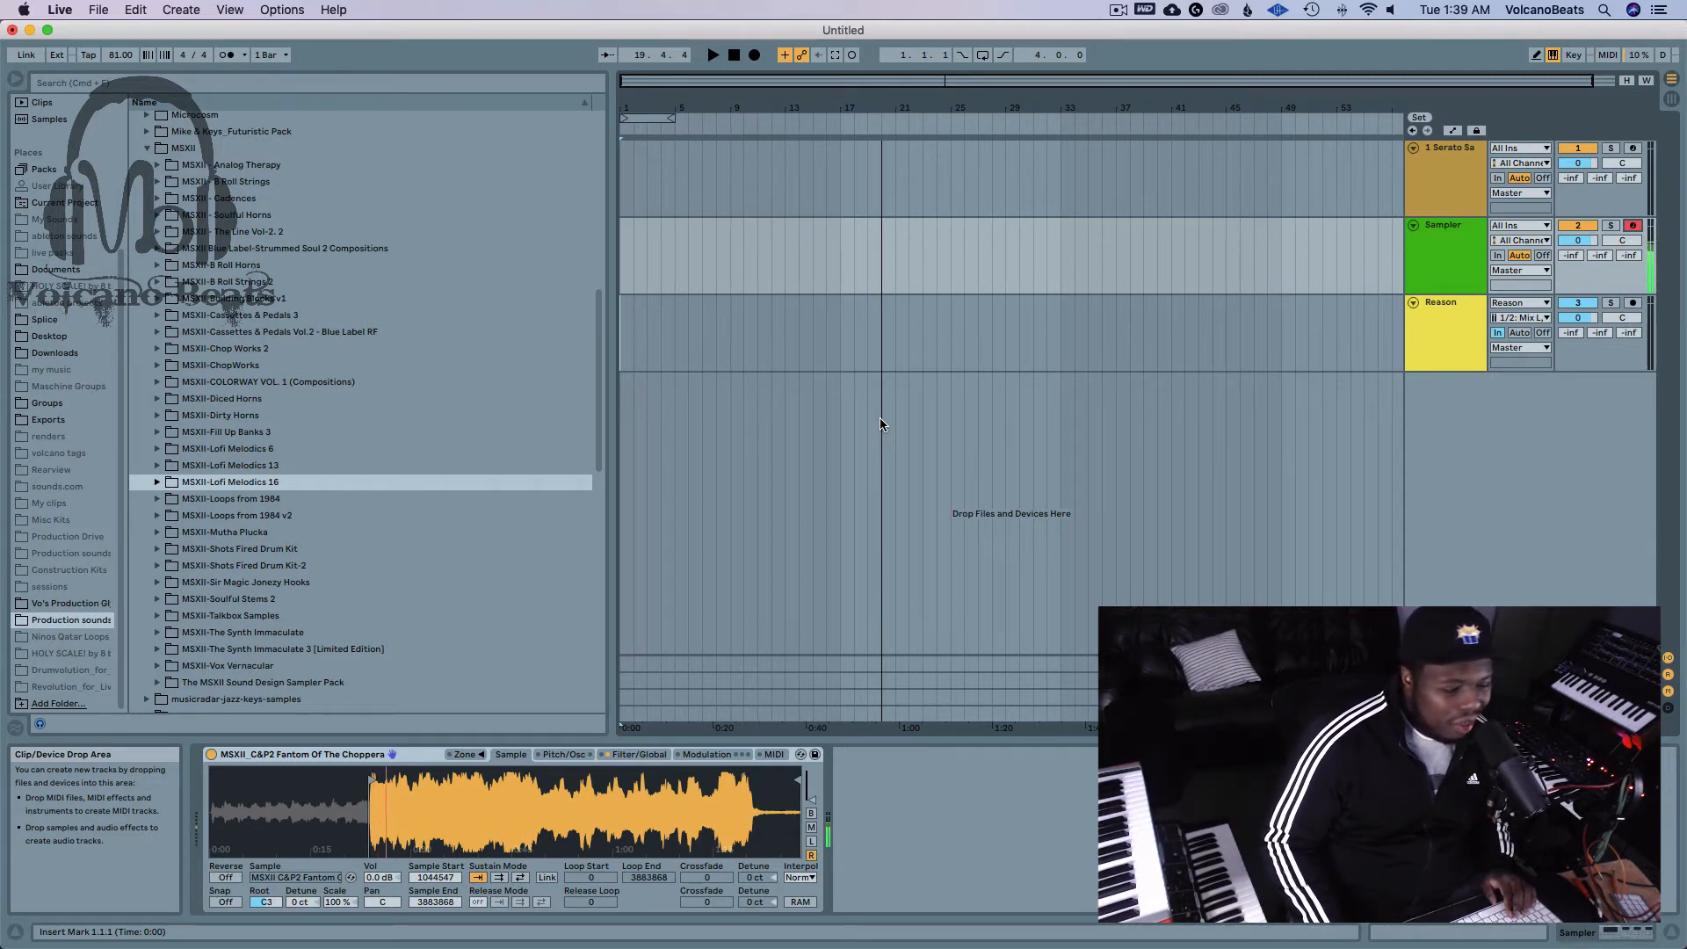
mouse_move(956, 432)
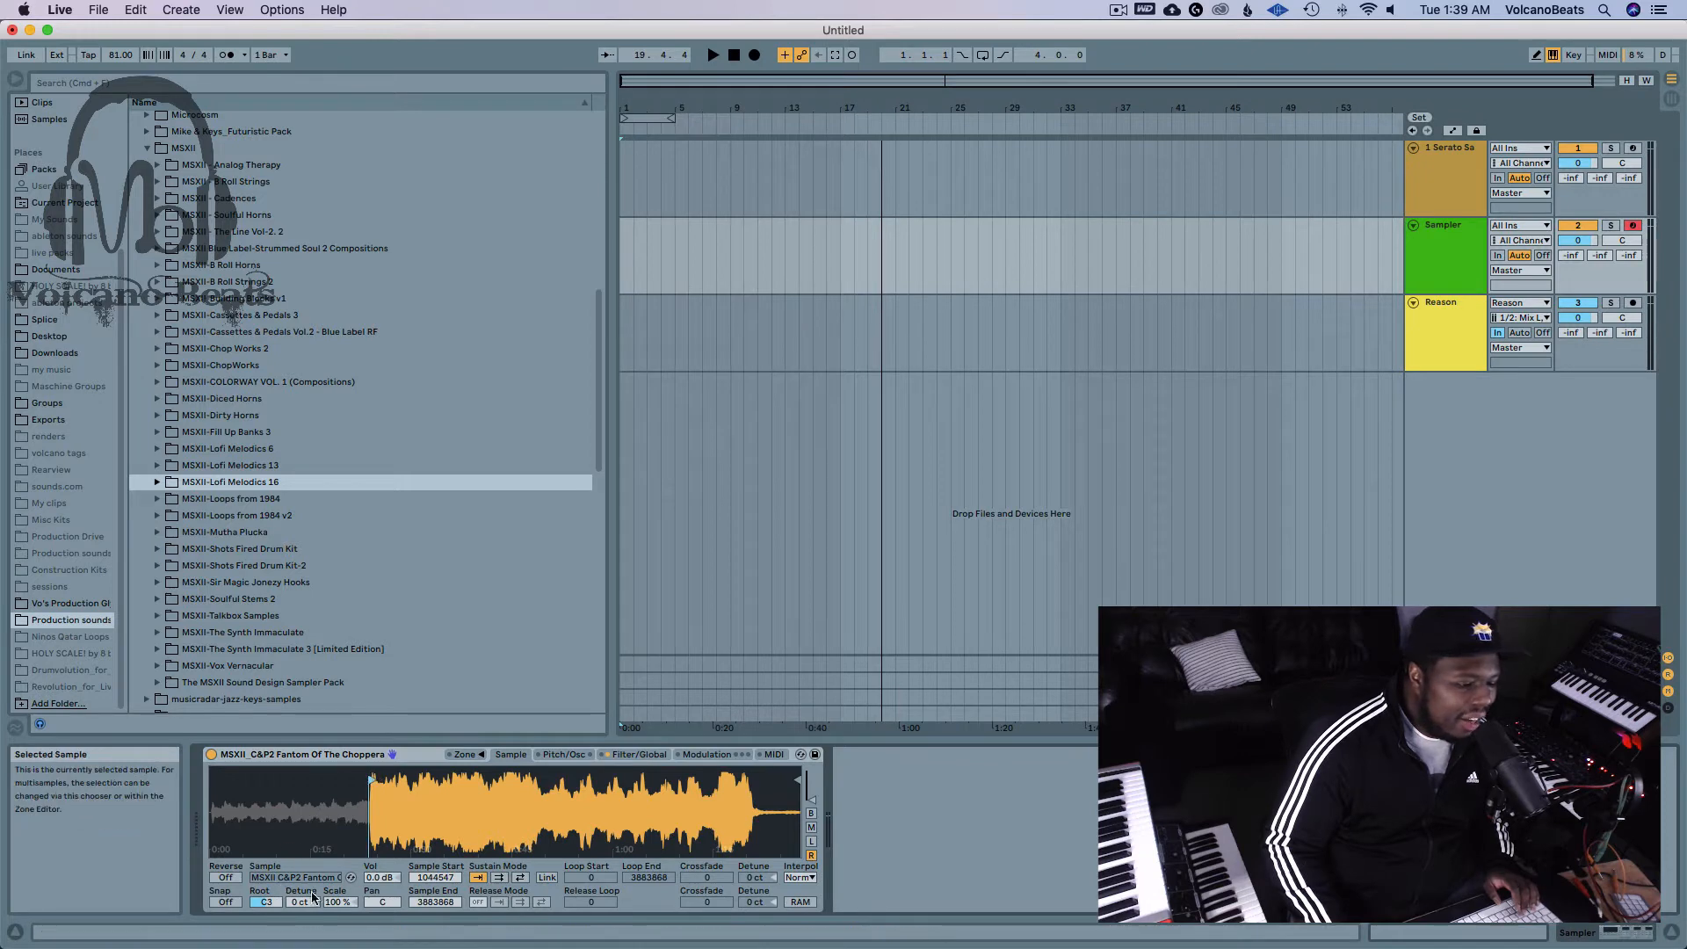
Sweep the Sampler's filter frequency and resonance, ending with the cutoff opened from 144 Hz to about 11.1 kHz
click(636, 754)
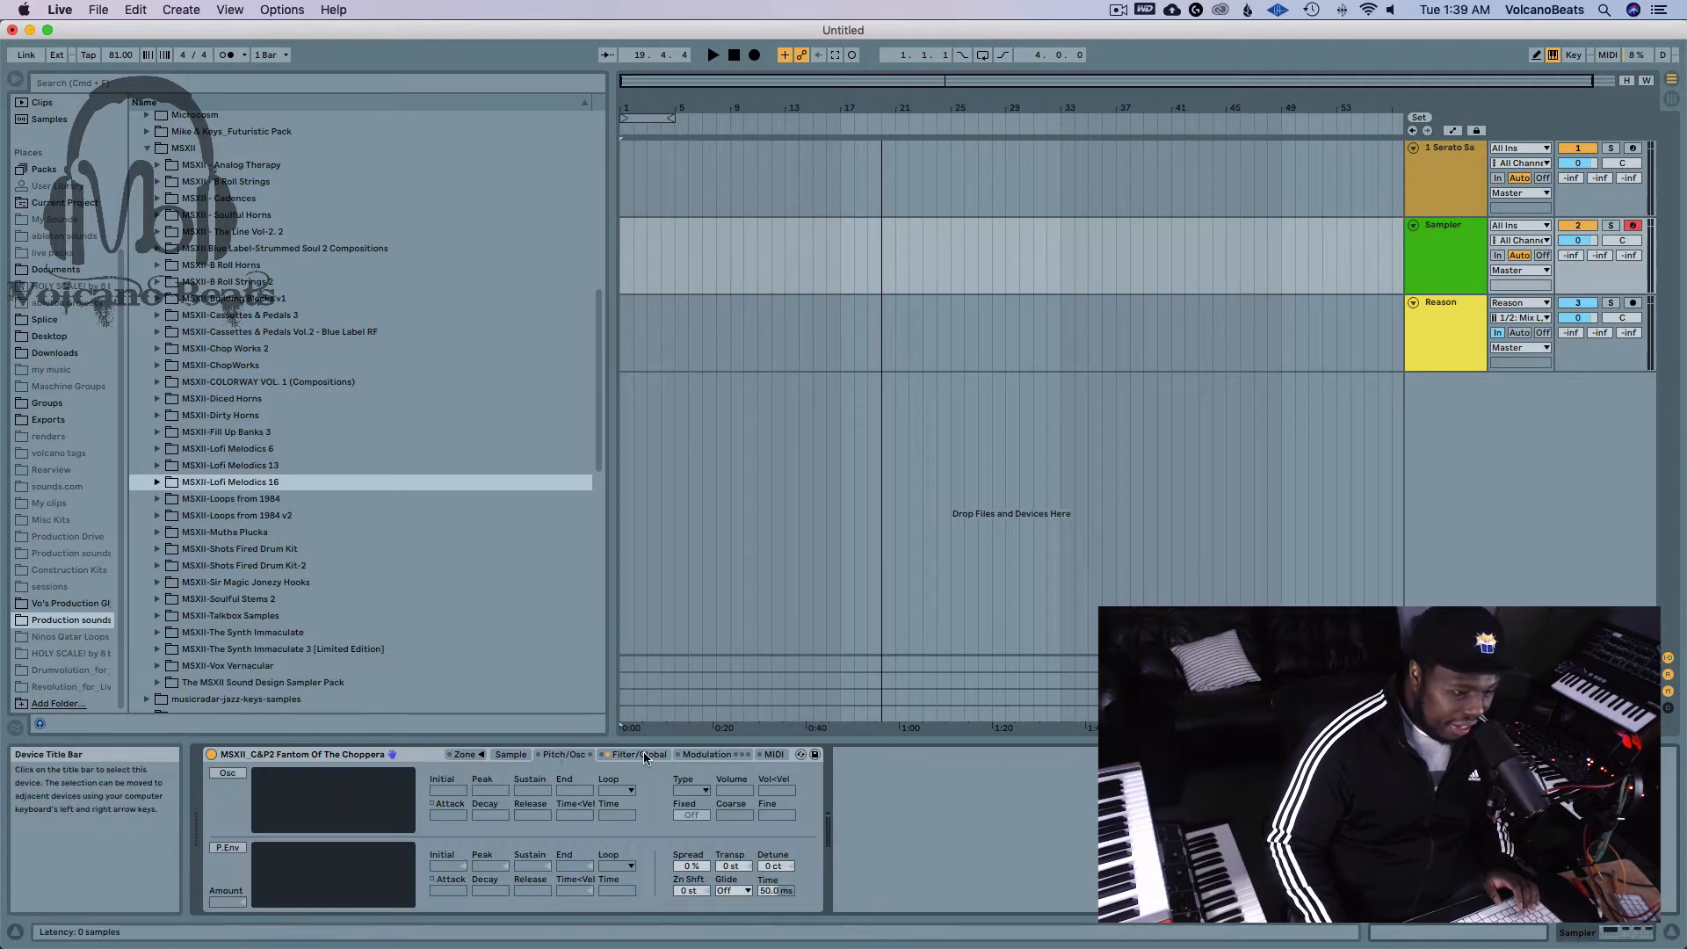
click(640, 753)
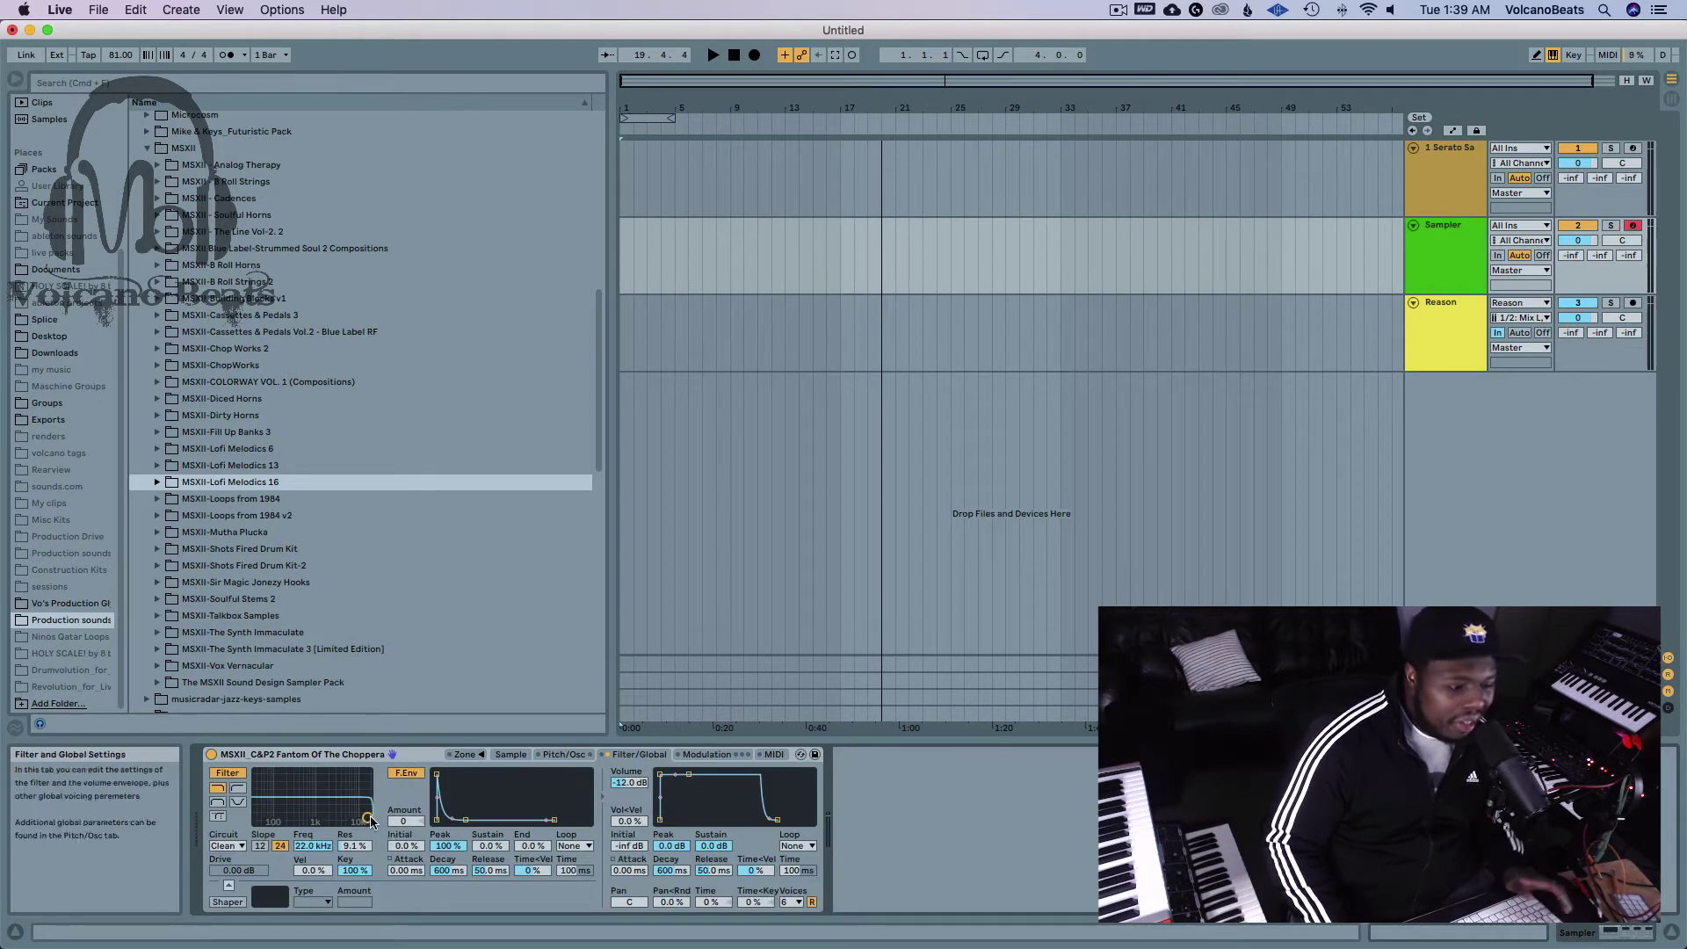
drag(366, 817, 318, 817)
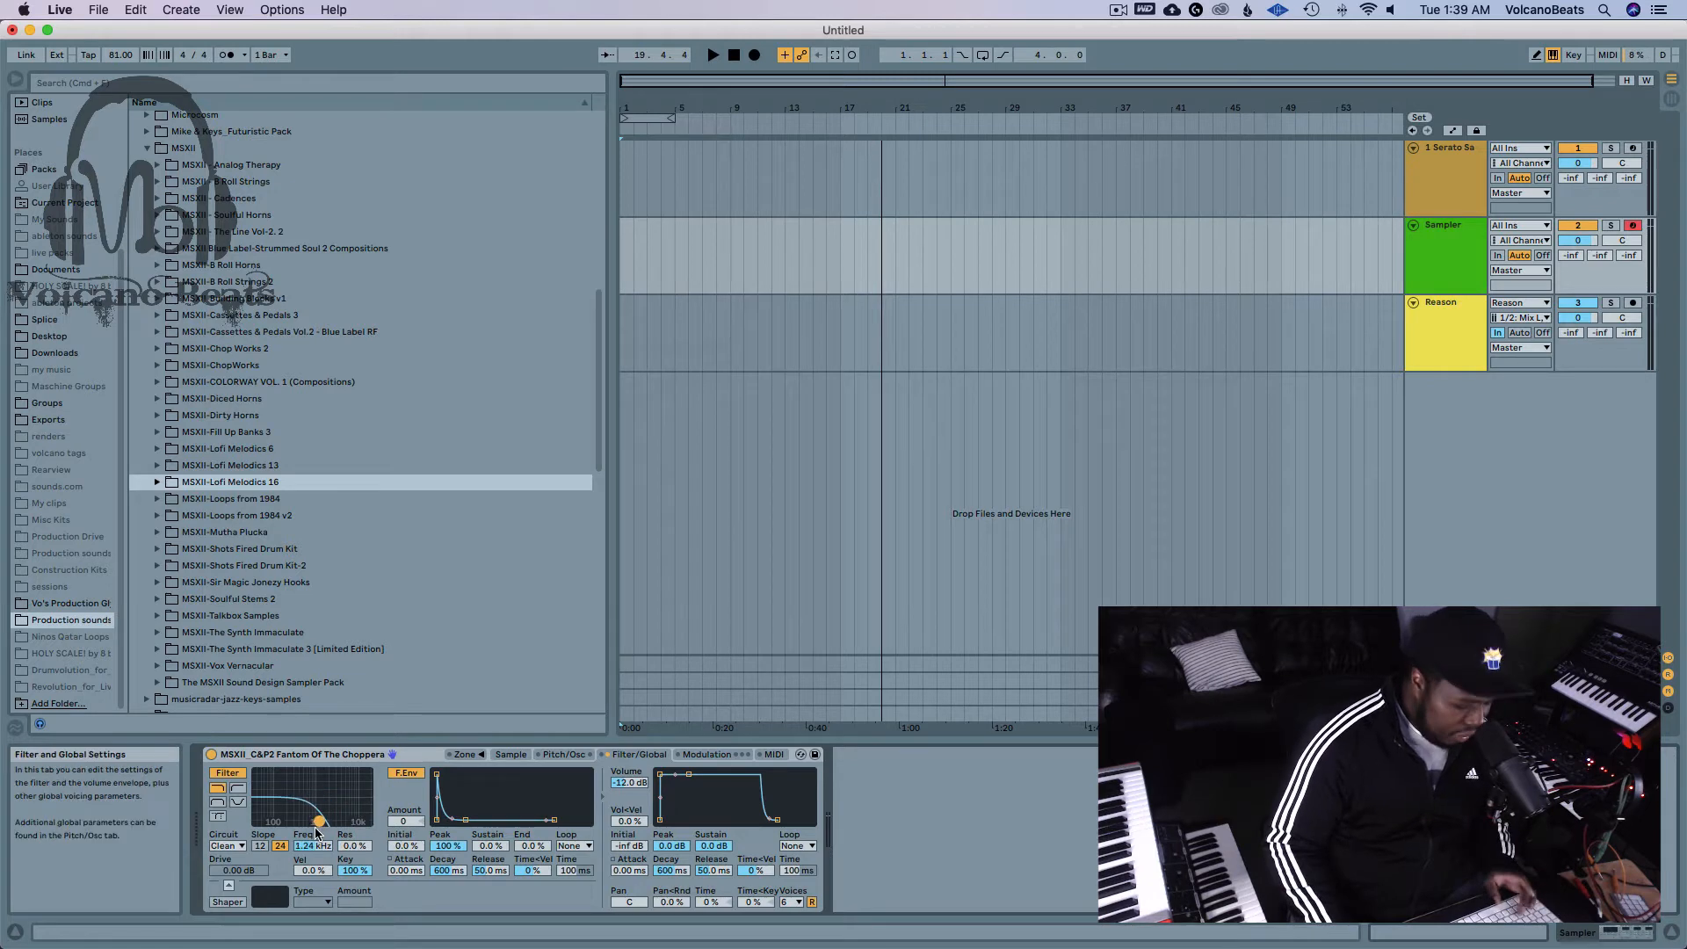
drag(320, 820, 281, 812)
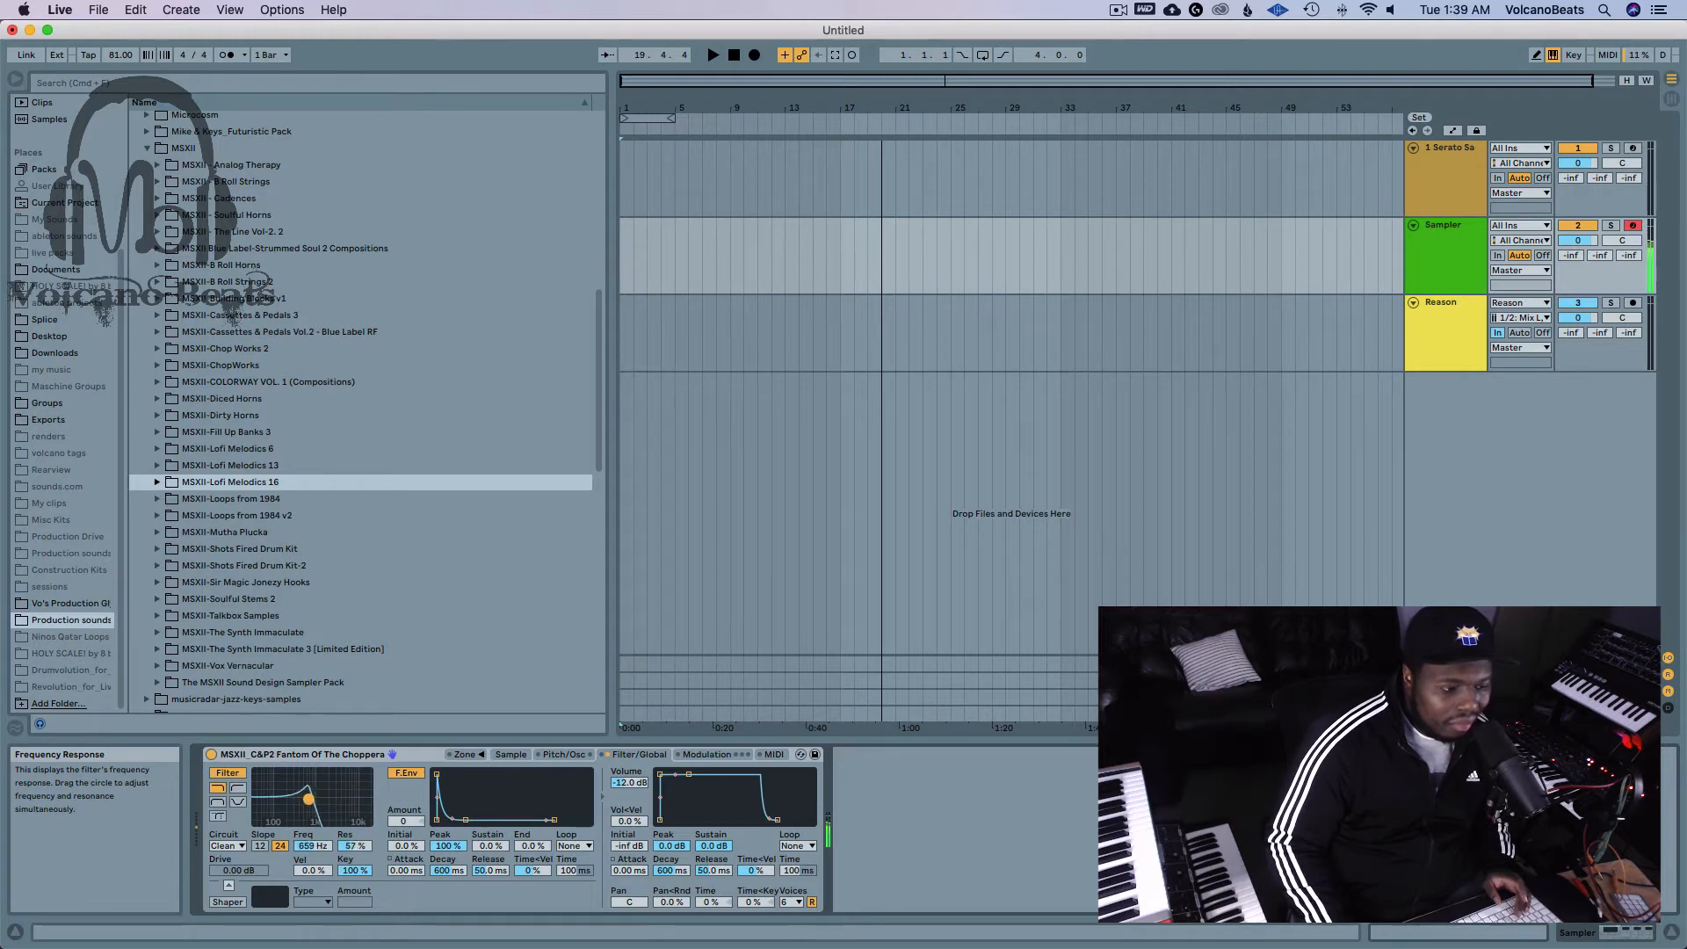
drag(306, 801, 299, 801)
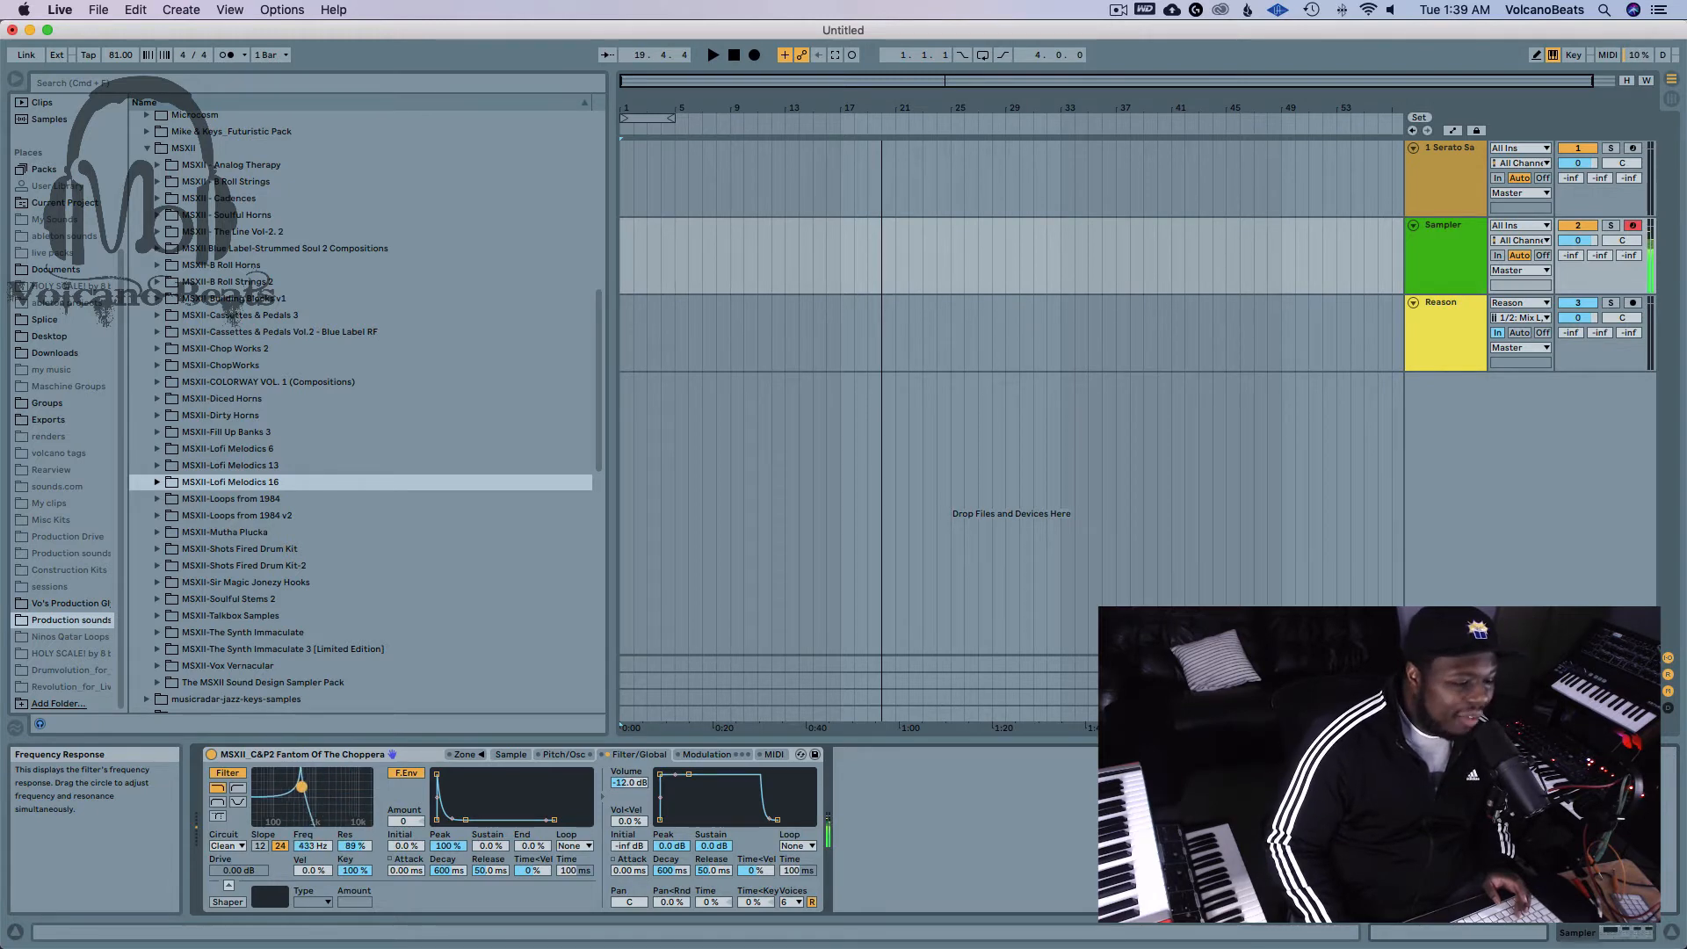
drag(298, 785, 344, 805)
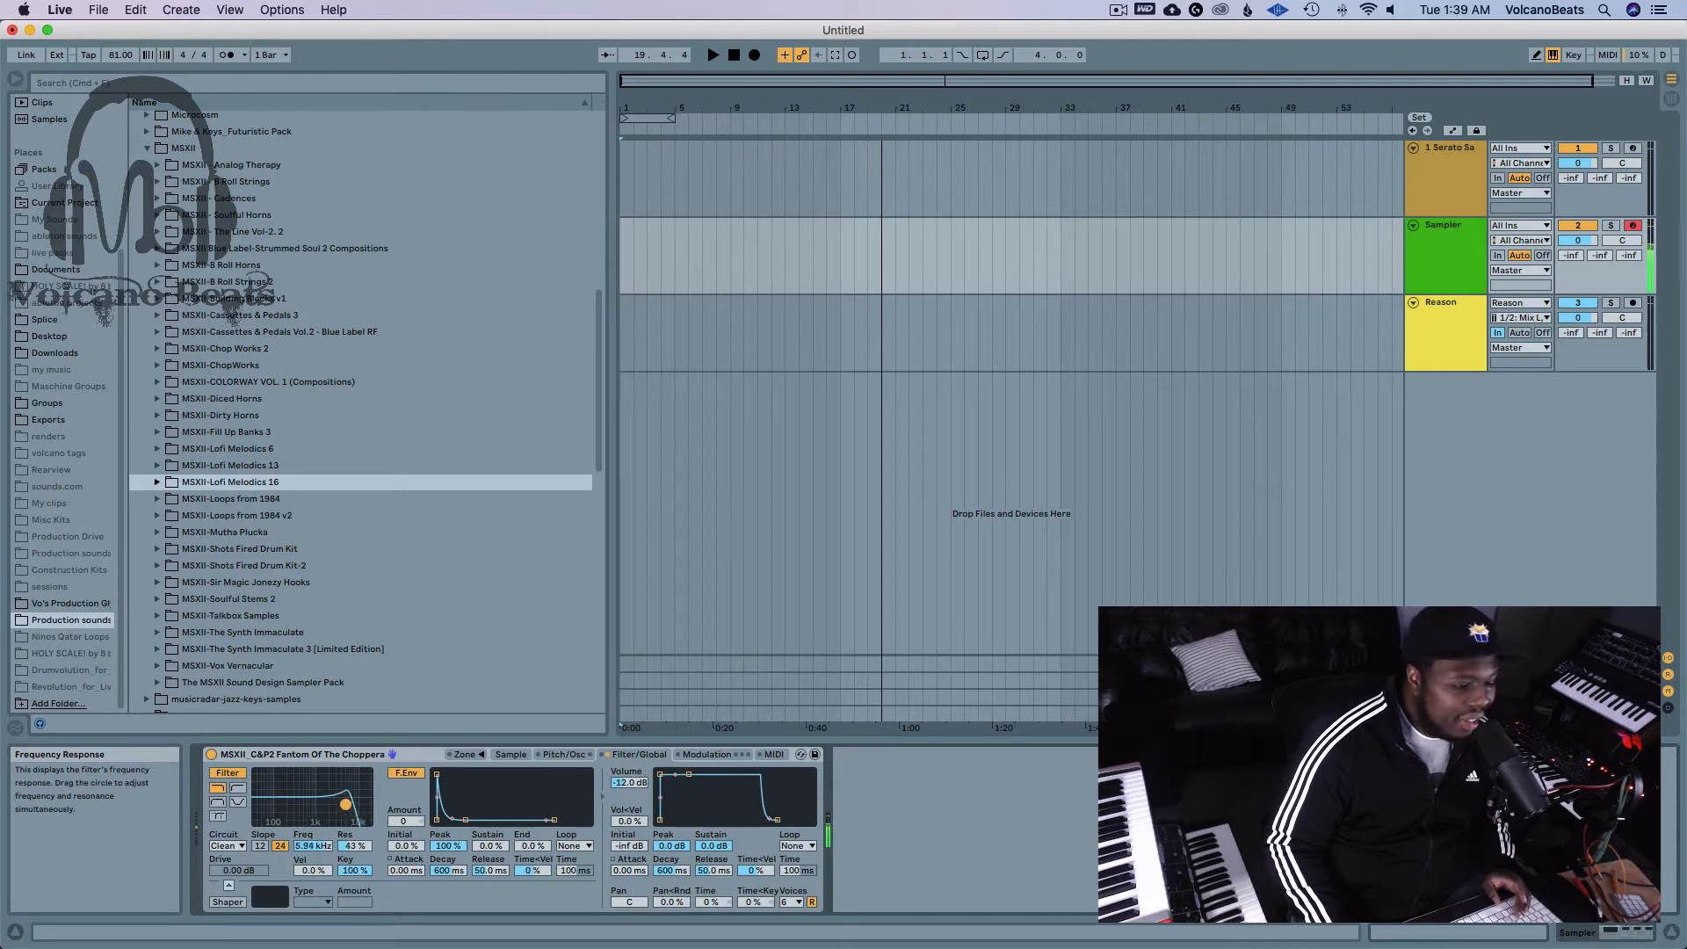
drag(343, 805, 306, 805)
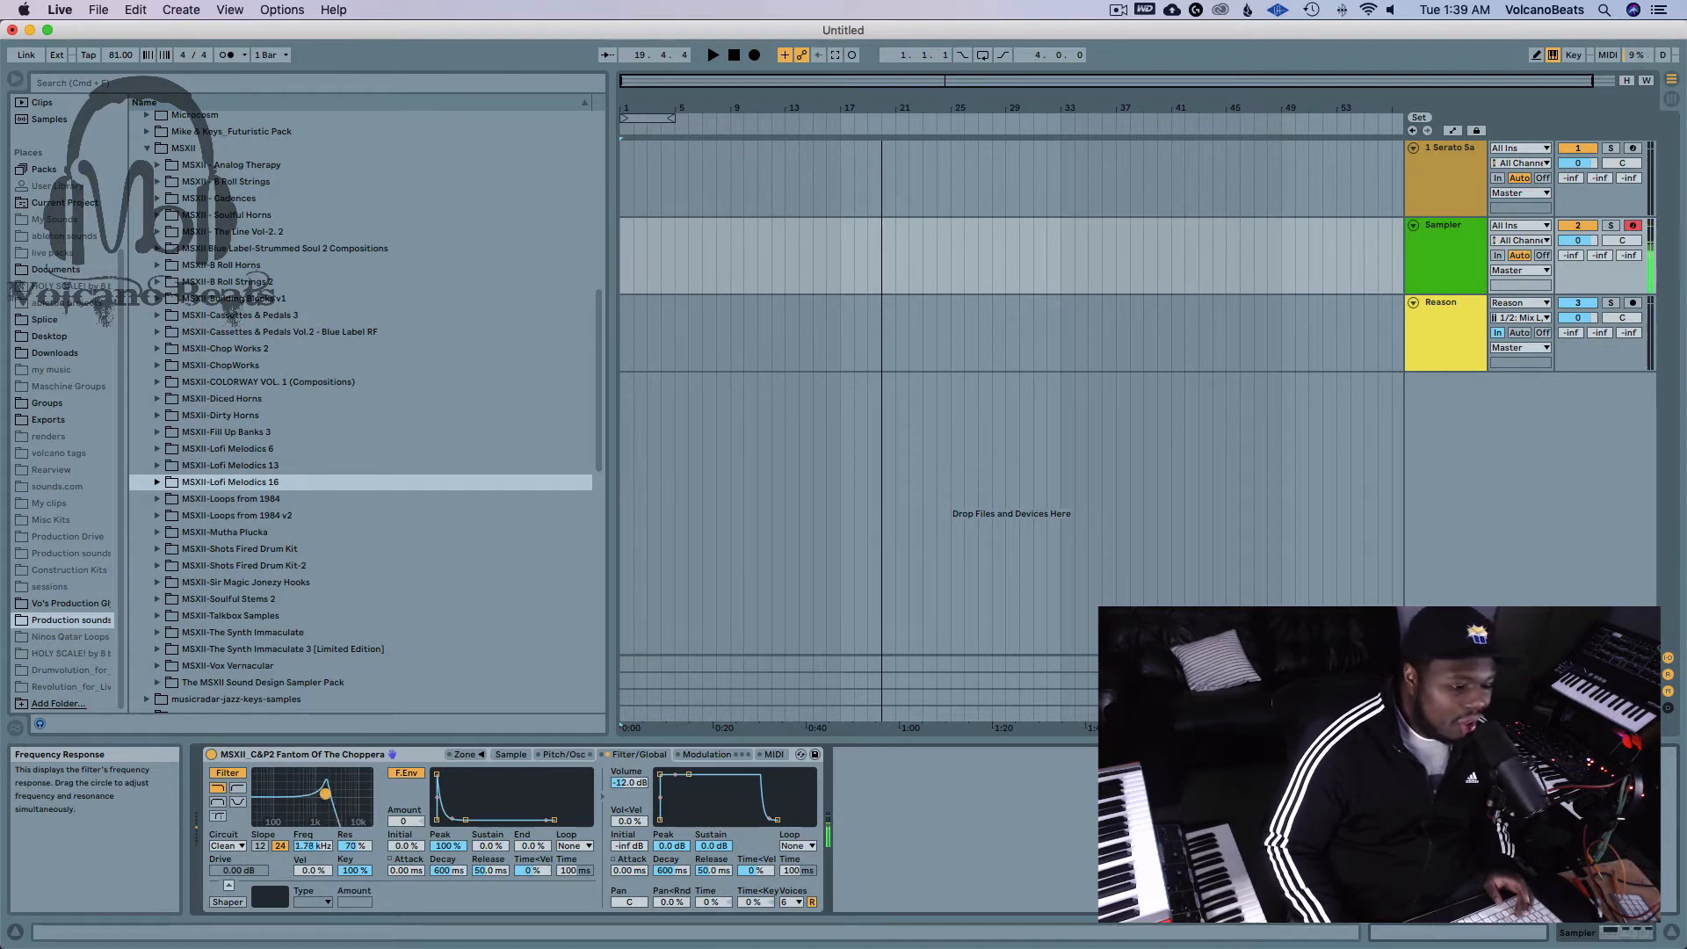
drag(324, 794, 283, 795)
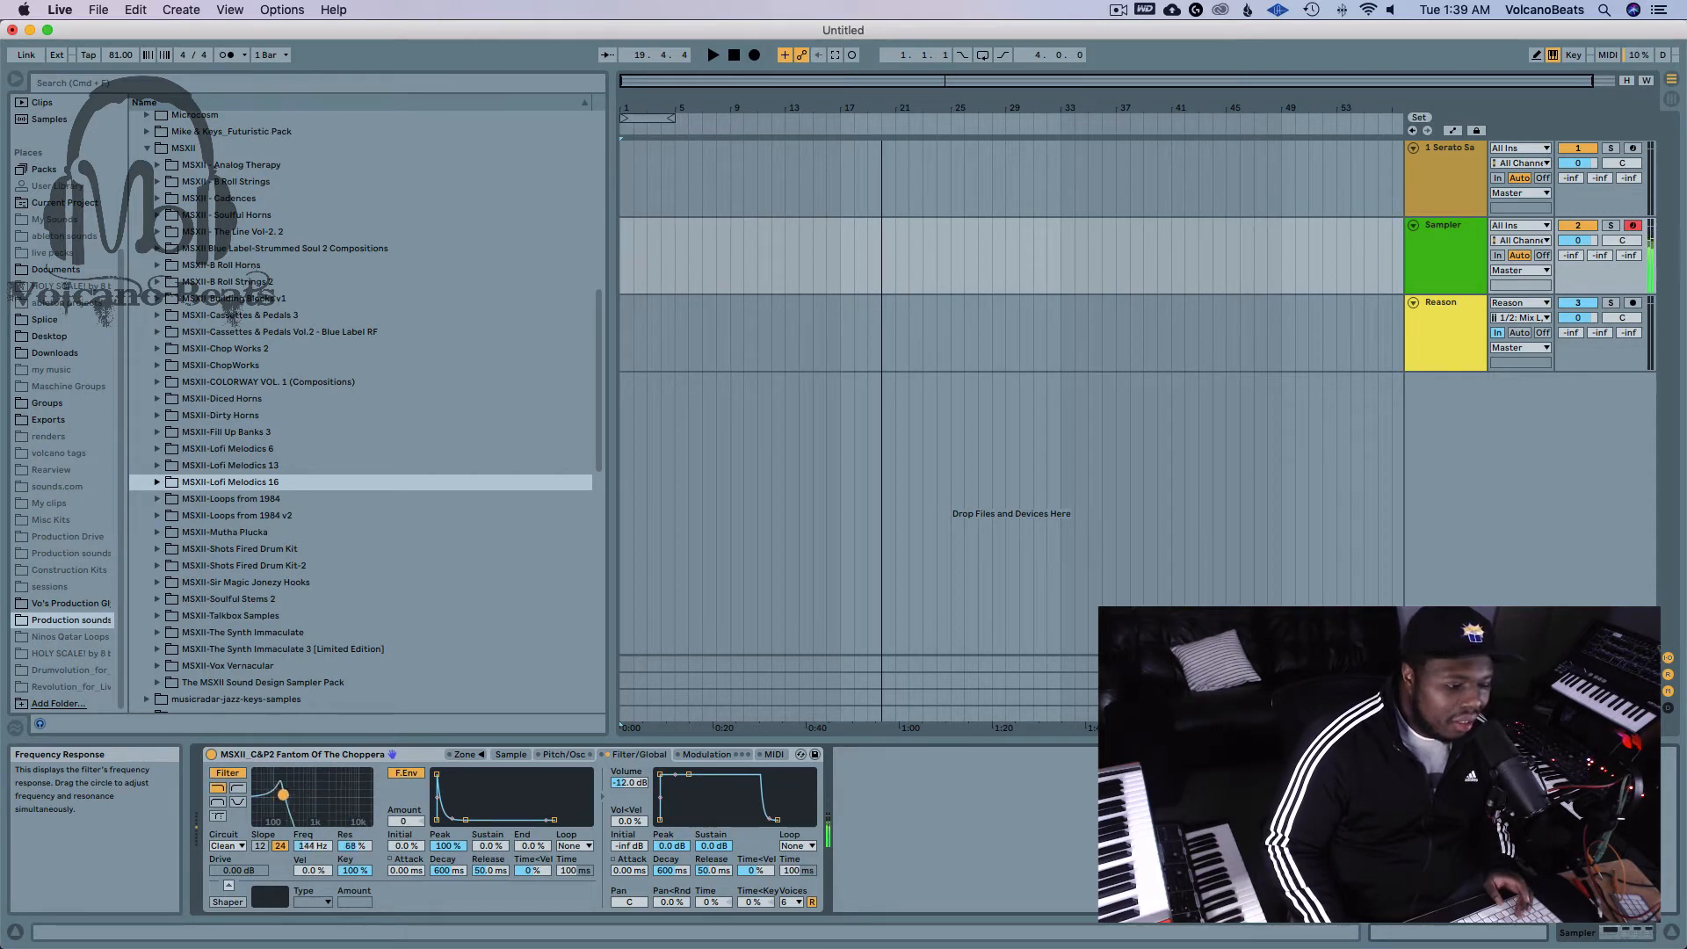
drag(281, 796, 305, 796)
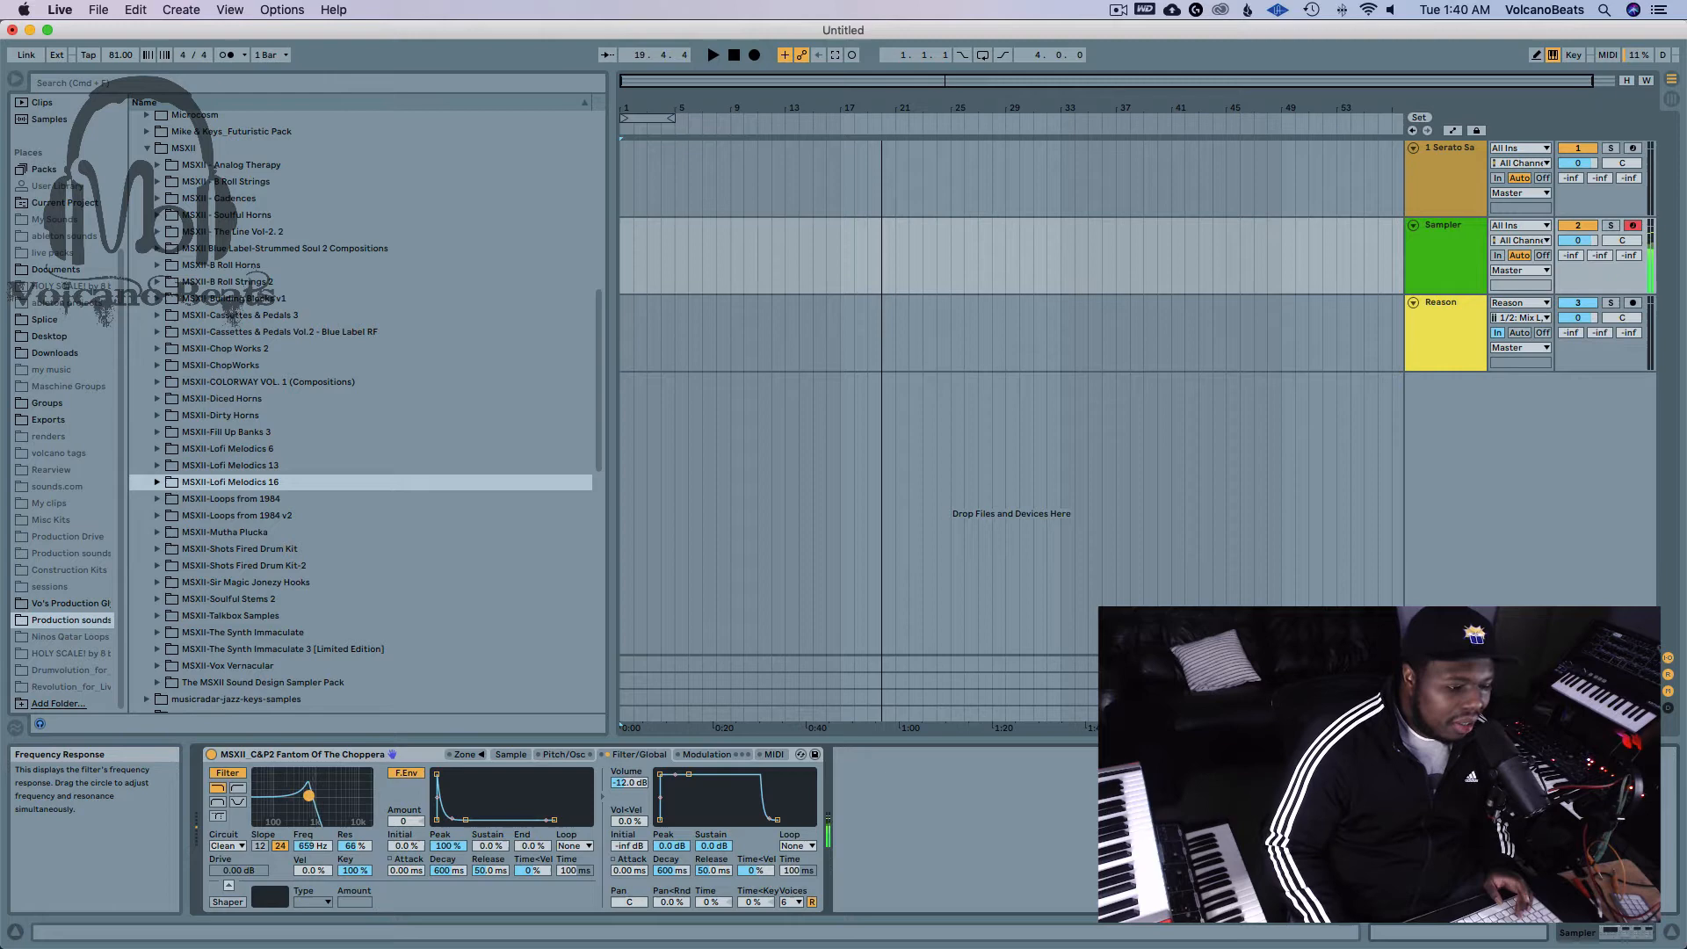
drag(306, 796, 330, 789)
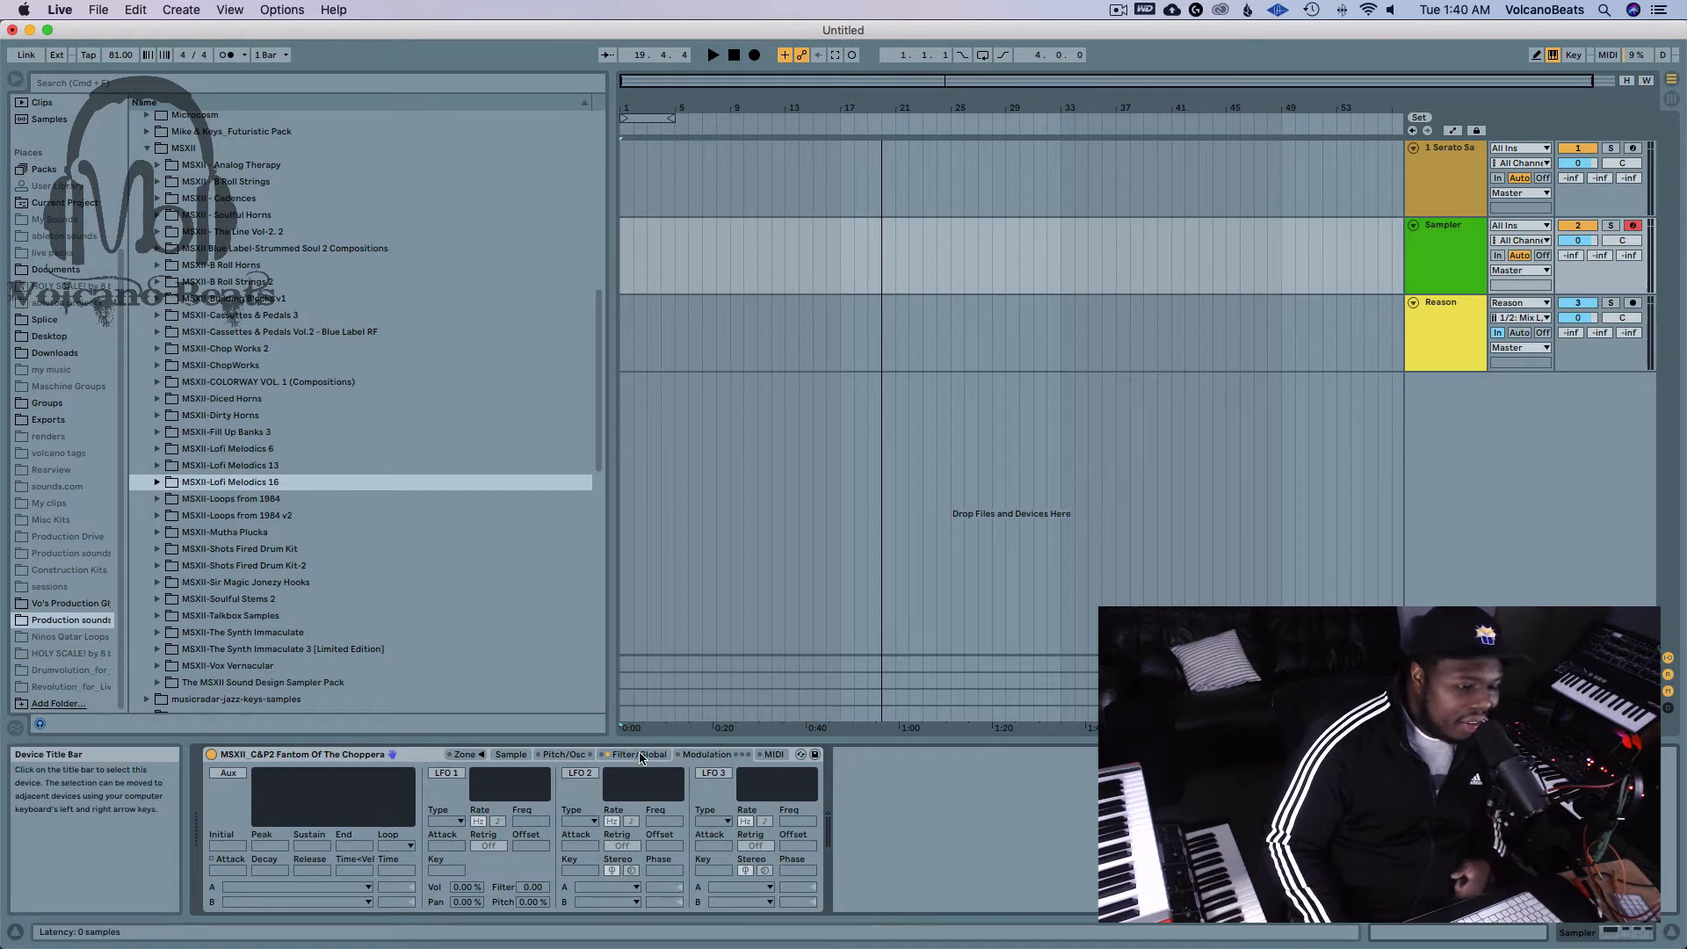
click(619, 754)
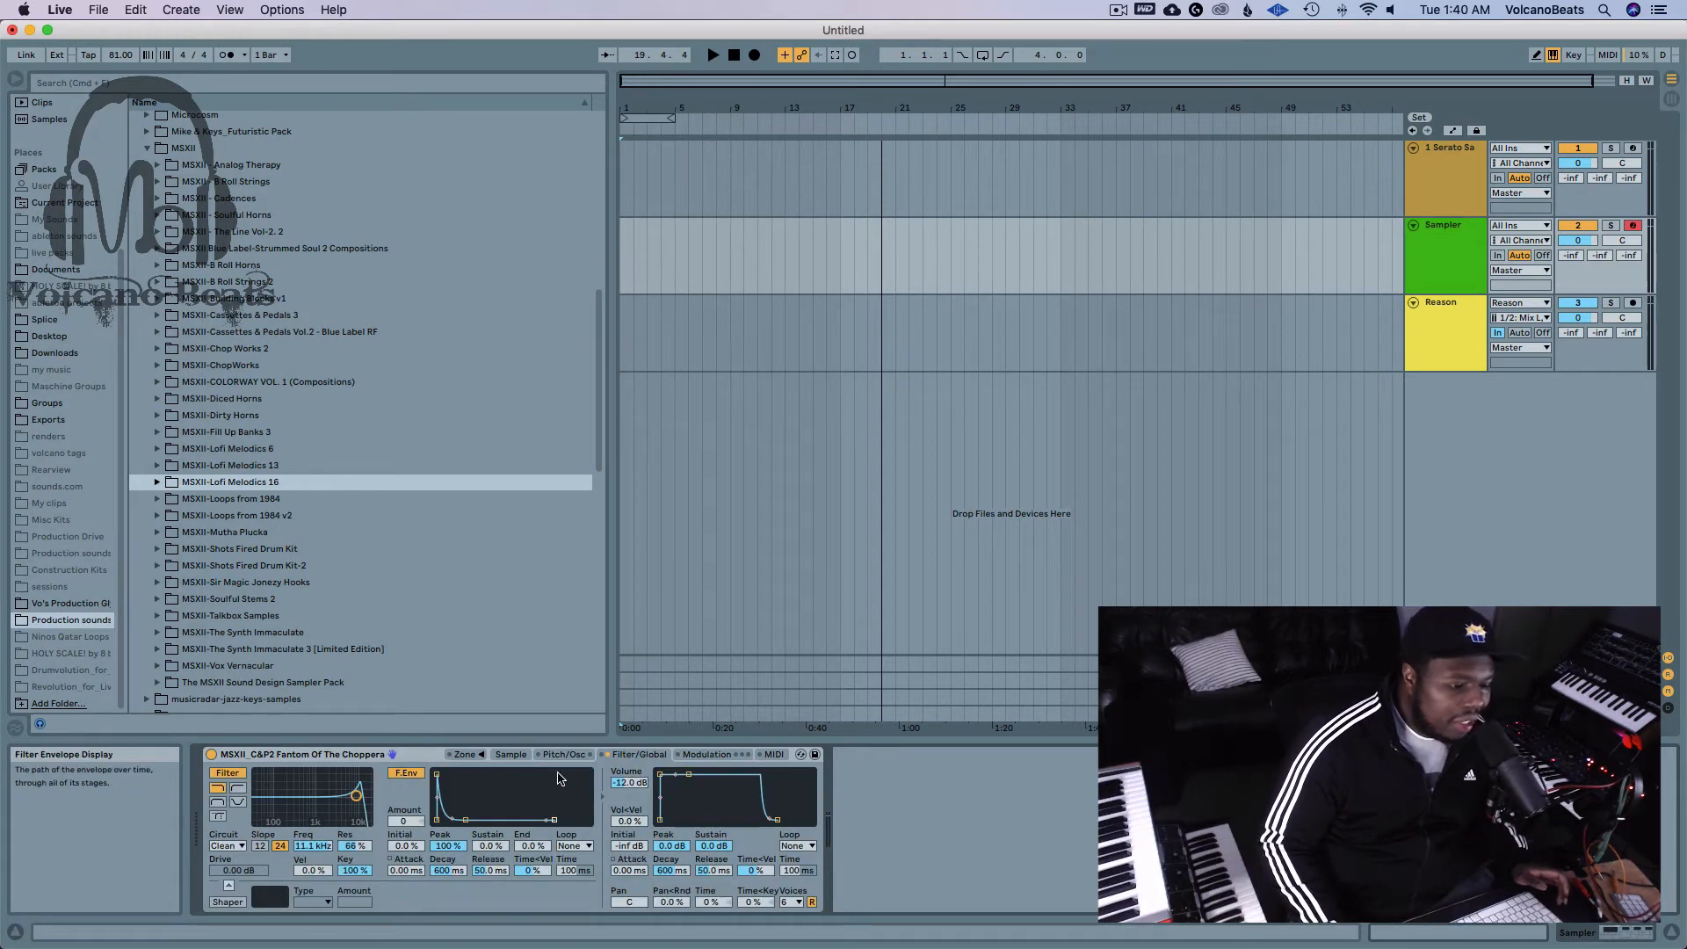
click(510, 754)
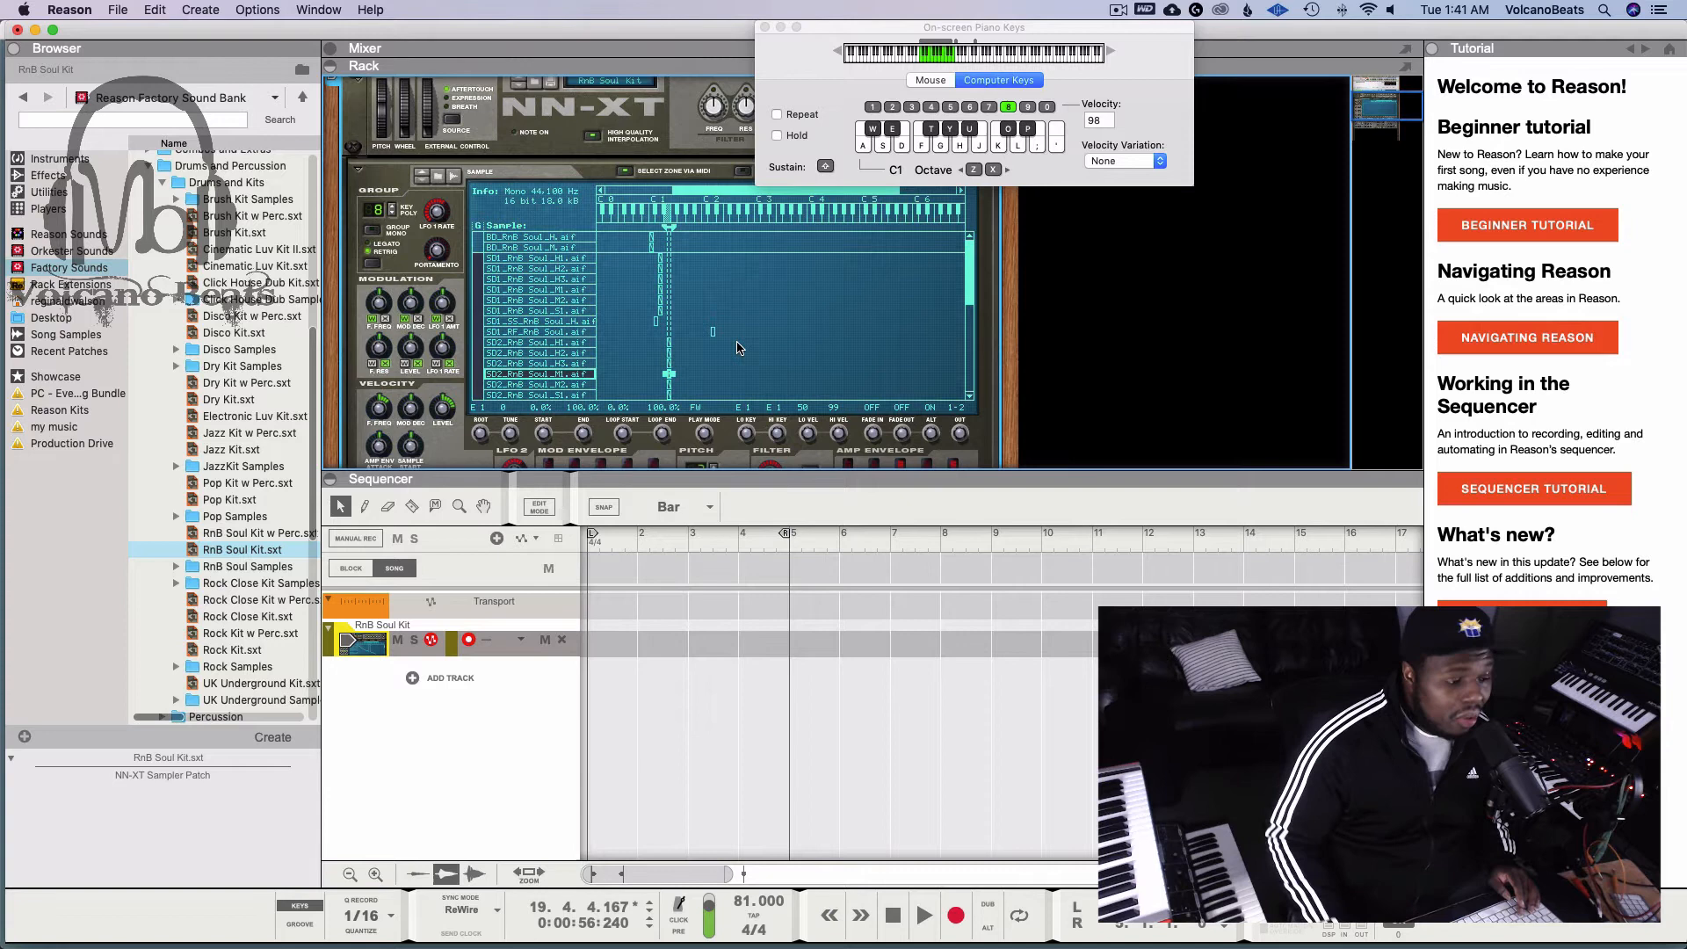
mouse_move(476, 302)
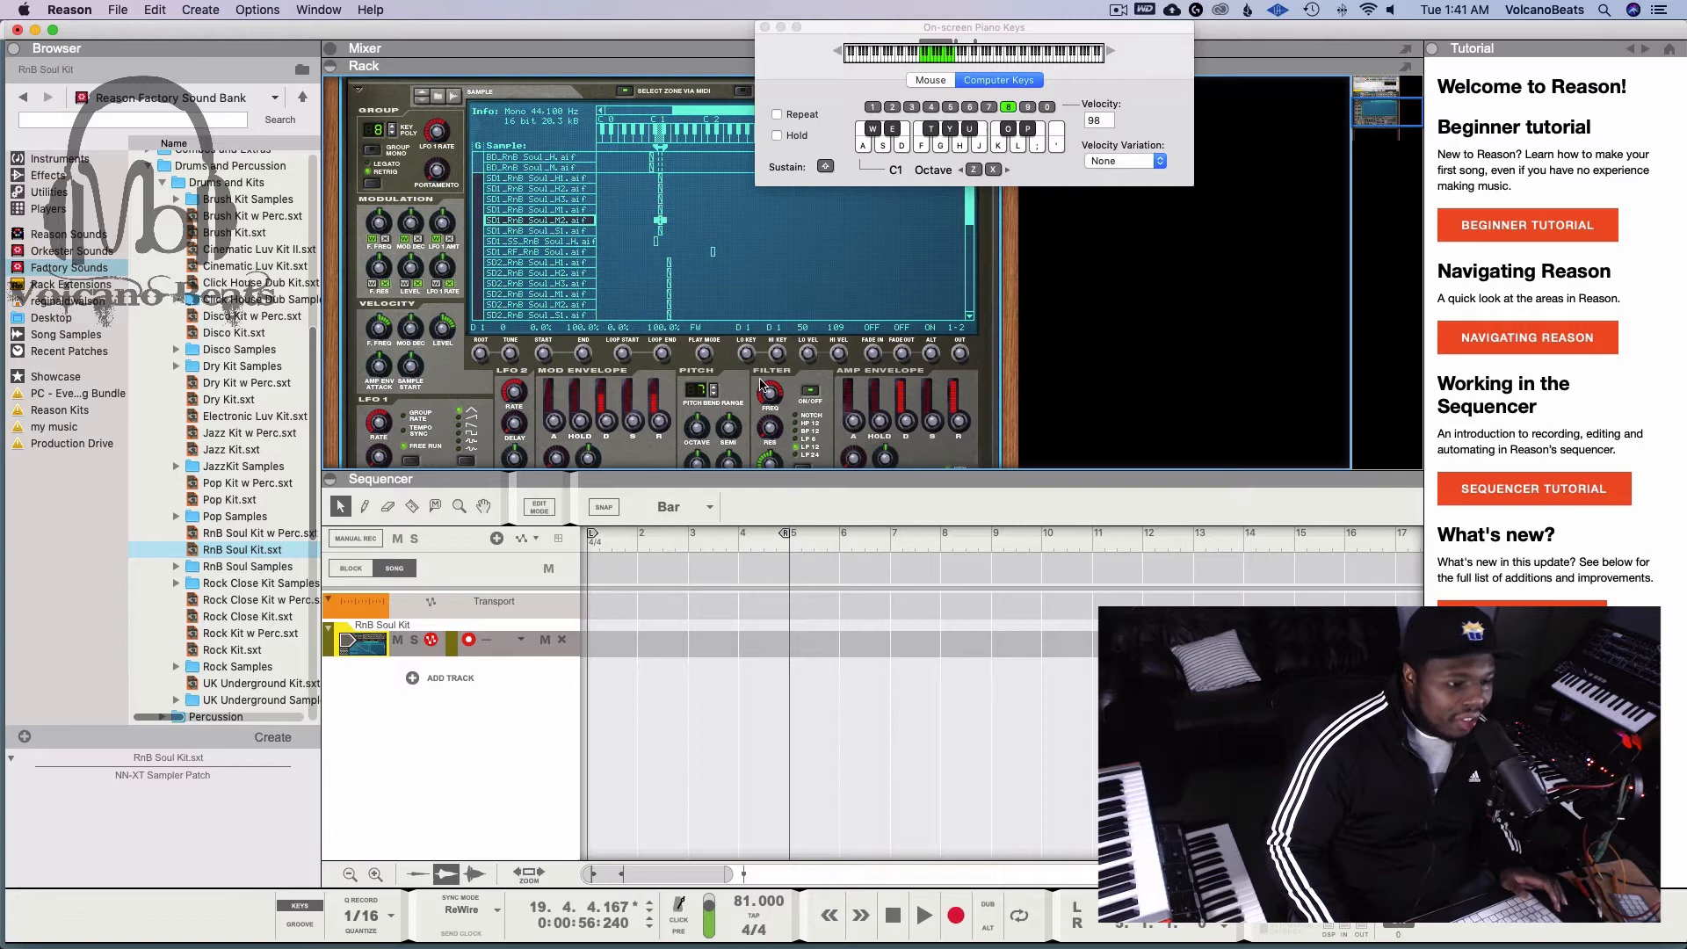
mouse_move(812, 391)
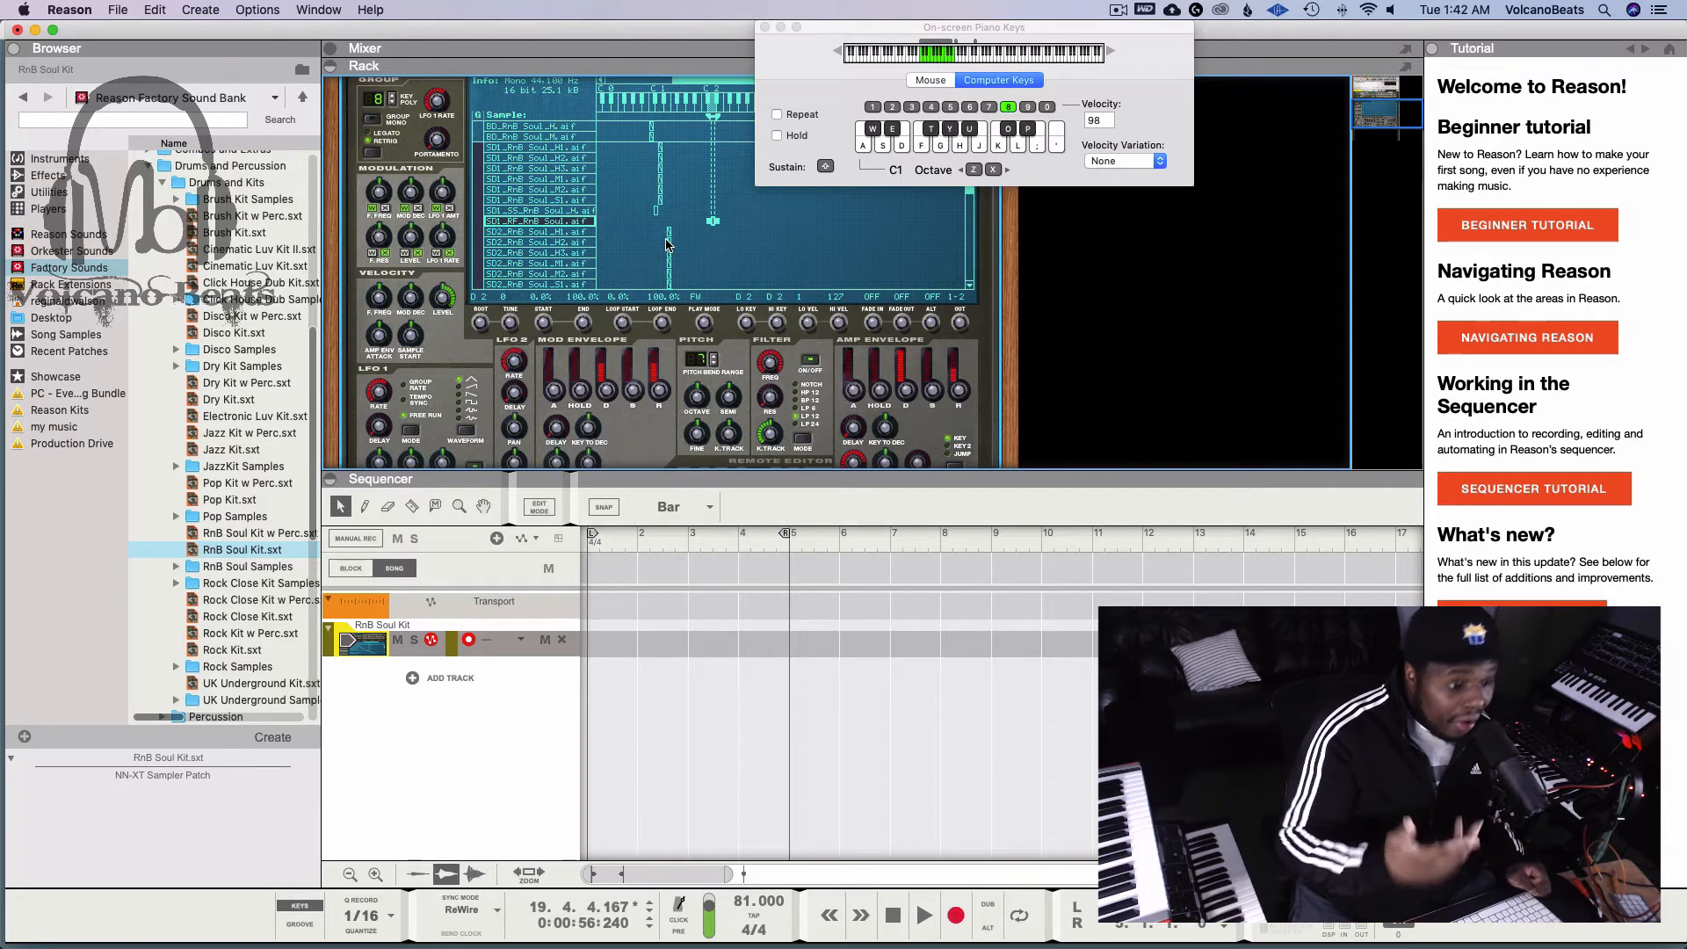
mouse_move(355, 278)
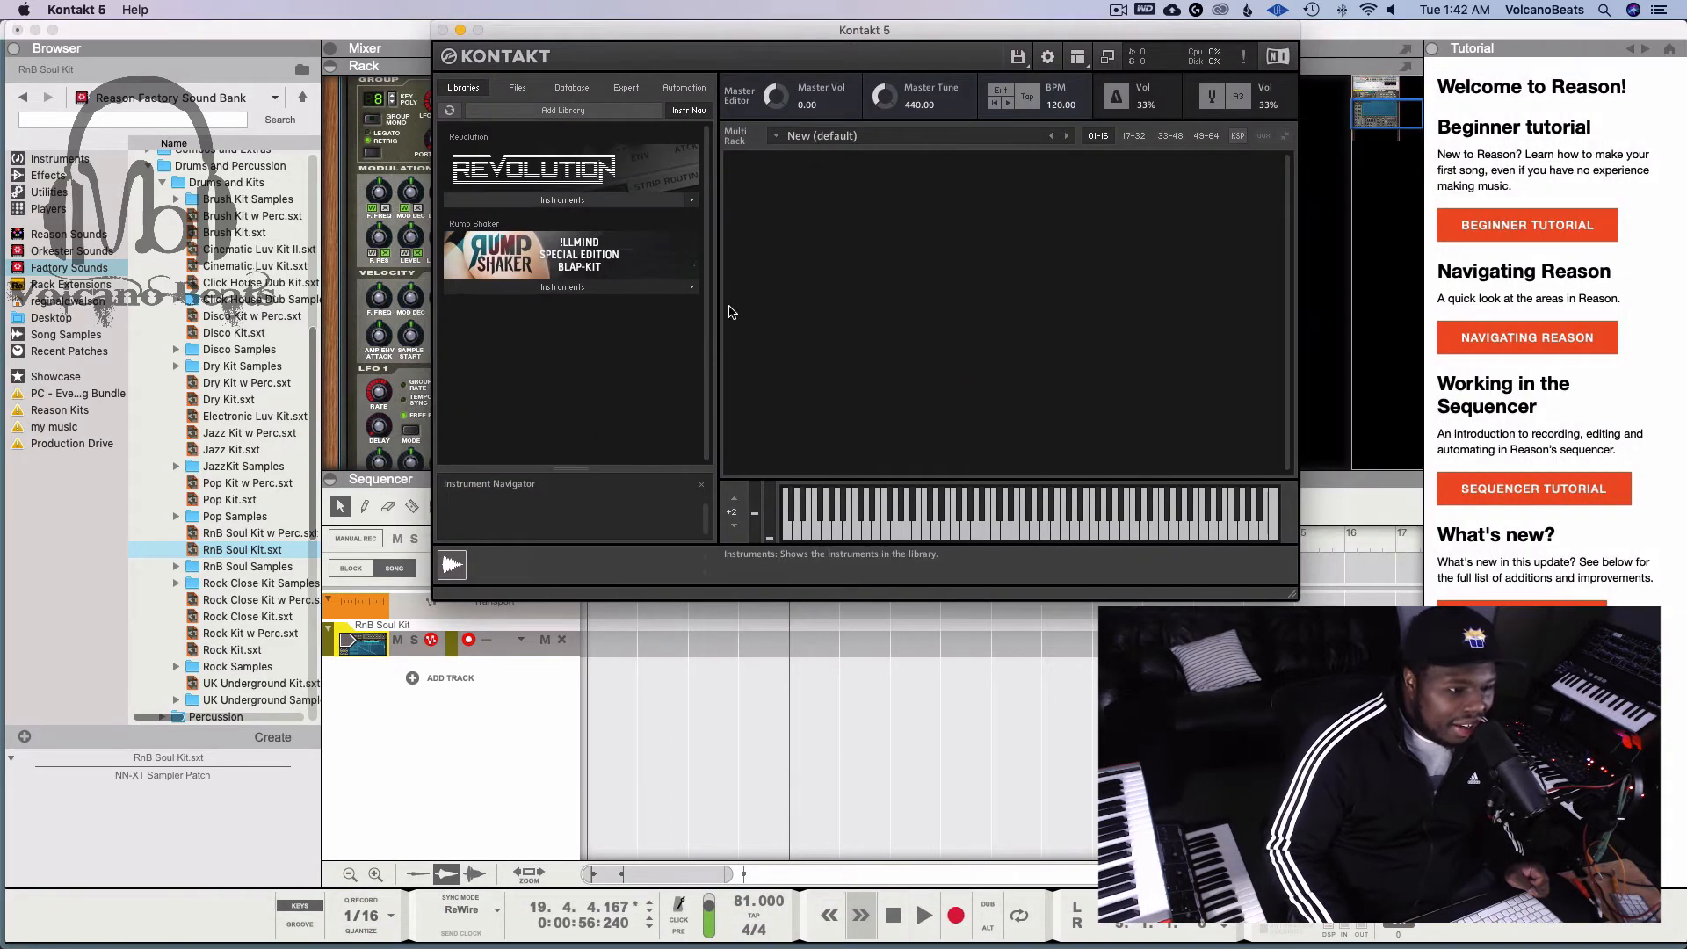
mouse_move(650, 193)
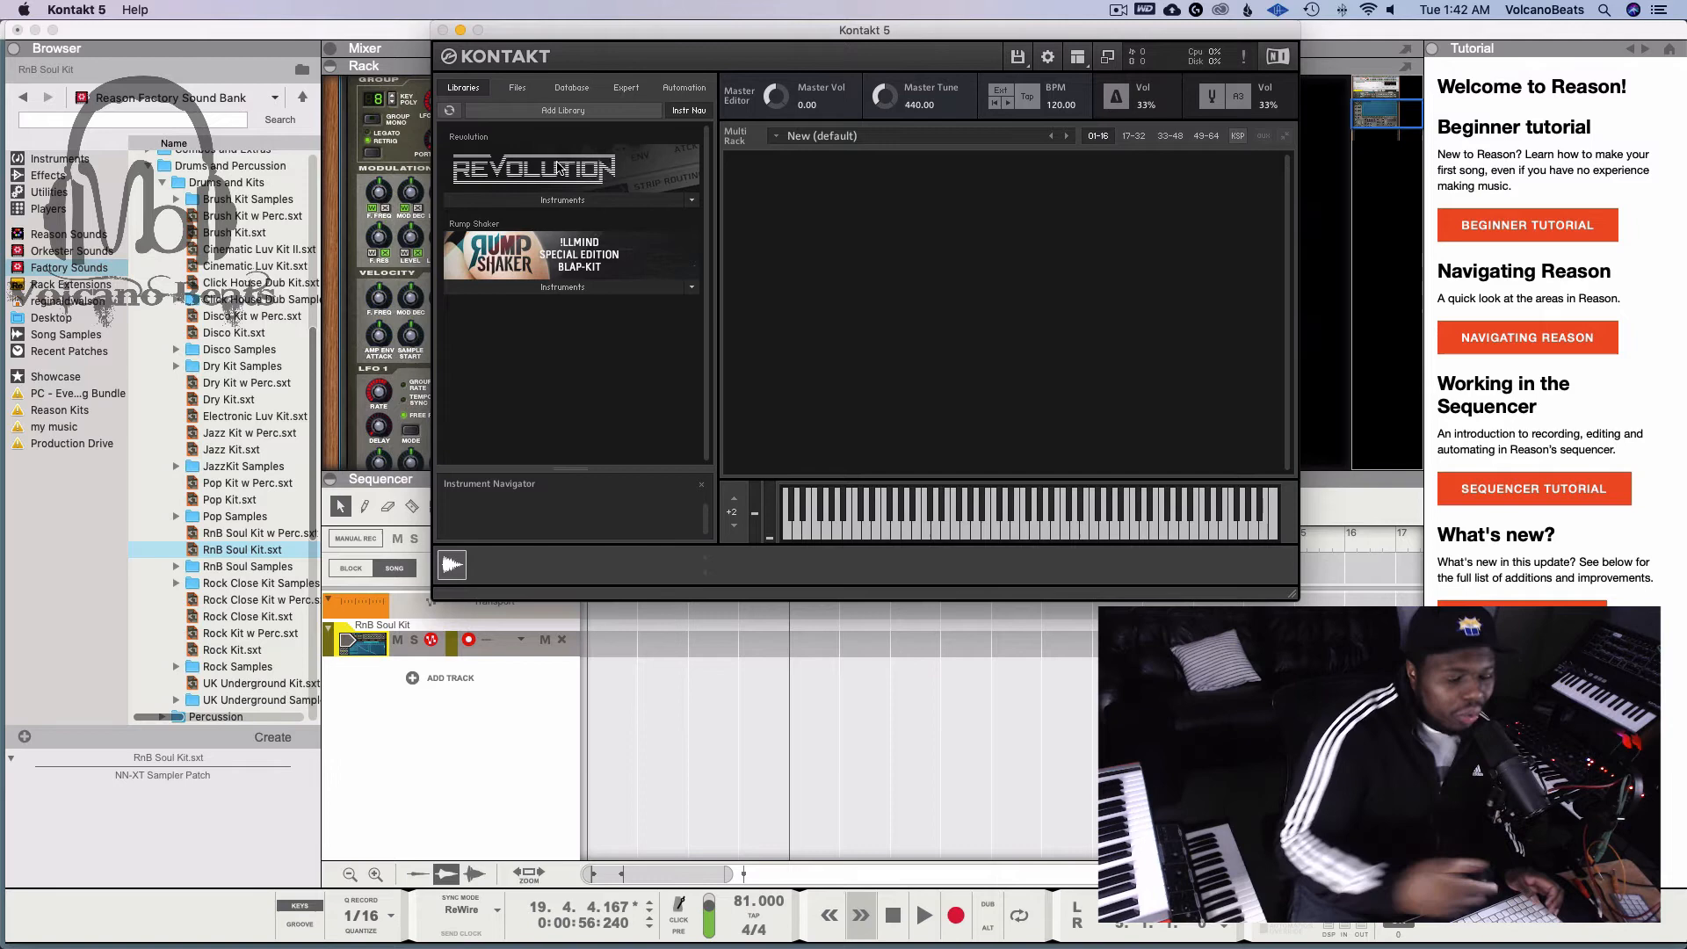
mouse_move(633, 197)
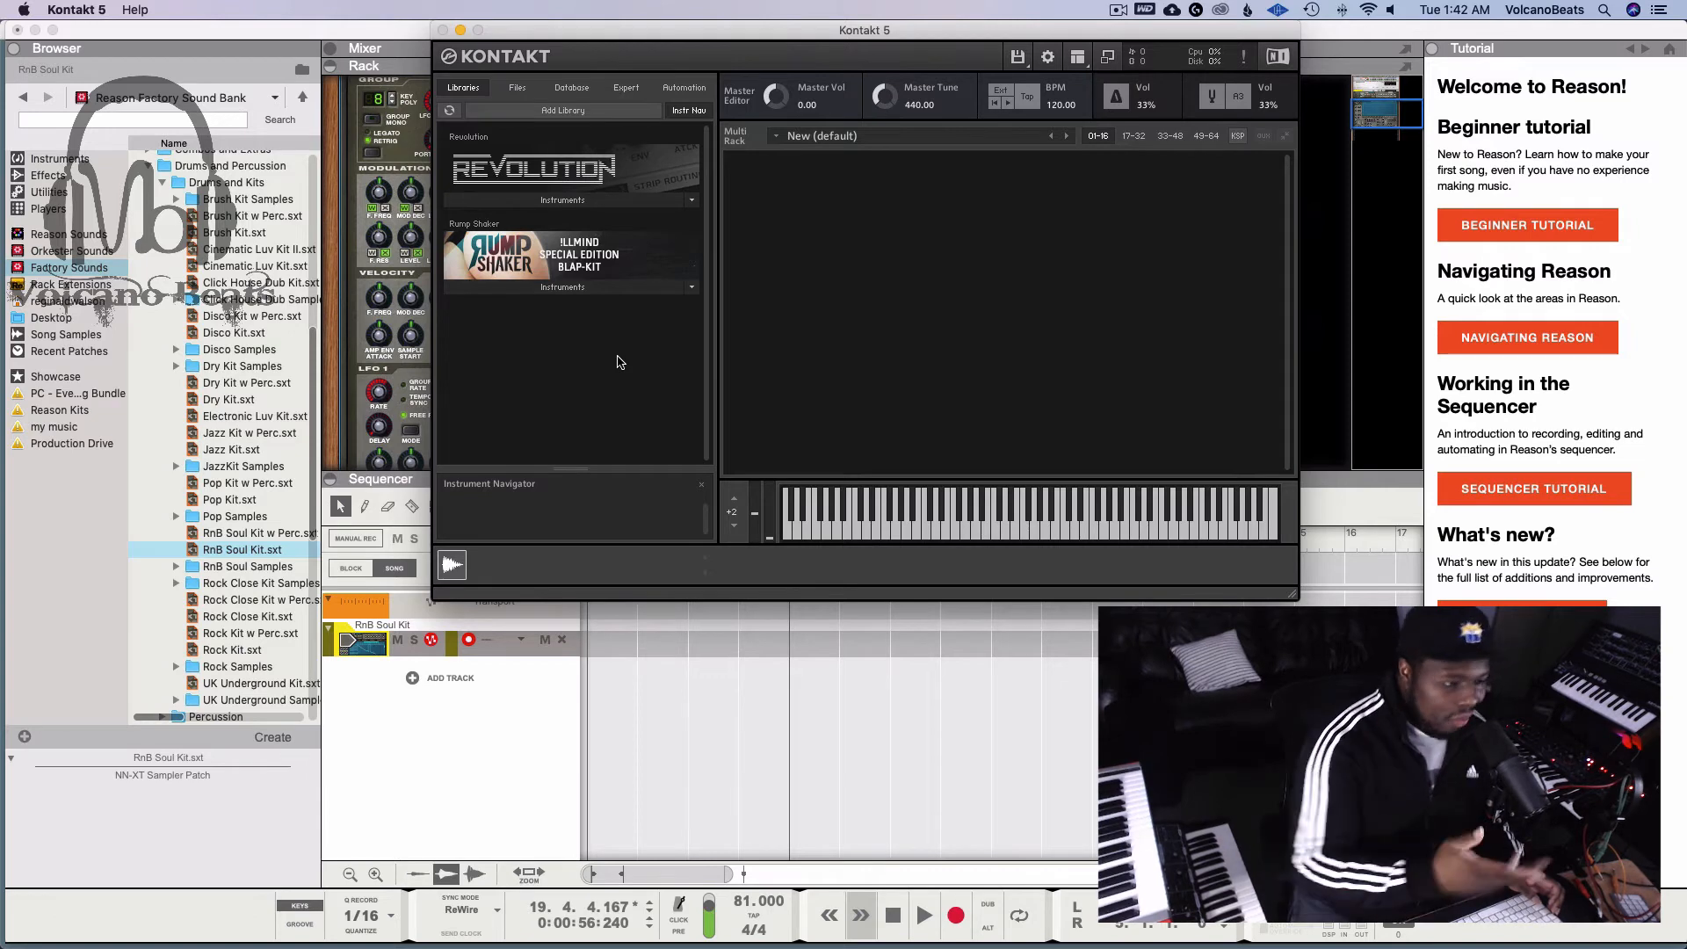
mouse_move(622, 320)
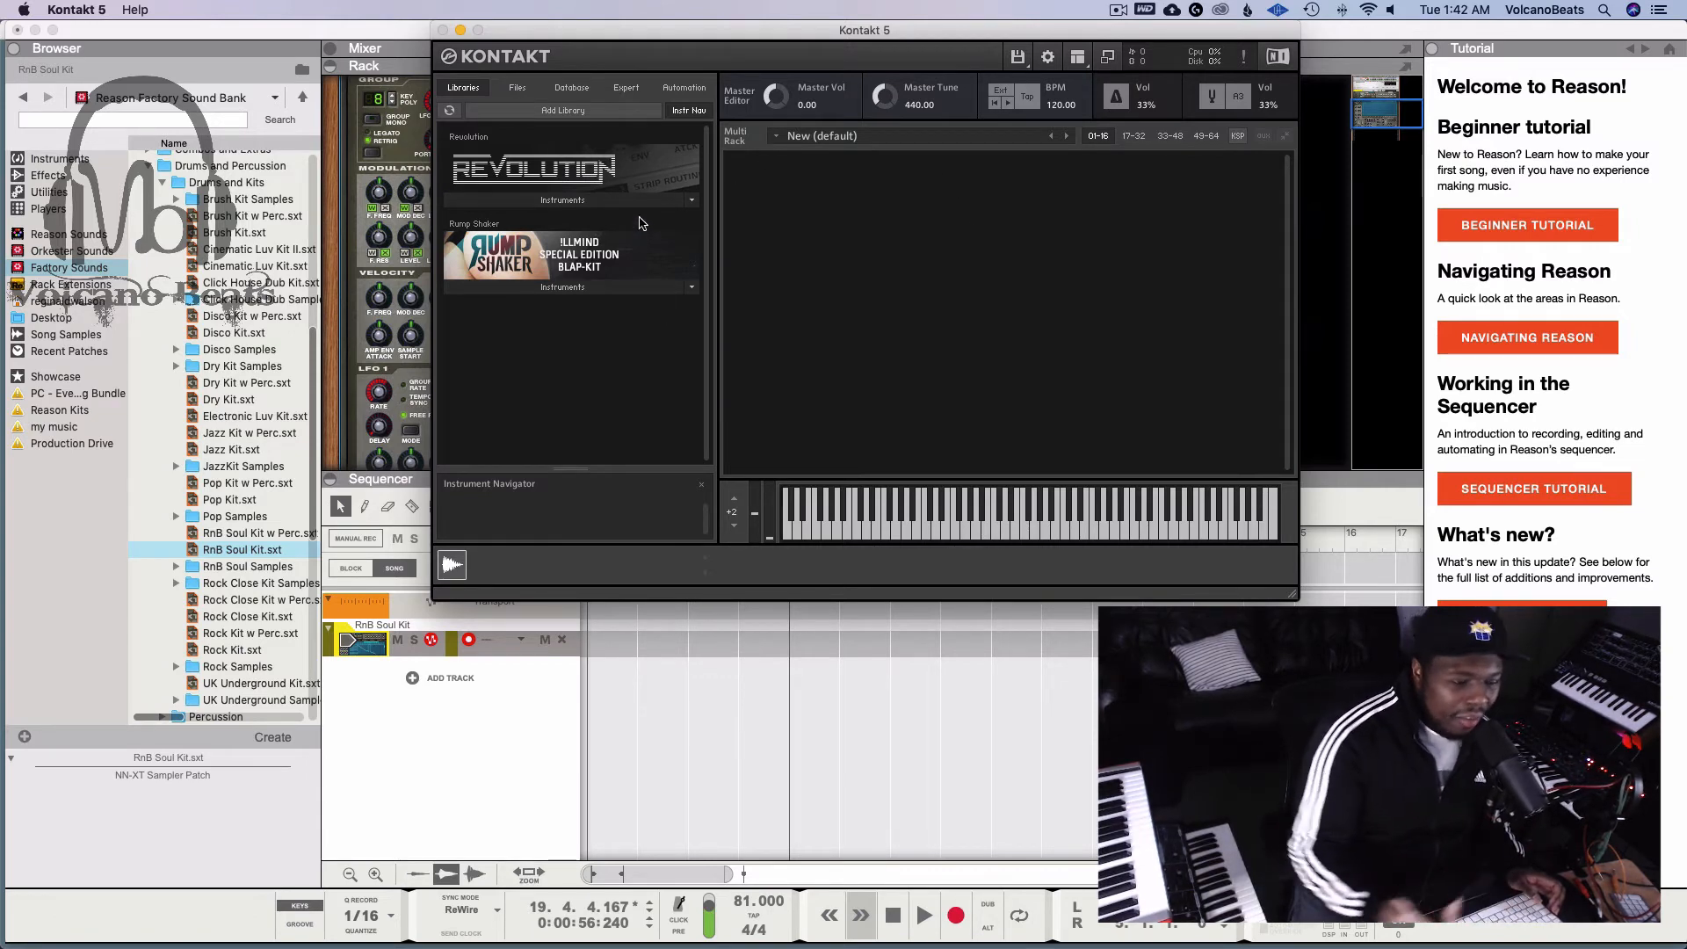
mouse_move(485, 191)
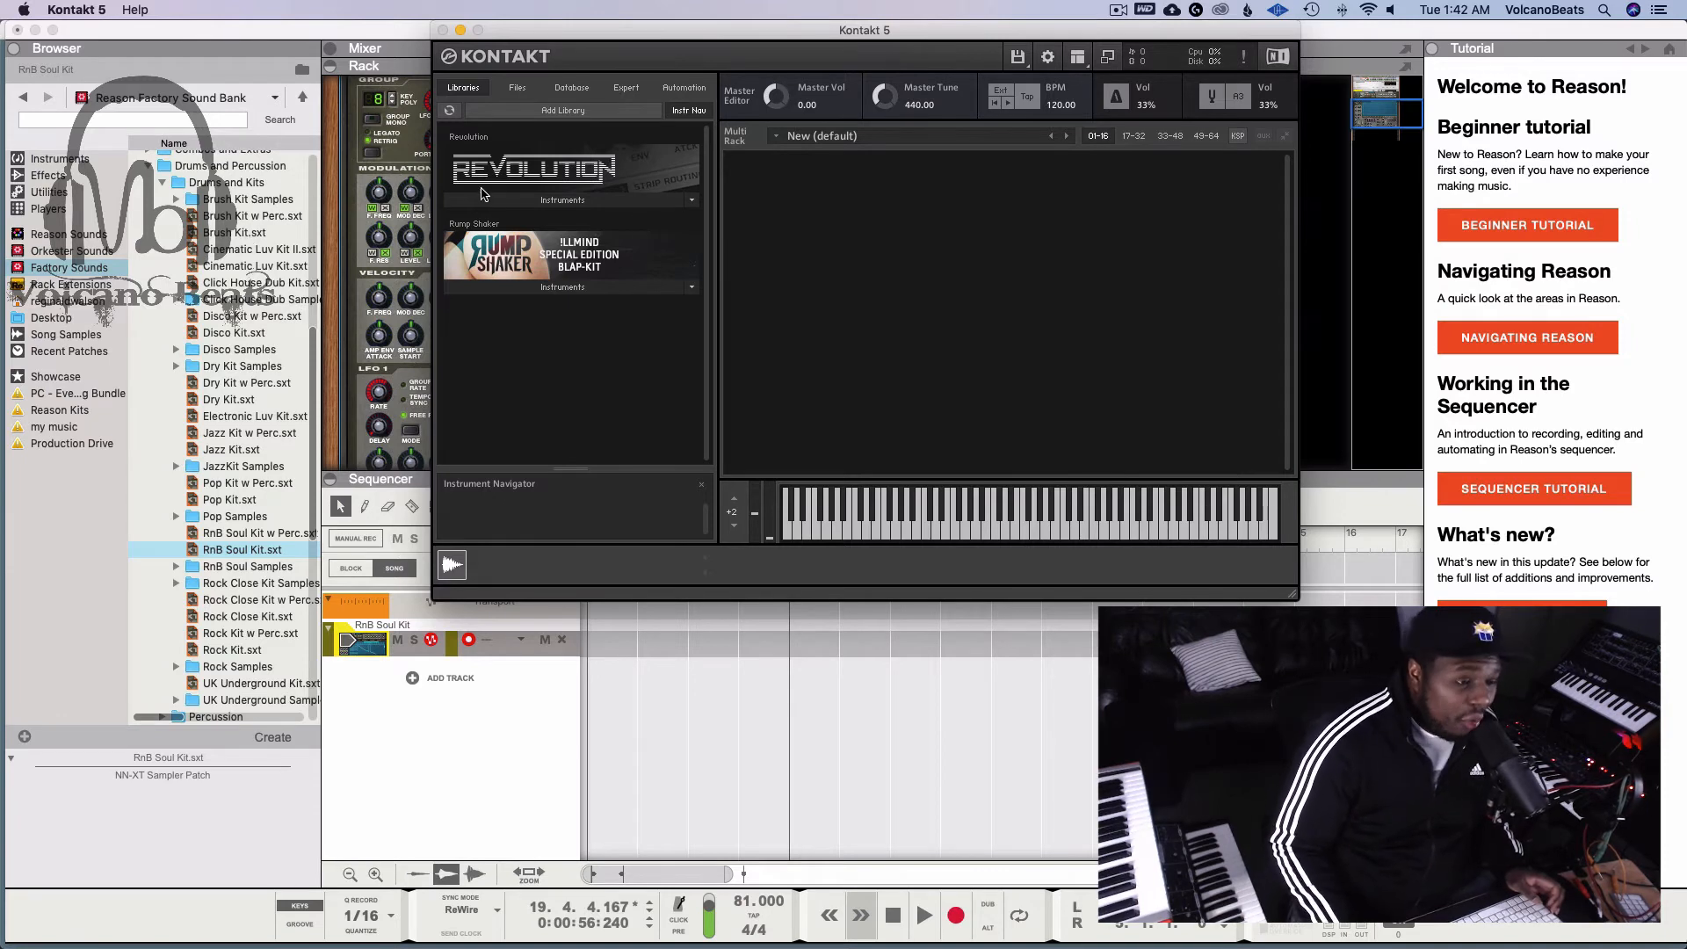
Expand the Revolution library's Instruments folder listing Drums LE, Drums, Module and Perc
click(562, 199)
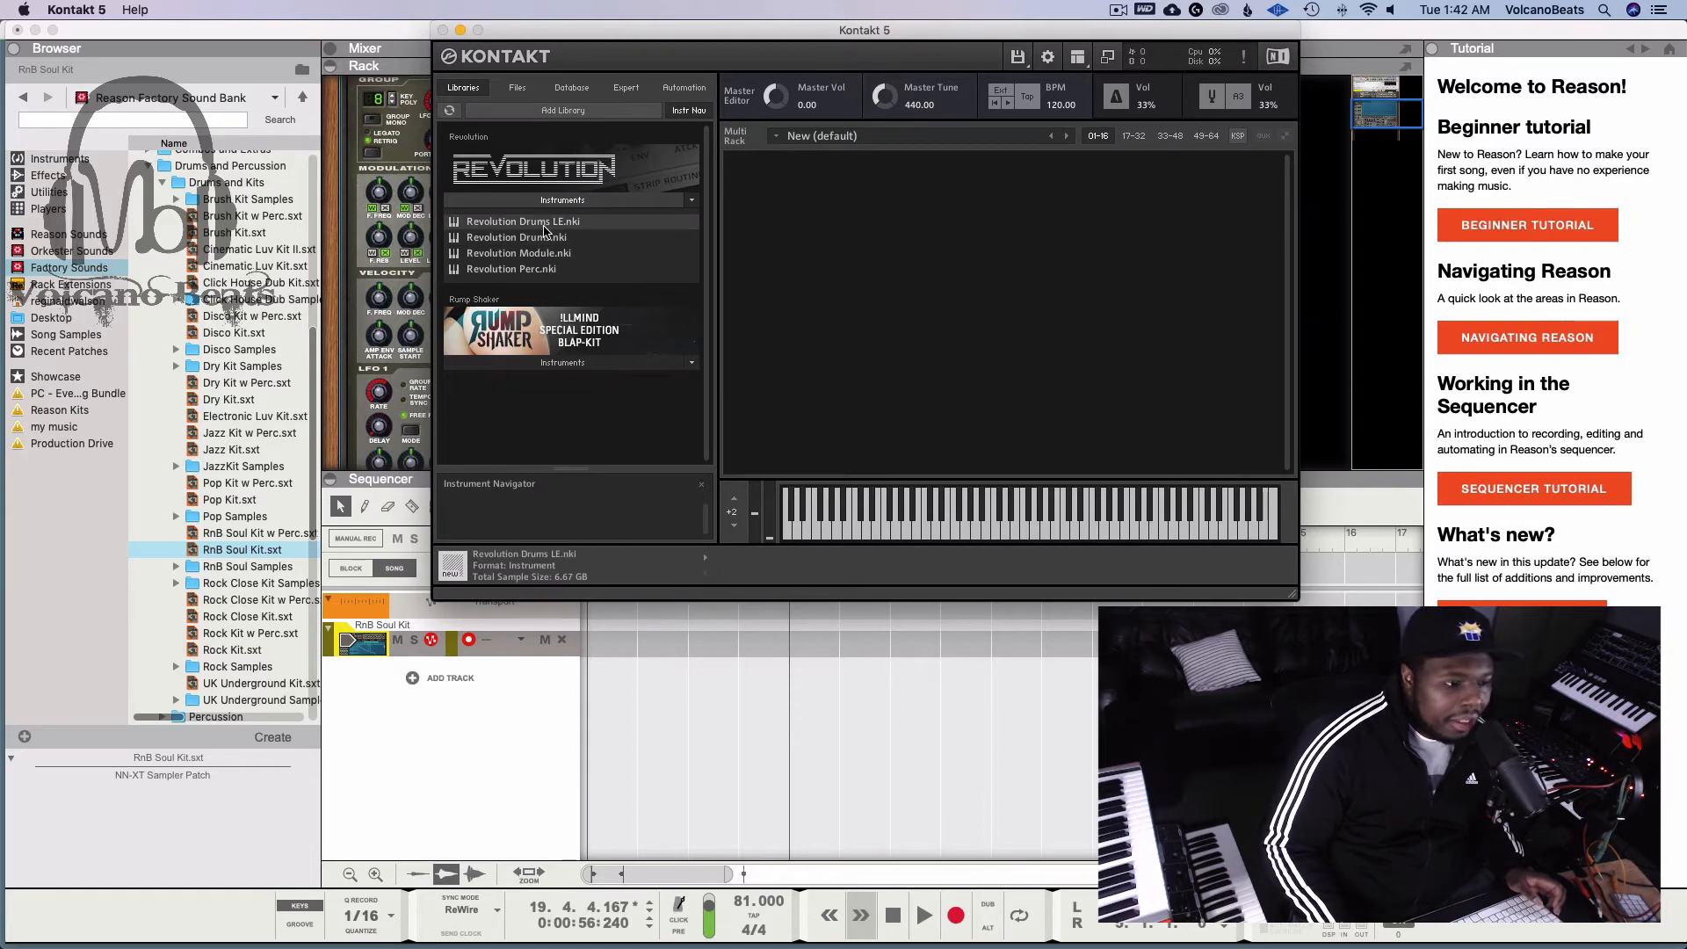
Load Revolution Drums LE.nki and expand the InstrumentBuses section showing the Kick 1 effect chain
double_click(524, 221)
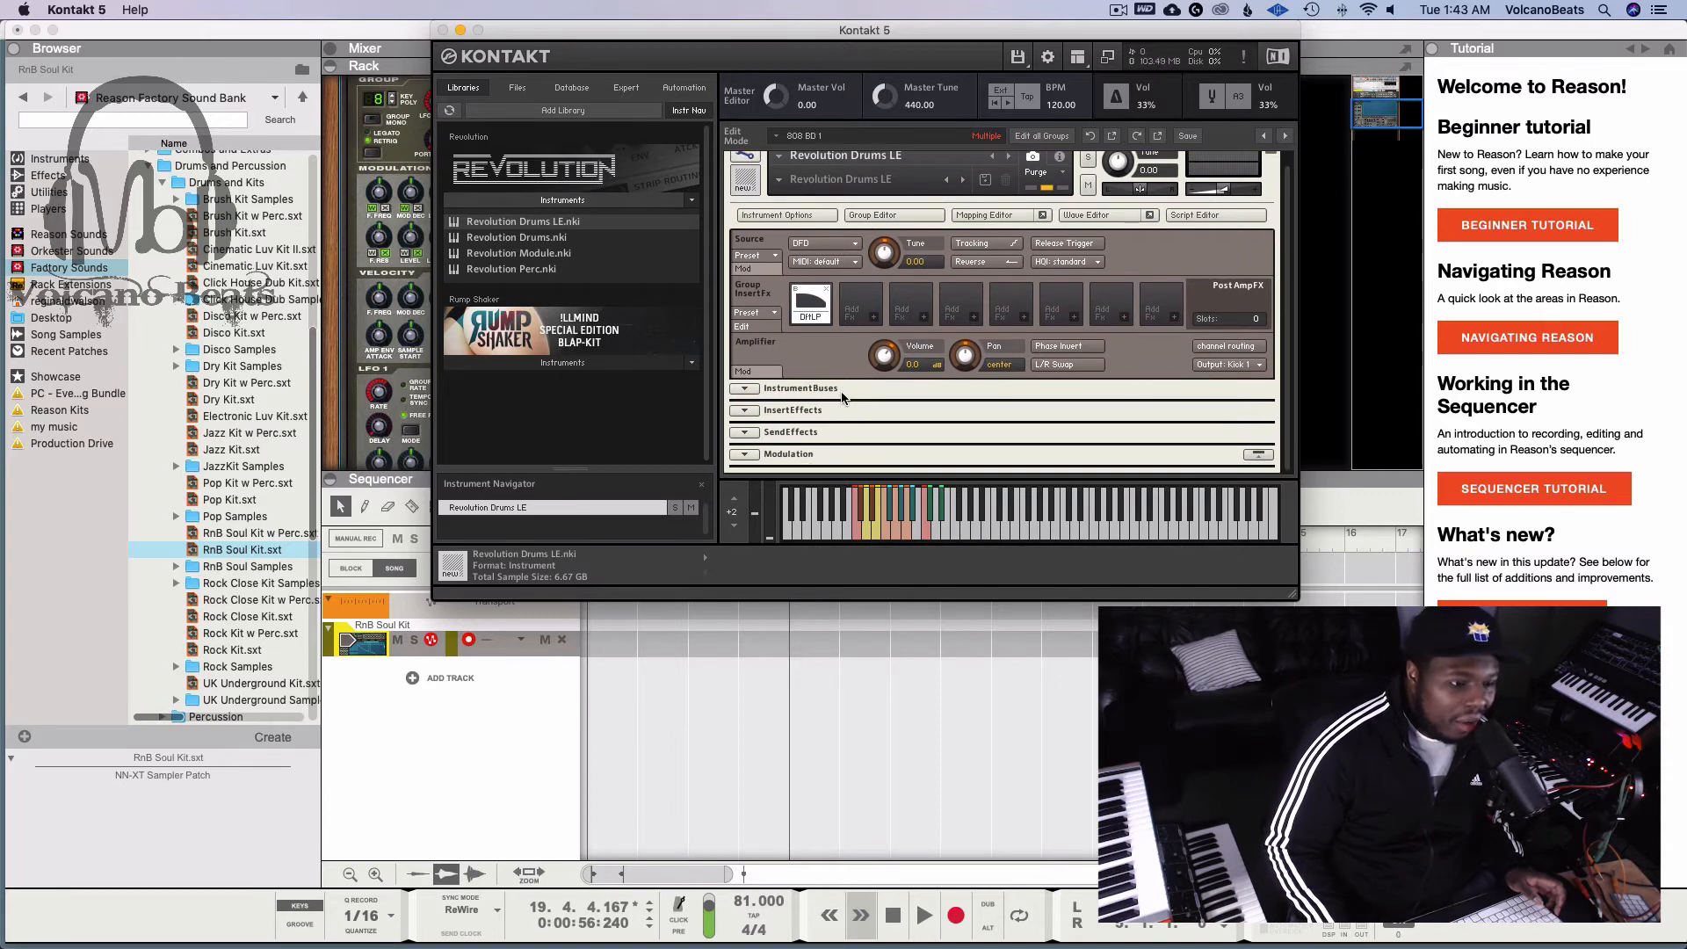
click(743, 387)
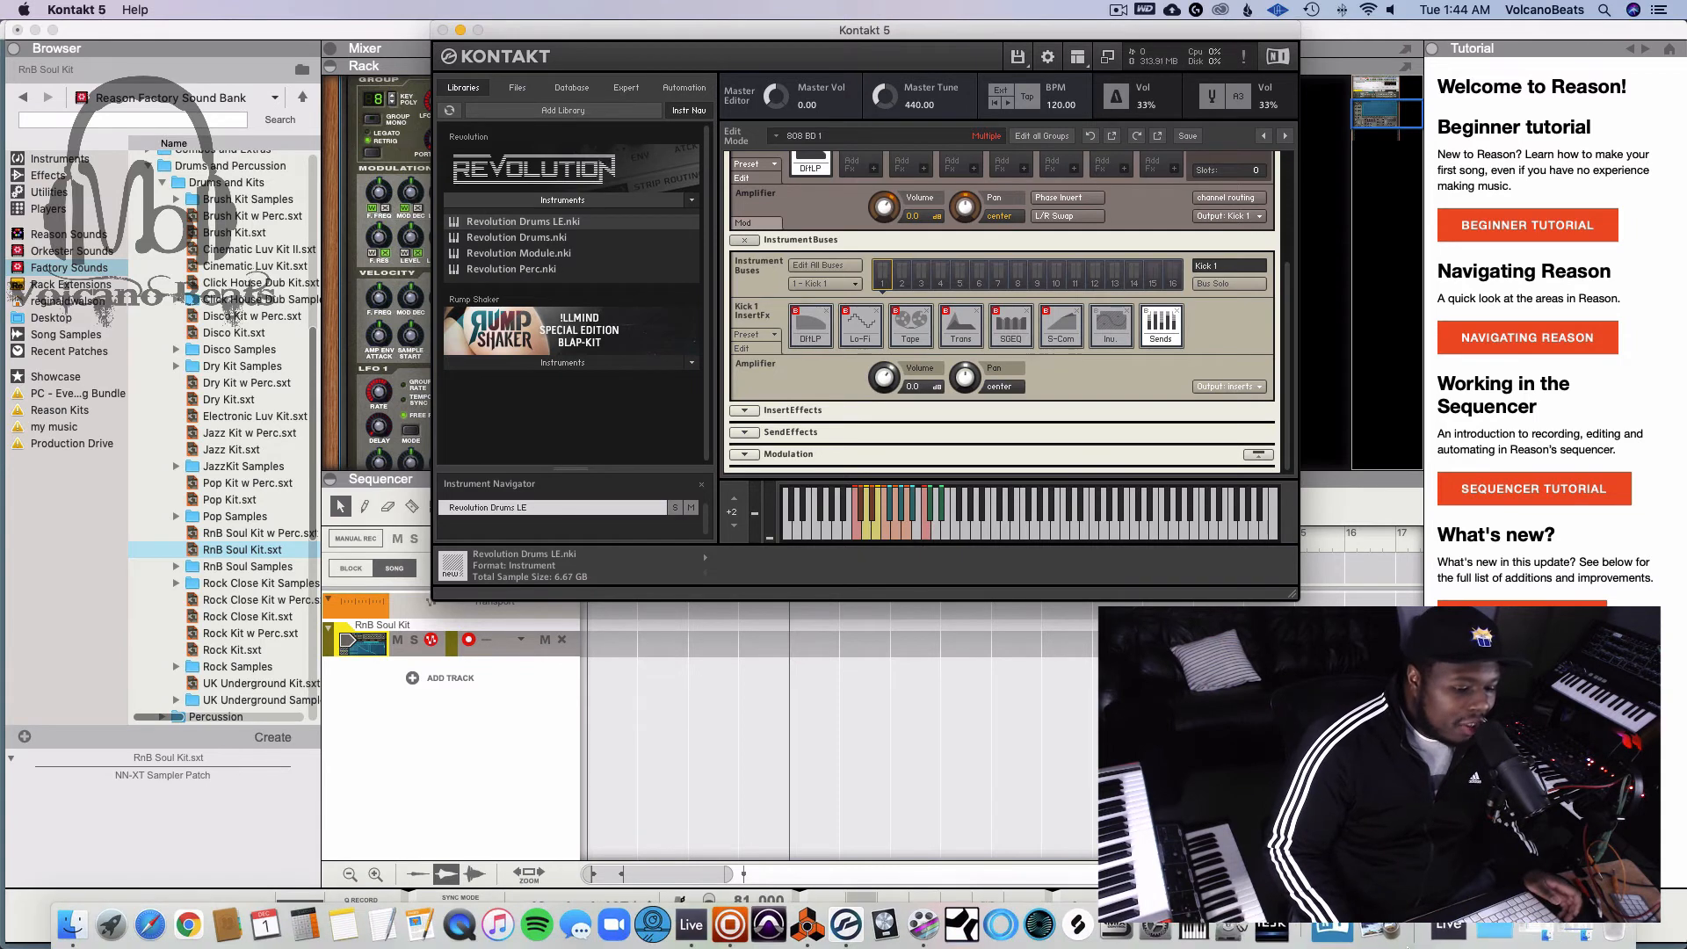
Bring Maschine forward with the 909 Kit, audition the Ride 909 slot and return to Voice Settings from the LFO tab
click(728, 924)
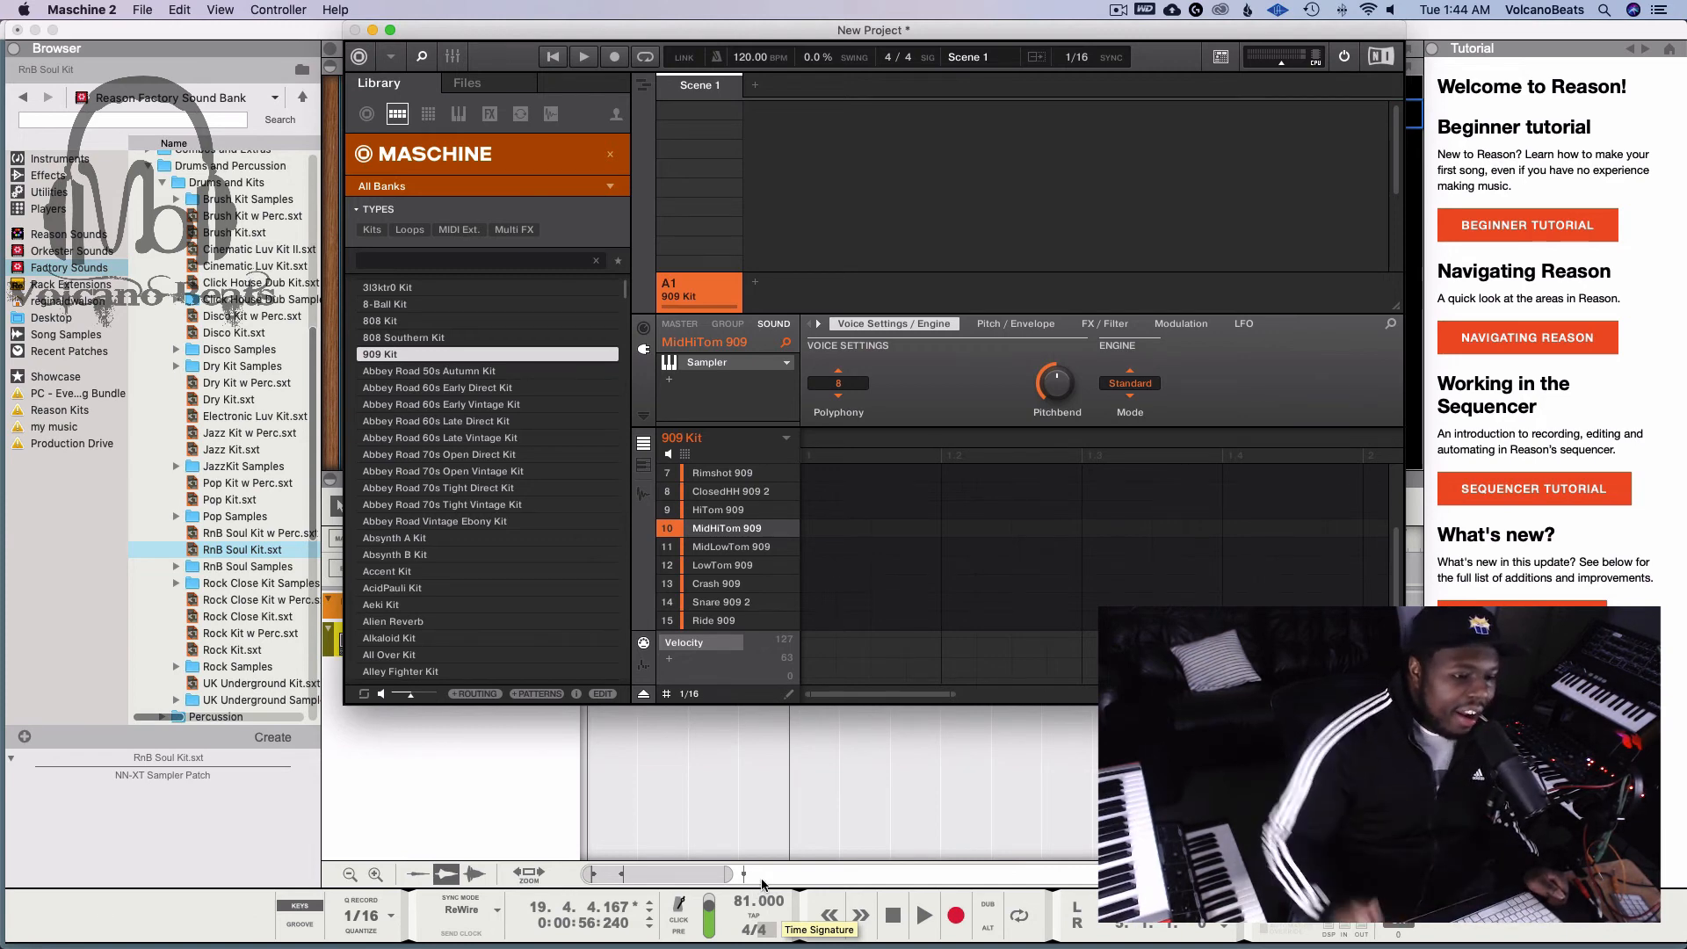
click(714, 620)
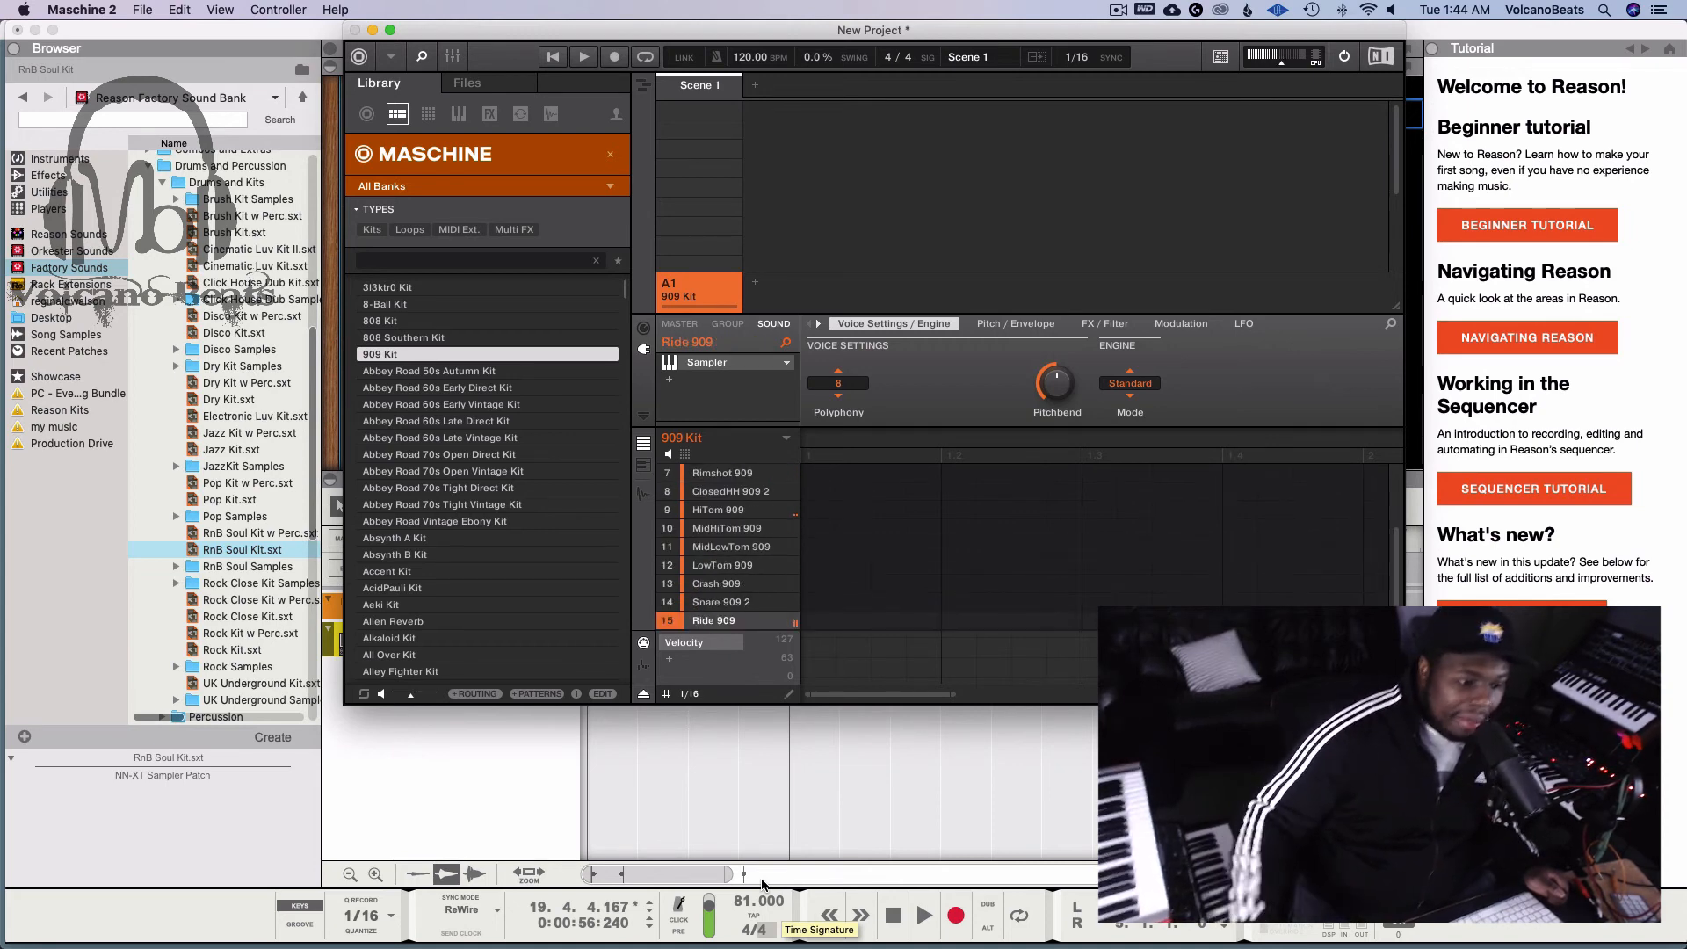
click(721, 601)
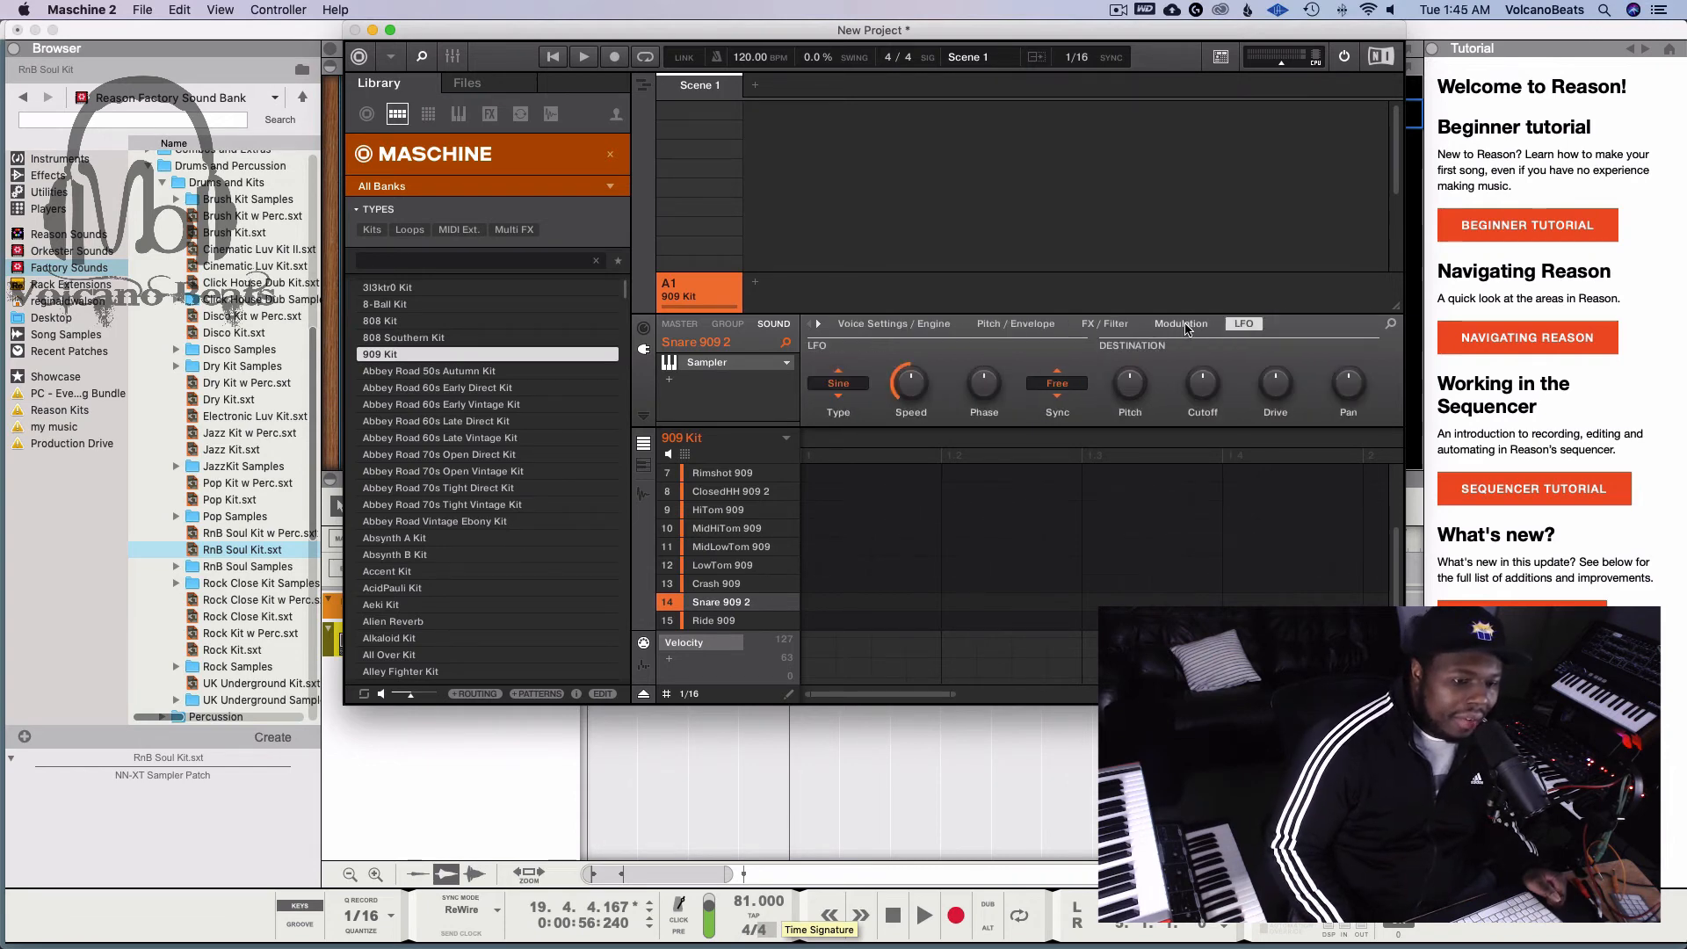
click(892, 323)
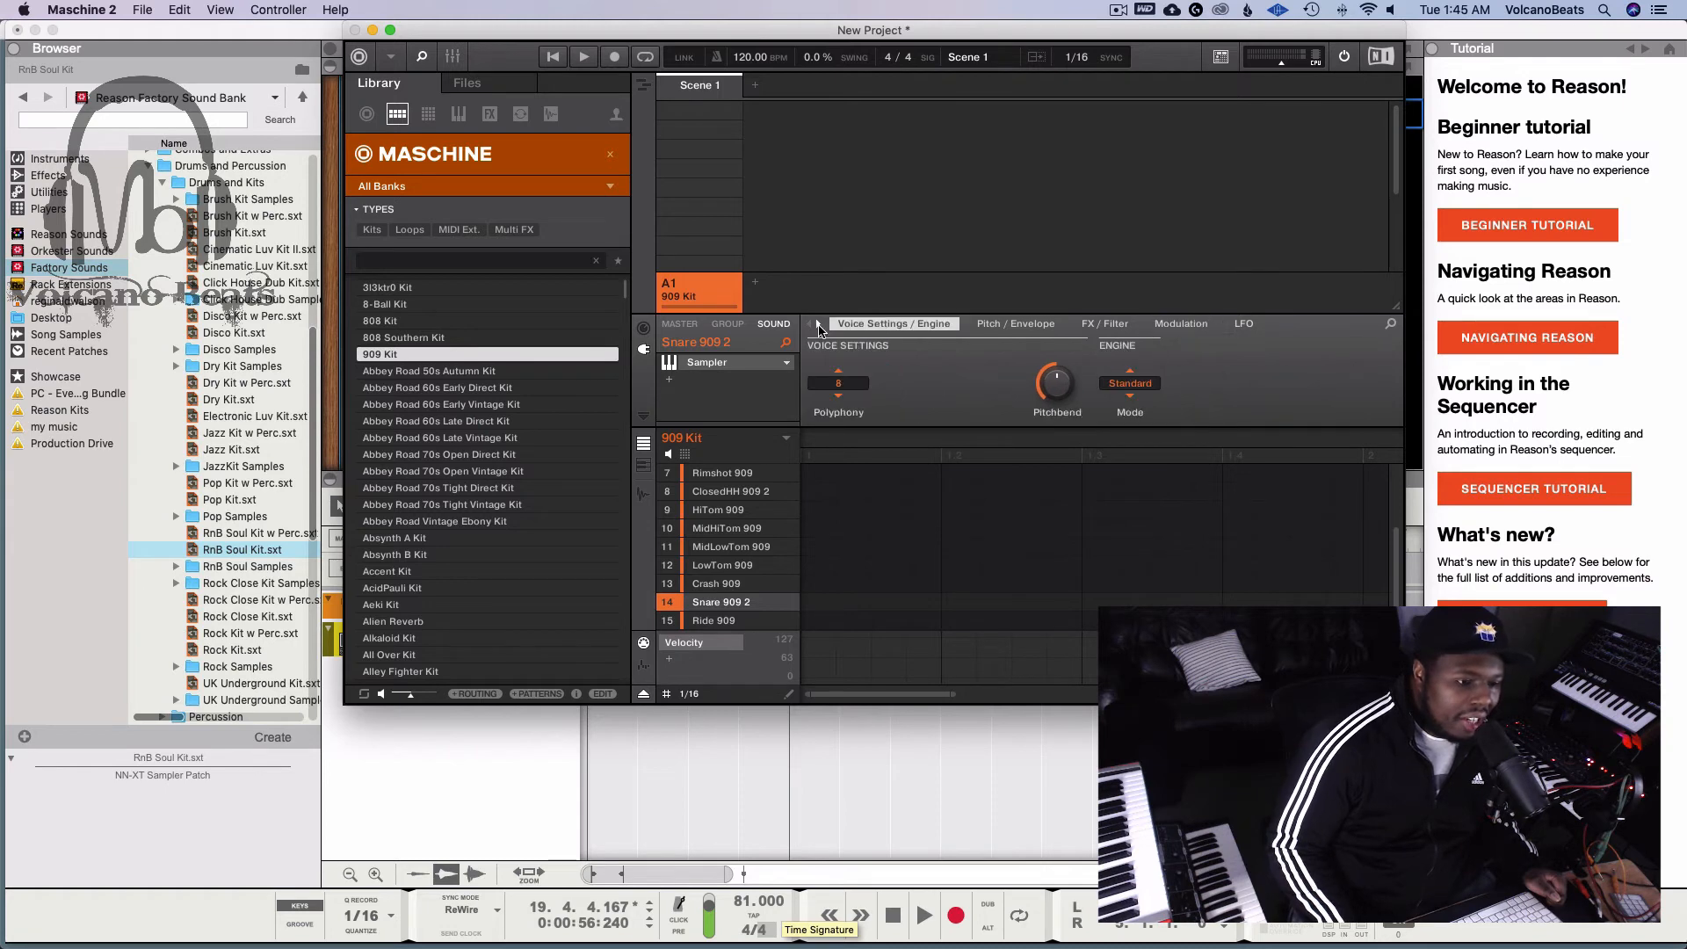
mouse_move(816, 302)
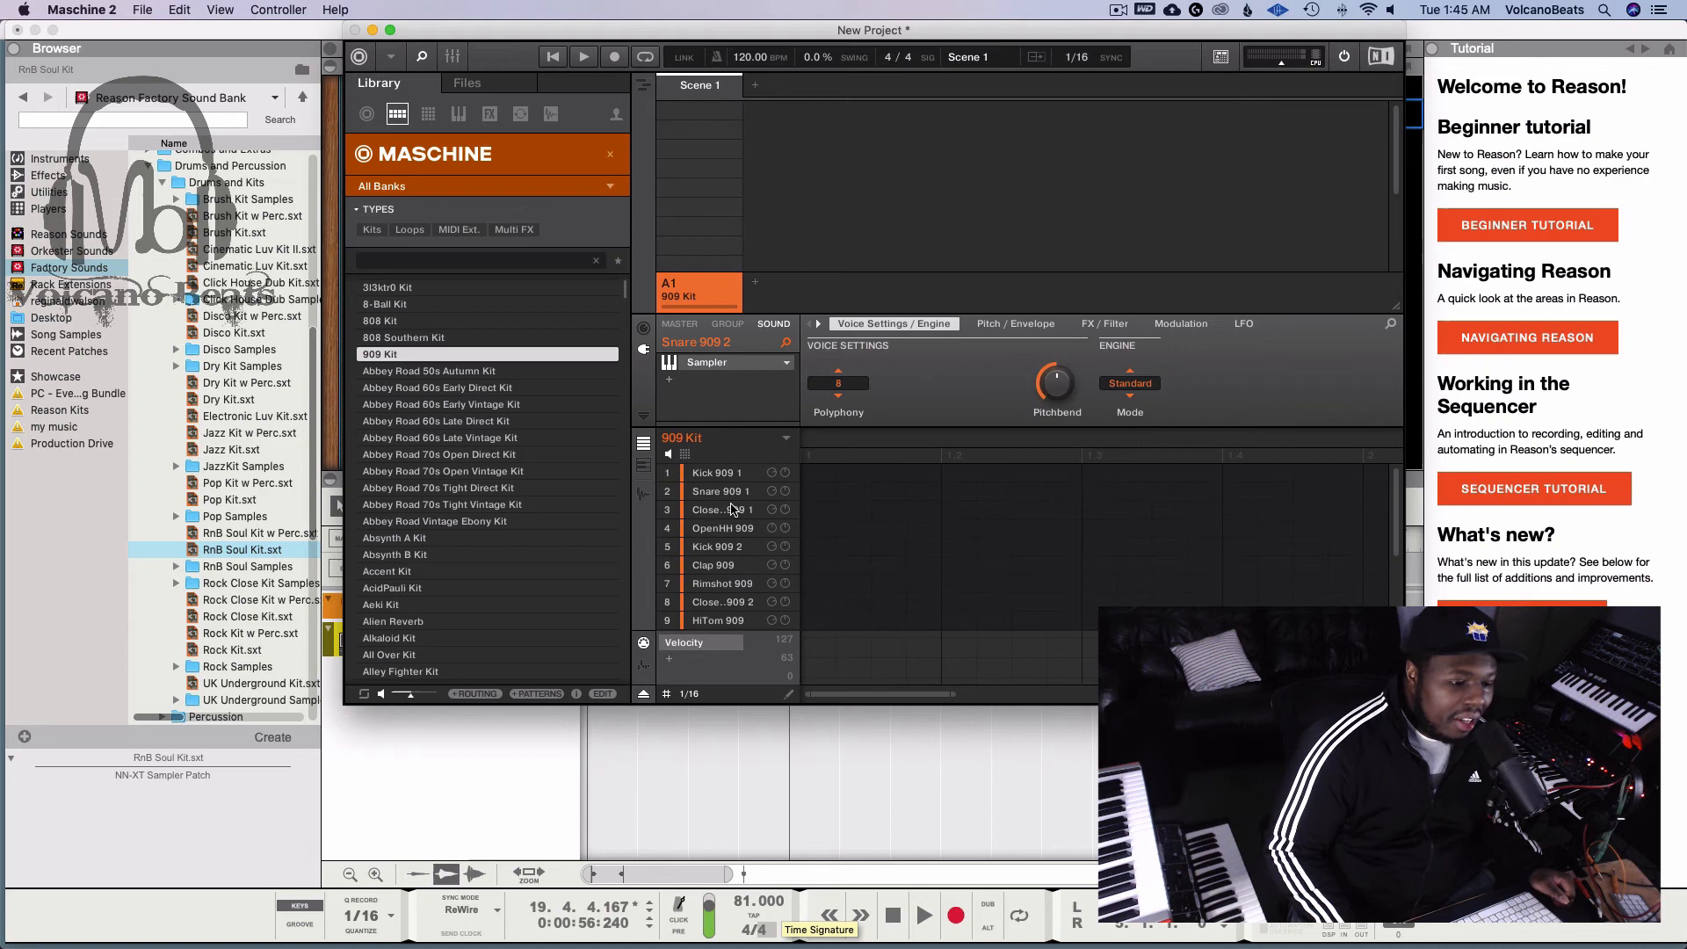
Audition the ClosedHH 909 1 and Kick 909 2 sounds, viewing each one's sampler settings
click(722, 510)
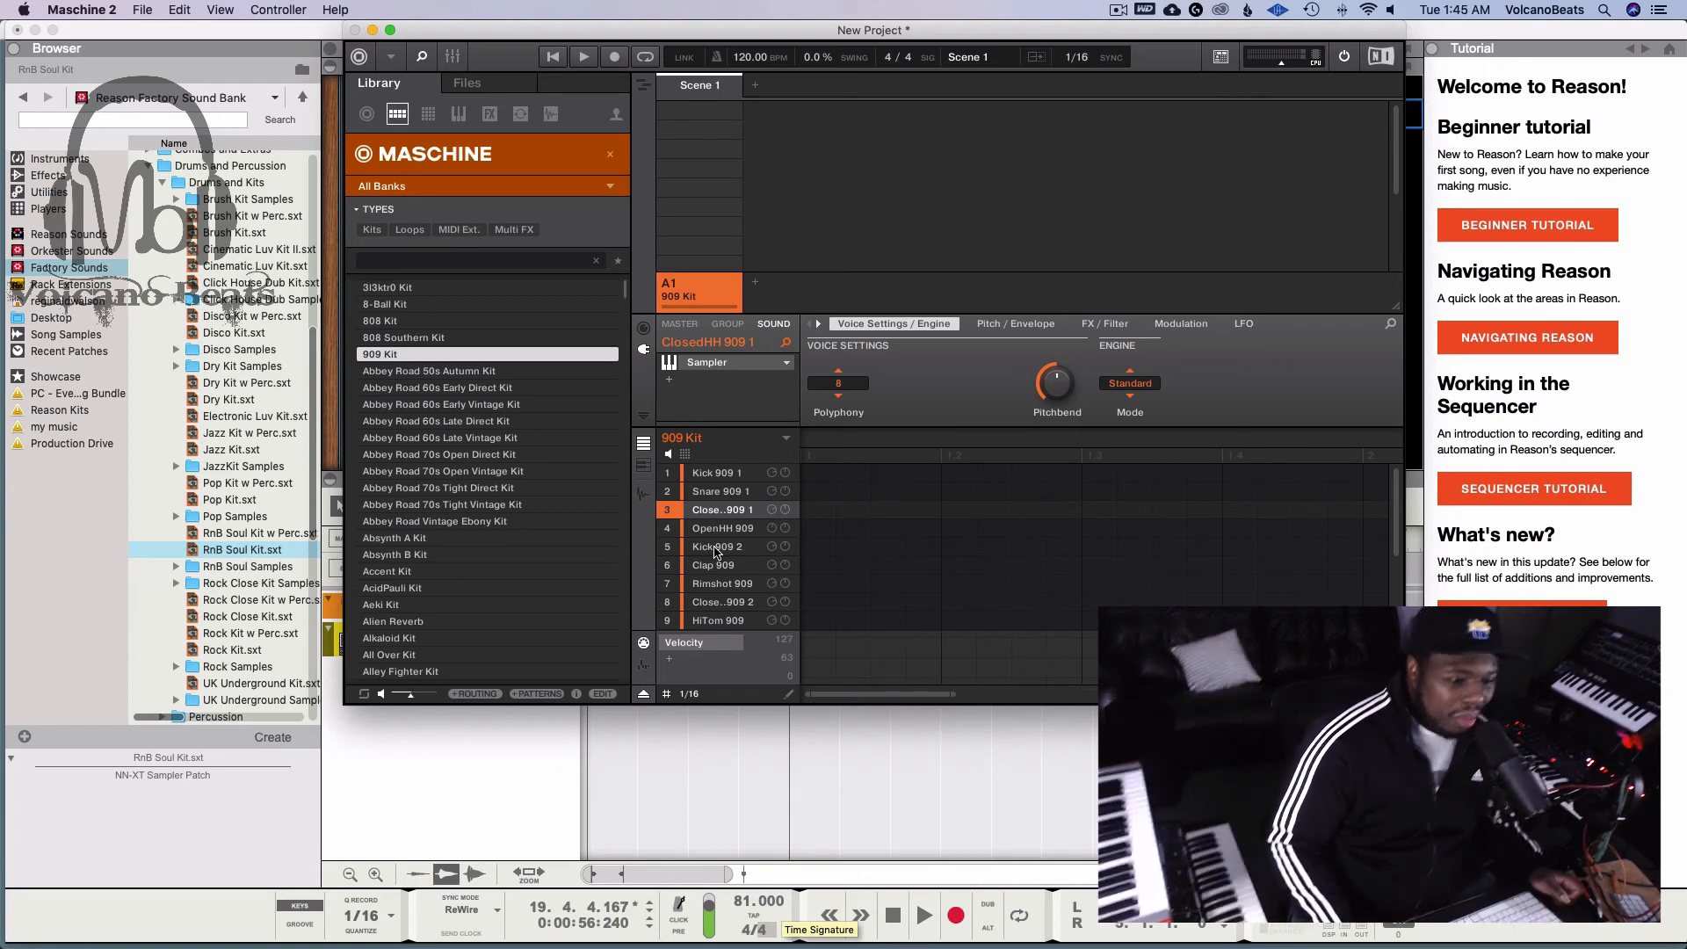
click(717, 547)
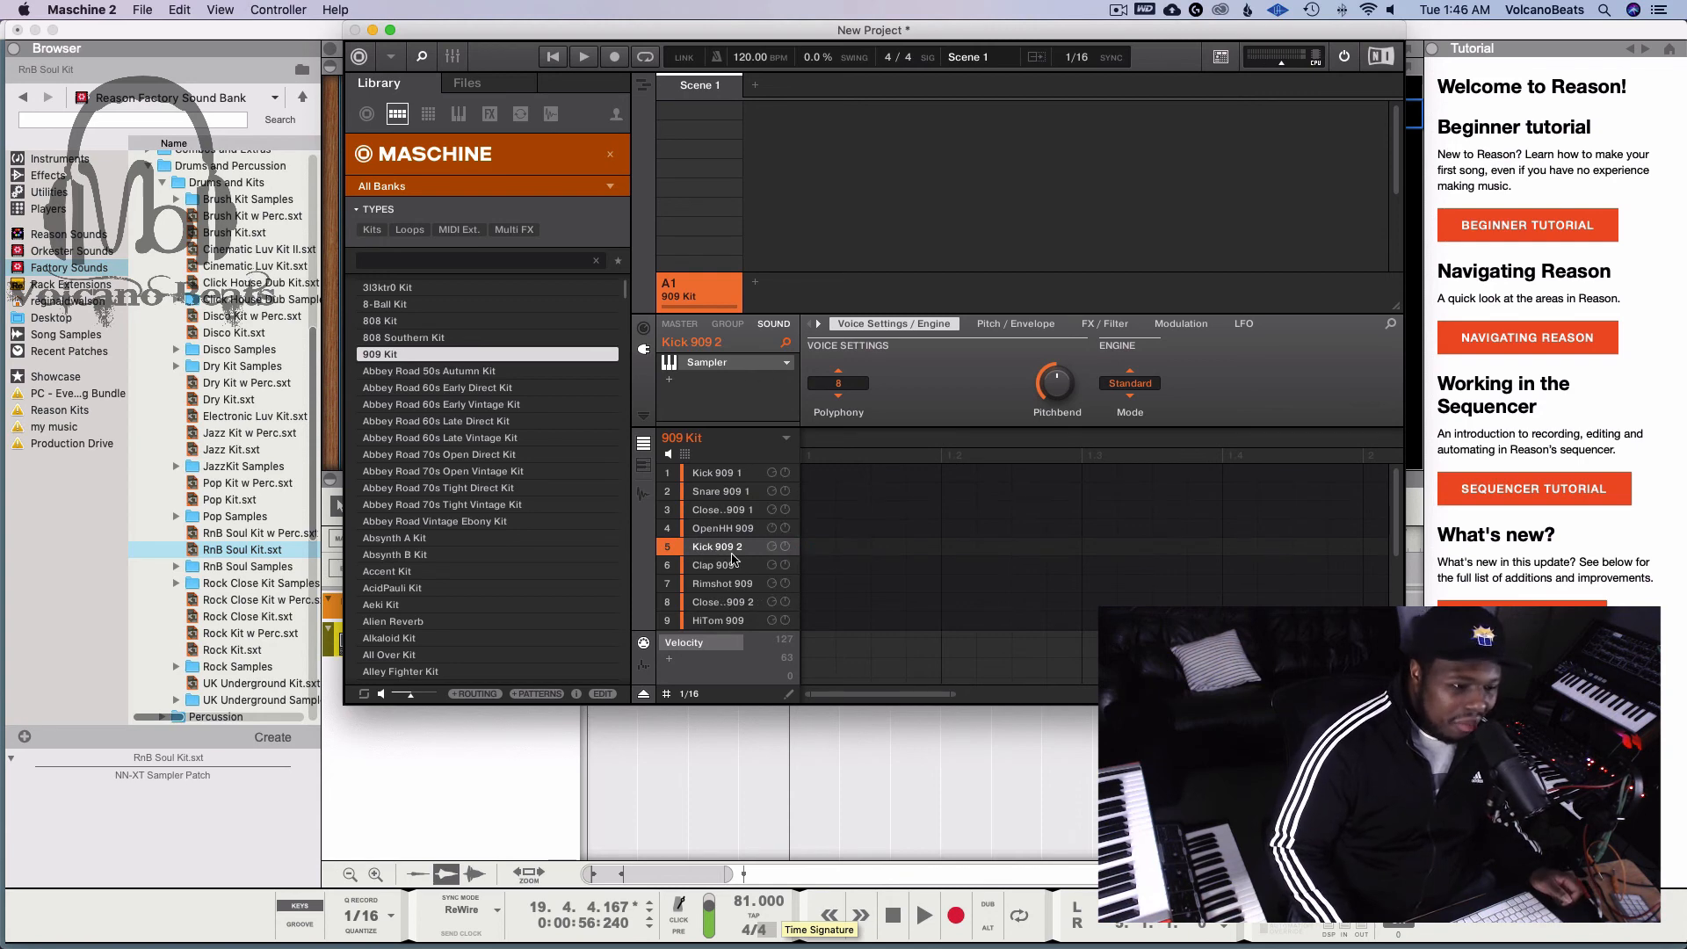
click(723, 510)
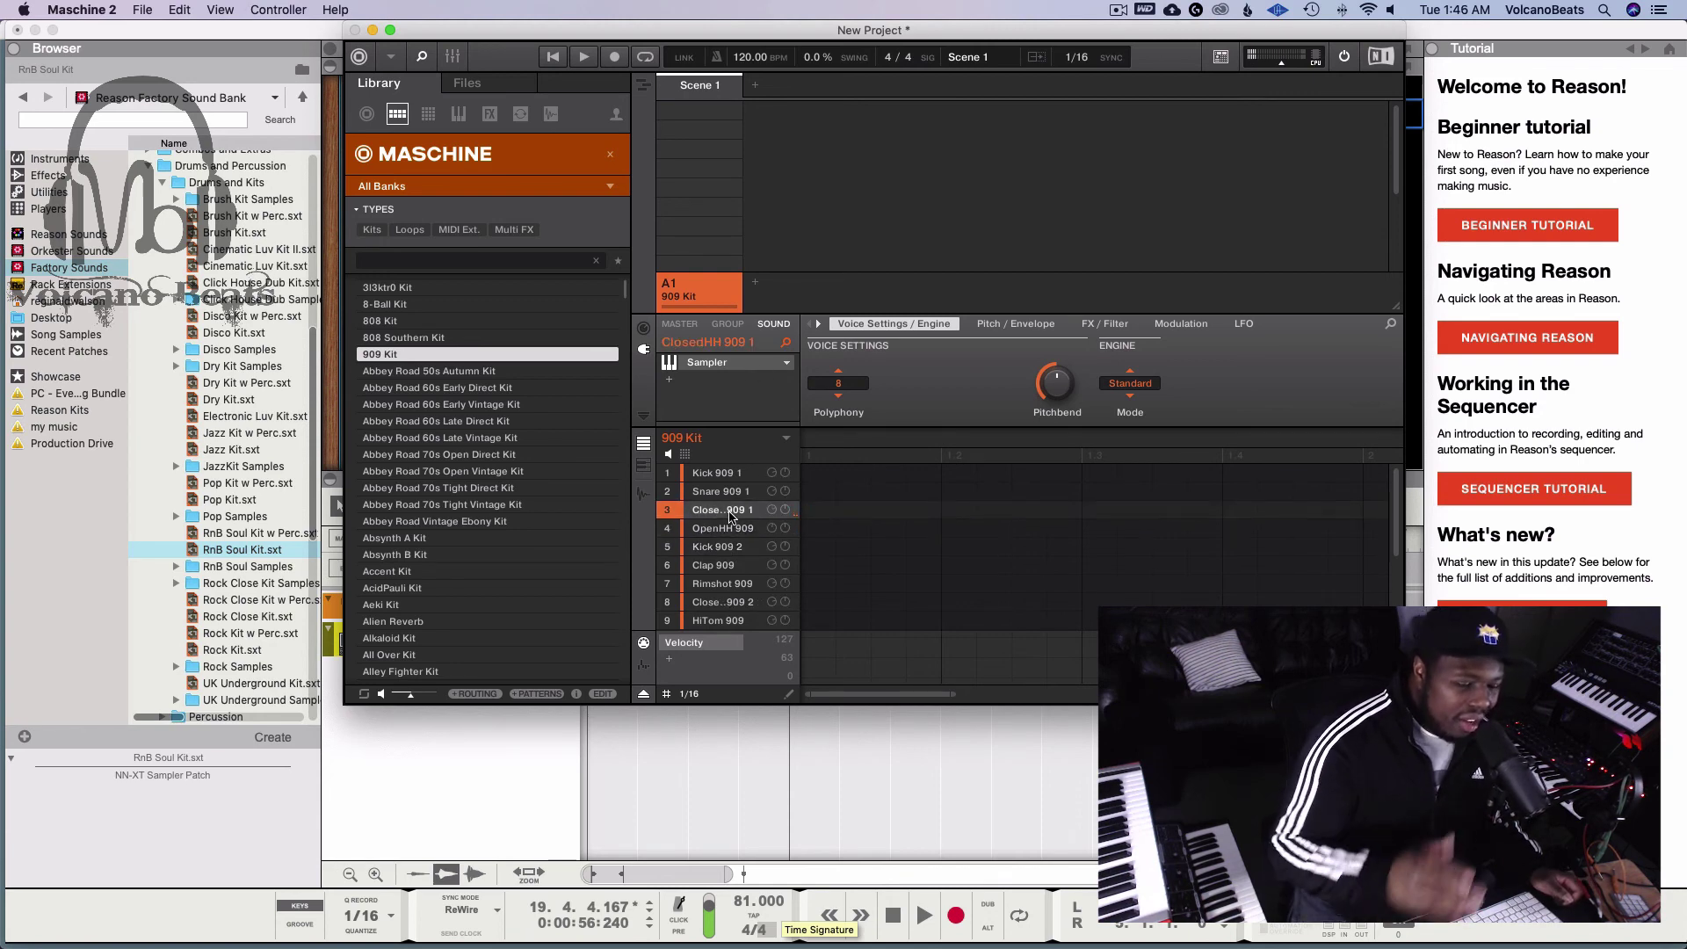